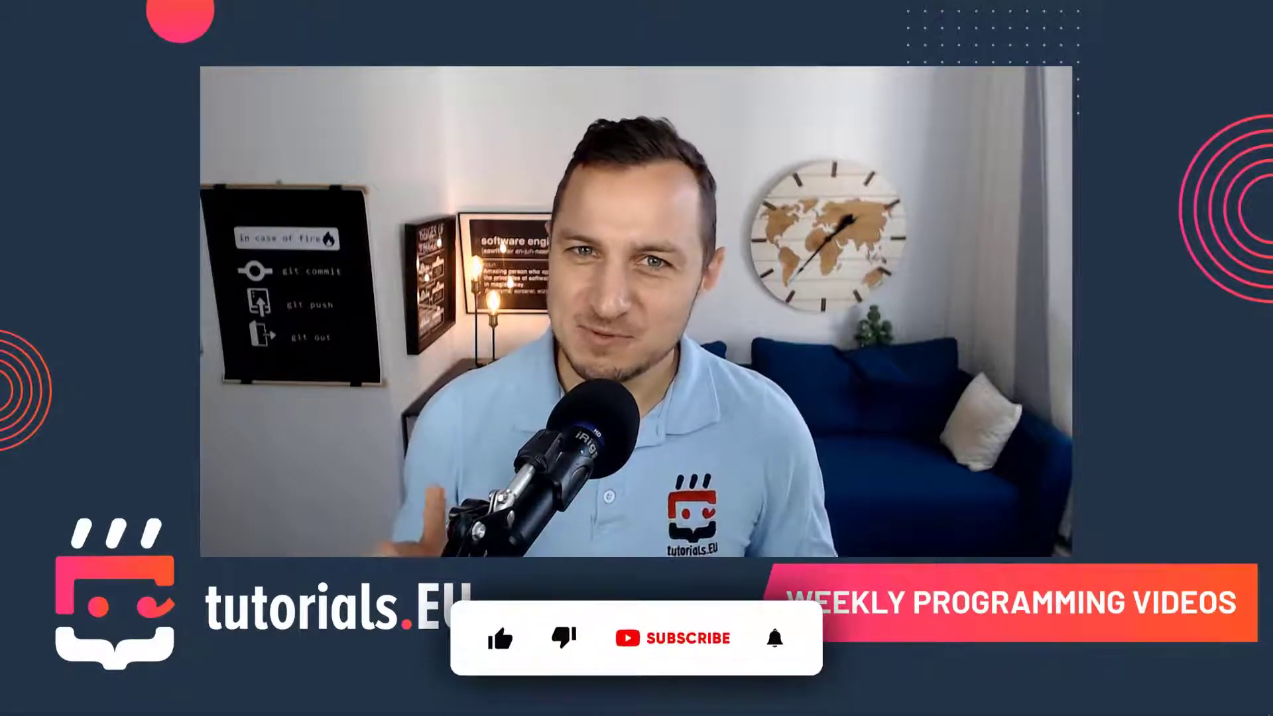
# - Start a new 3D project in Unity Hub, name it CodelessGame, and create it
pyautogui.click(499, 638)
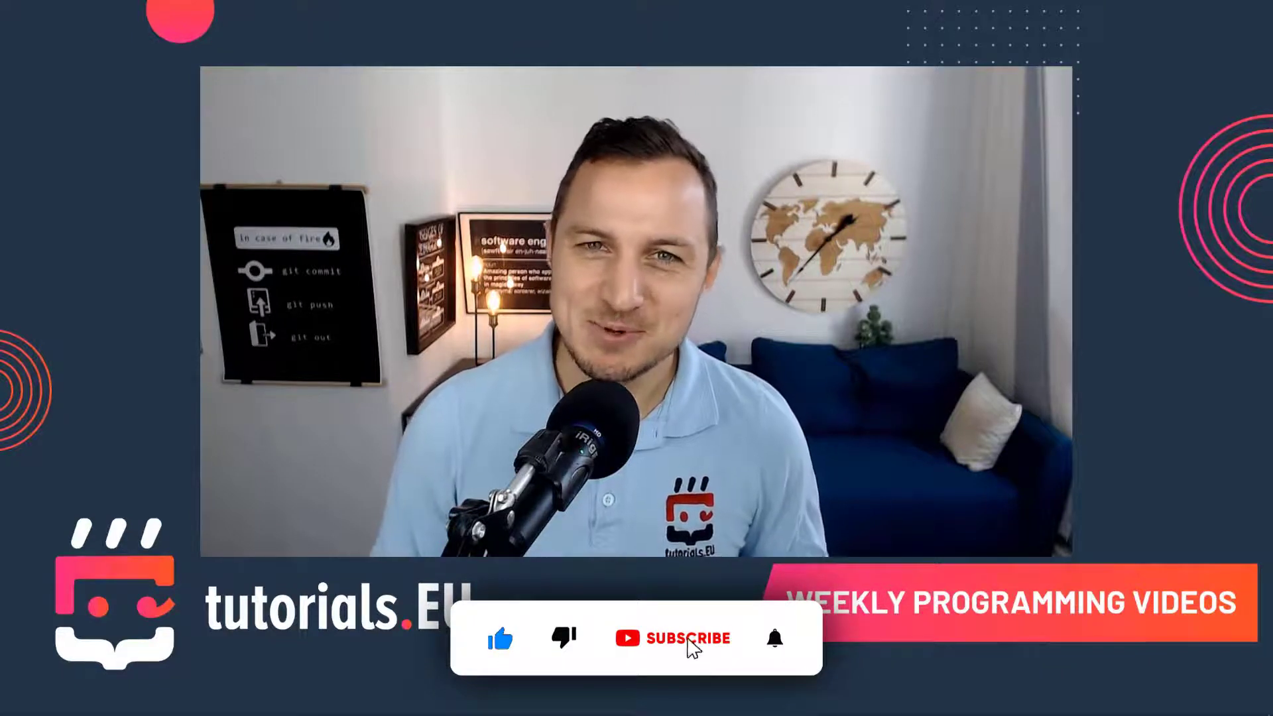
pyautogui.click(674, 637)
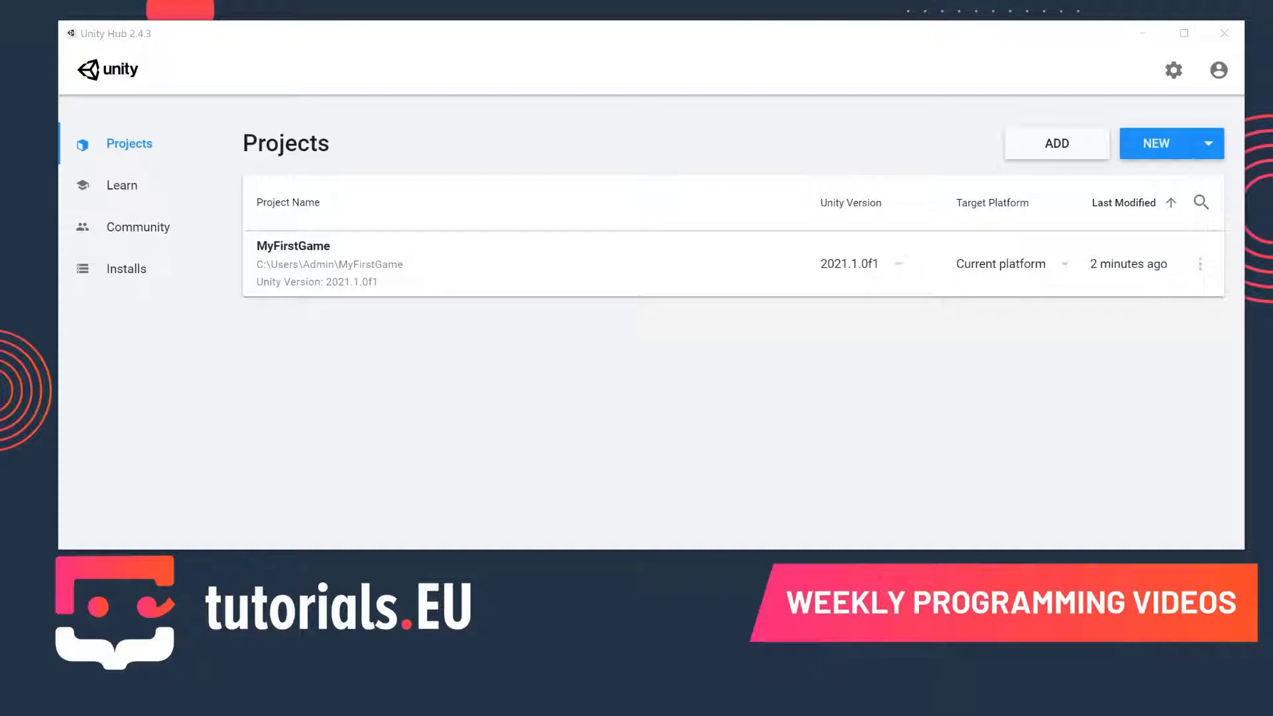
pyautogui.moveTo(215, 105)
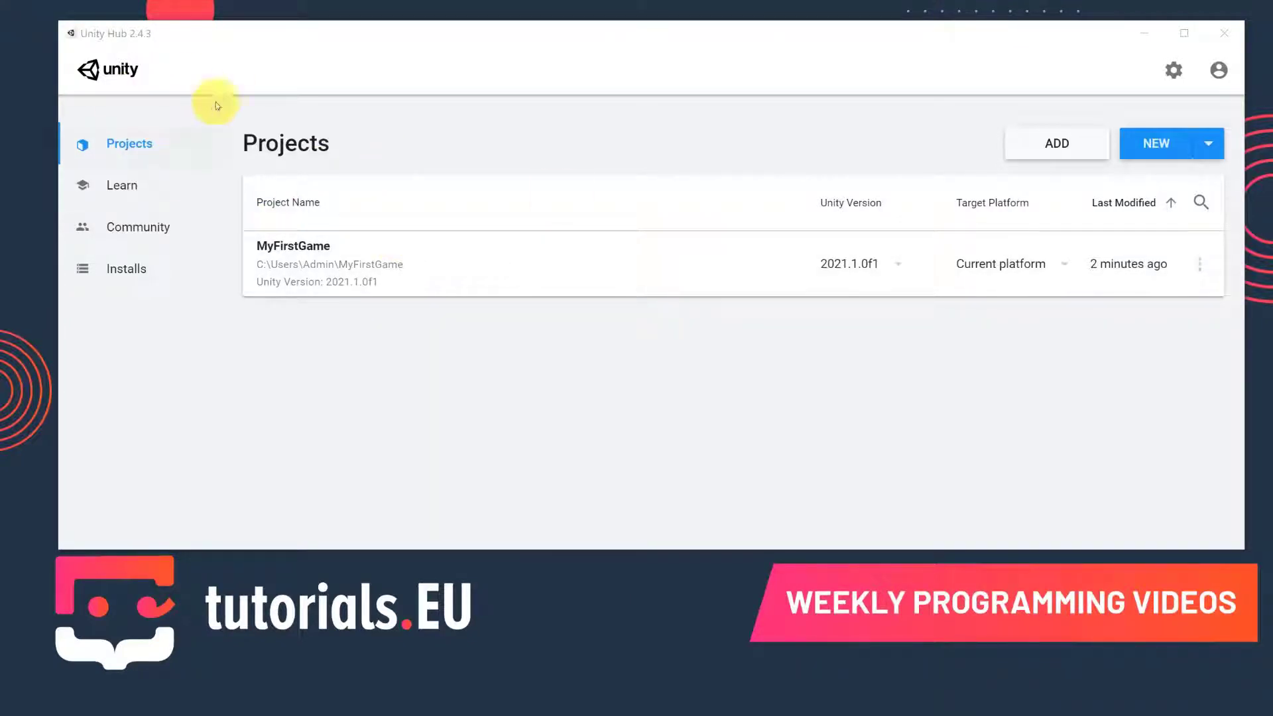
pyautogui.moveTo(1155, 144)
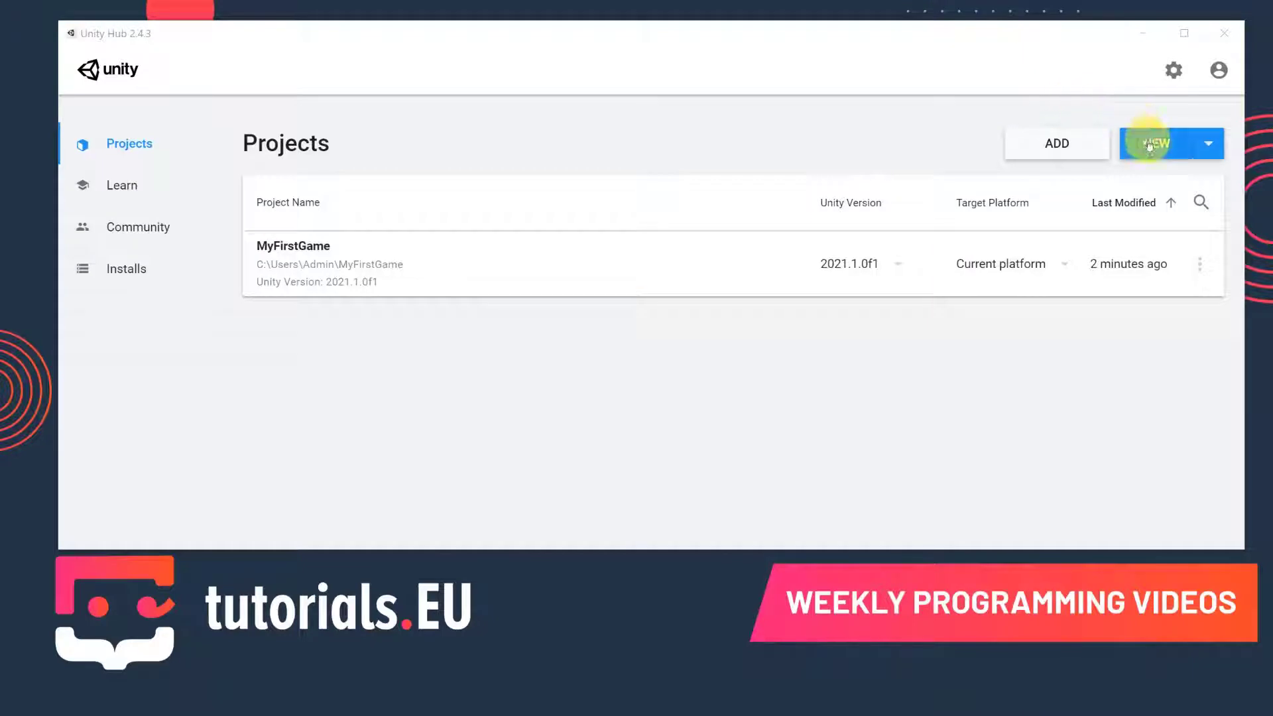
pyautogui.click(1156, 143)
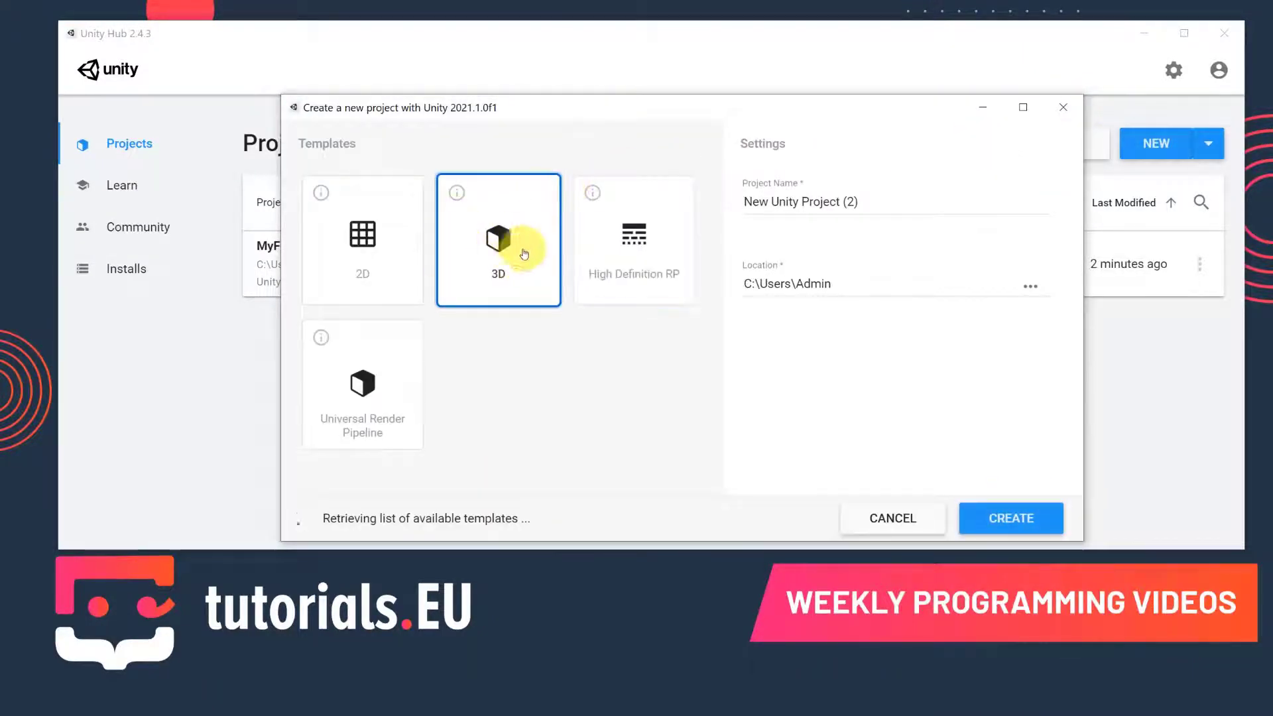
pyautogui.moveTo(496, 307)
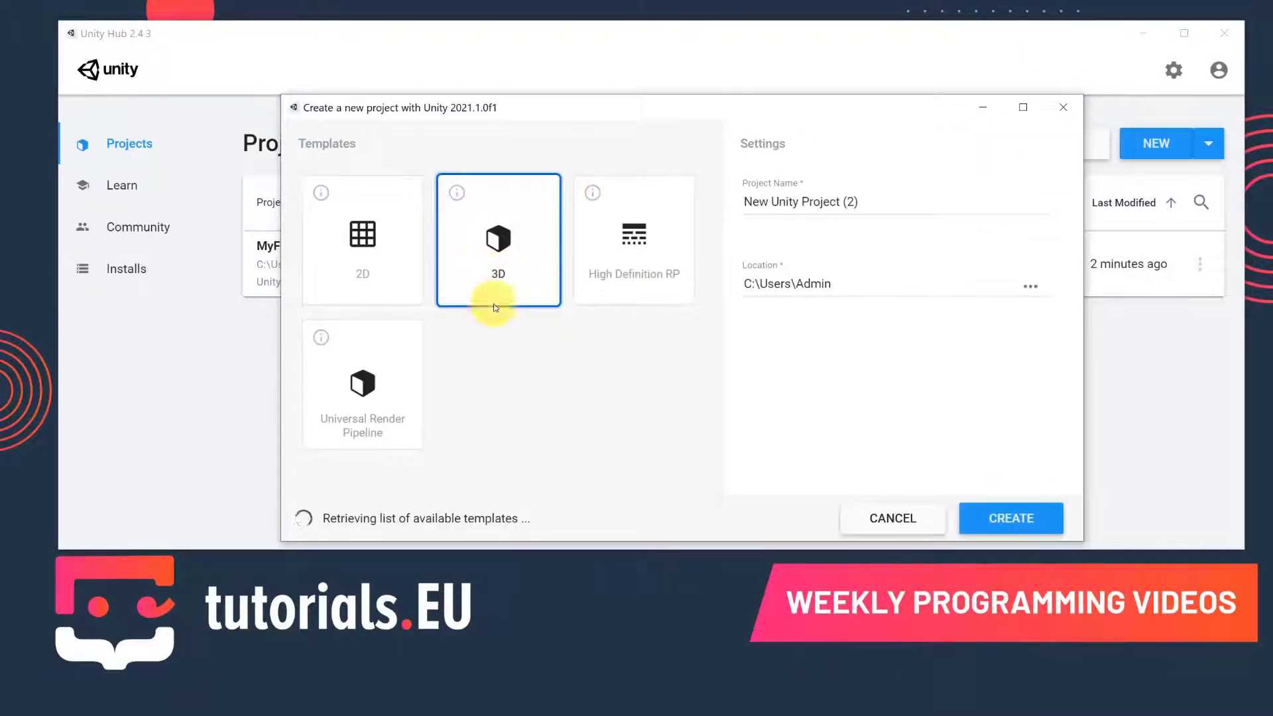
pyautogui.tripleClick(800, 202)
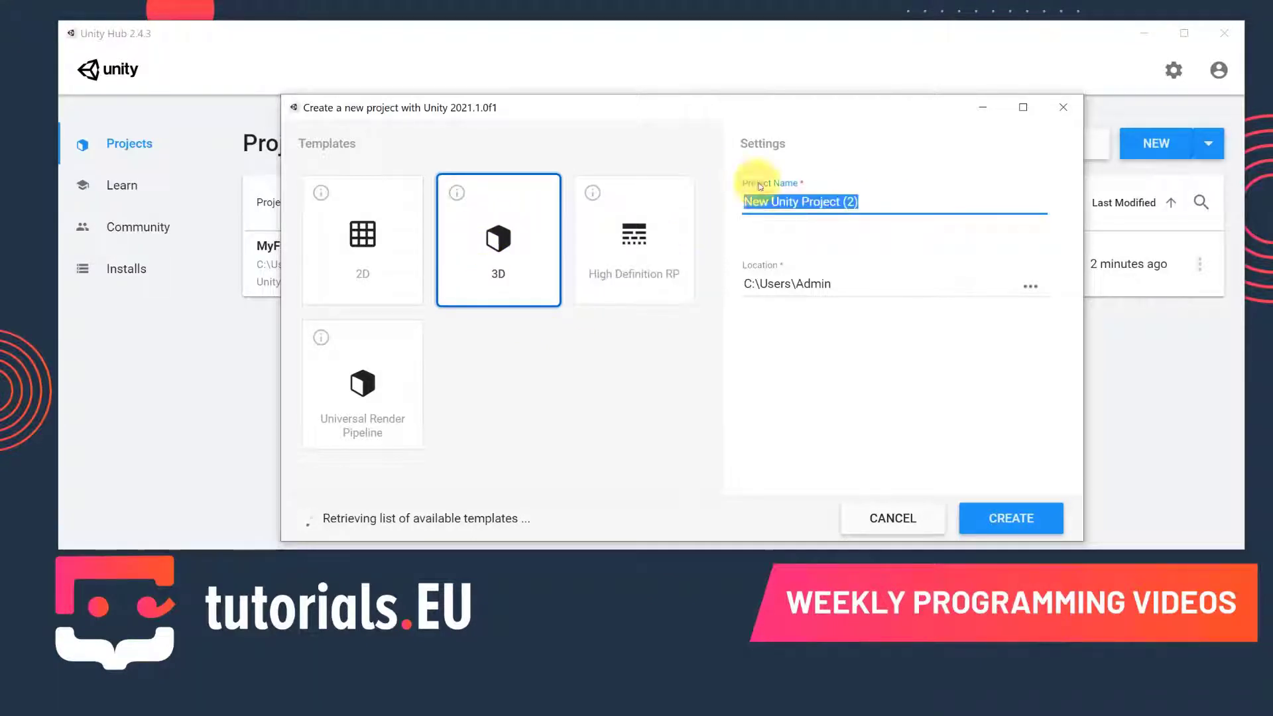
pyautogui.write('Code')
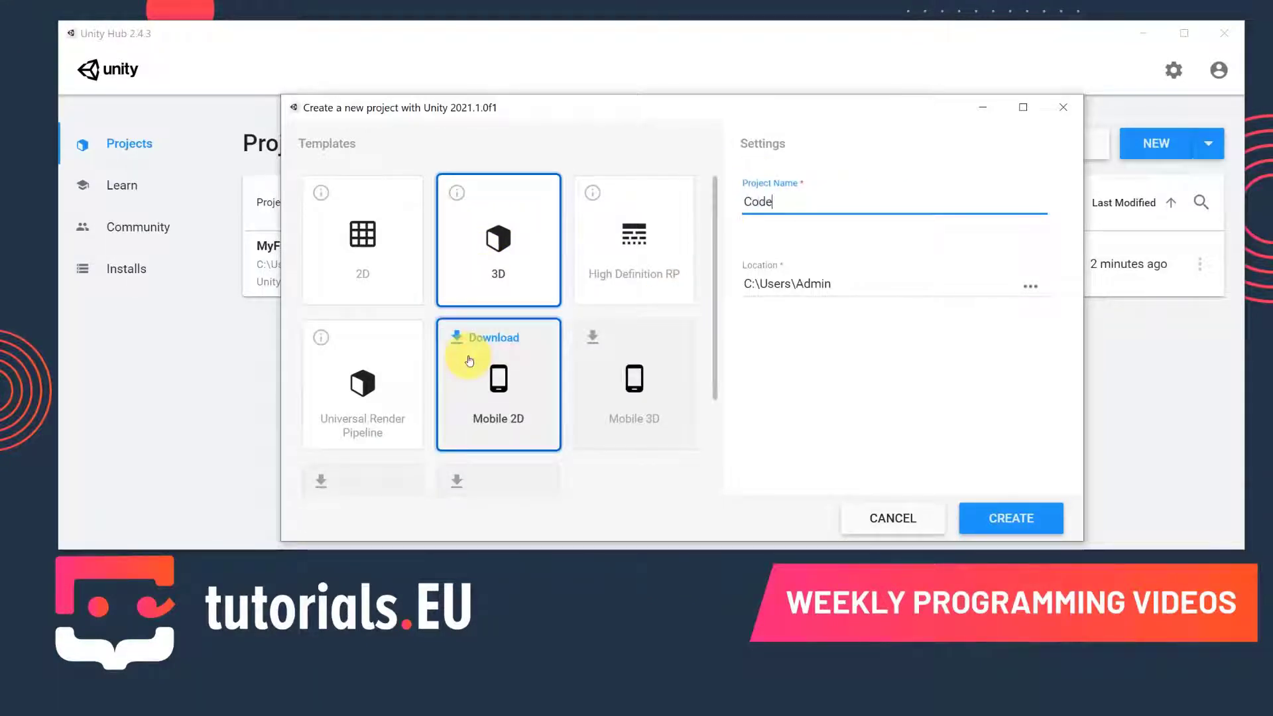
pyautogui.write('lessGame')
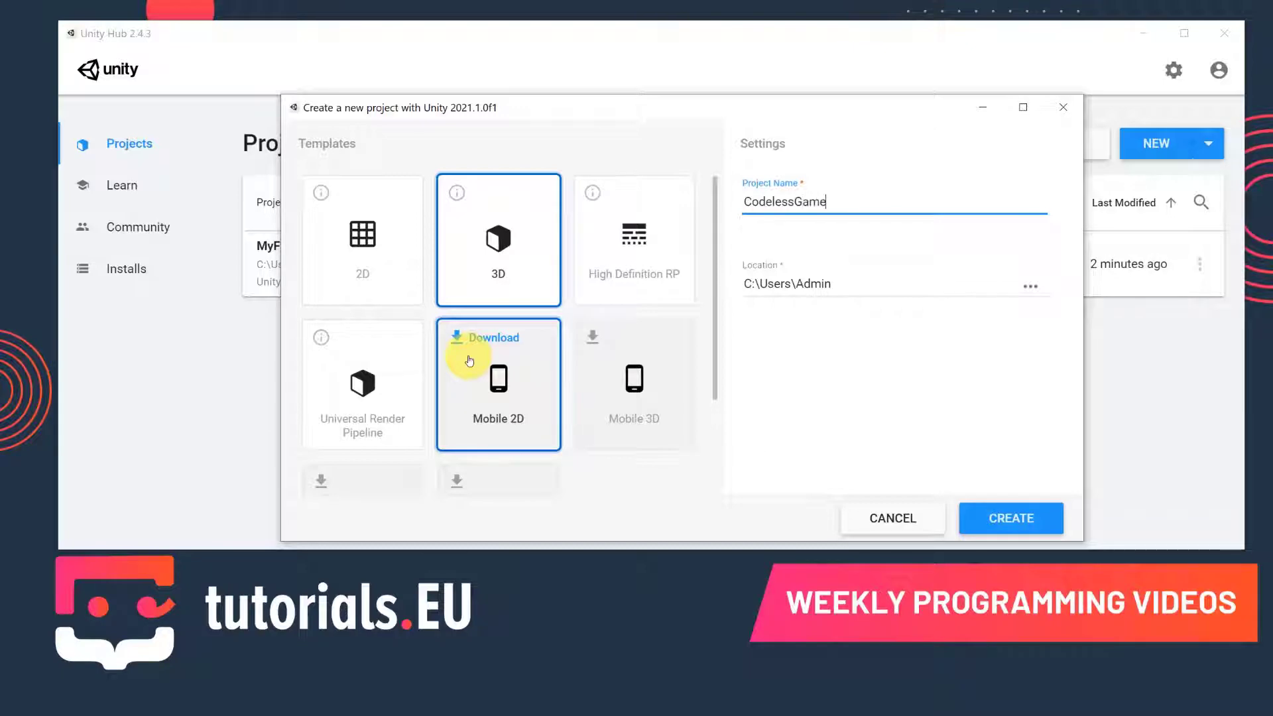
pyautogui.click(1011, 518)
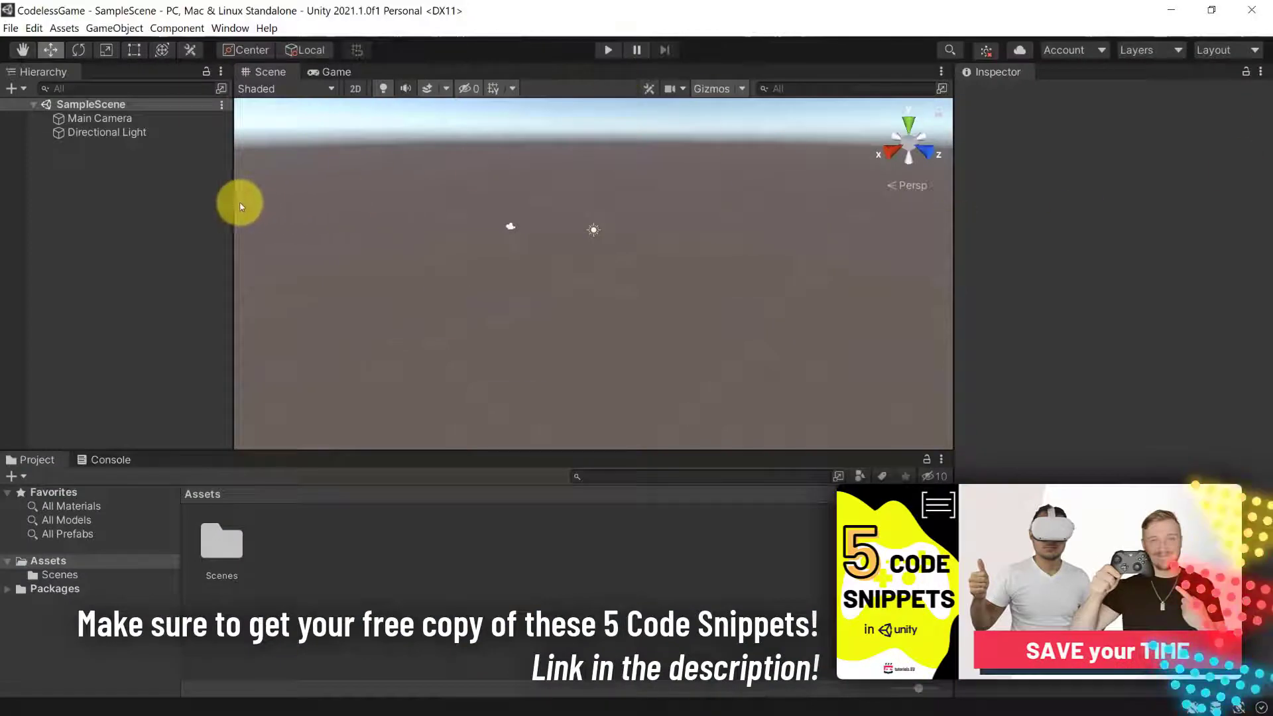
pyautogui.moveTo(52, 216)
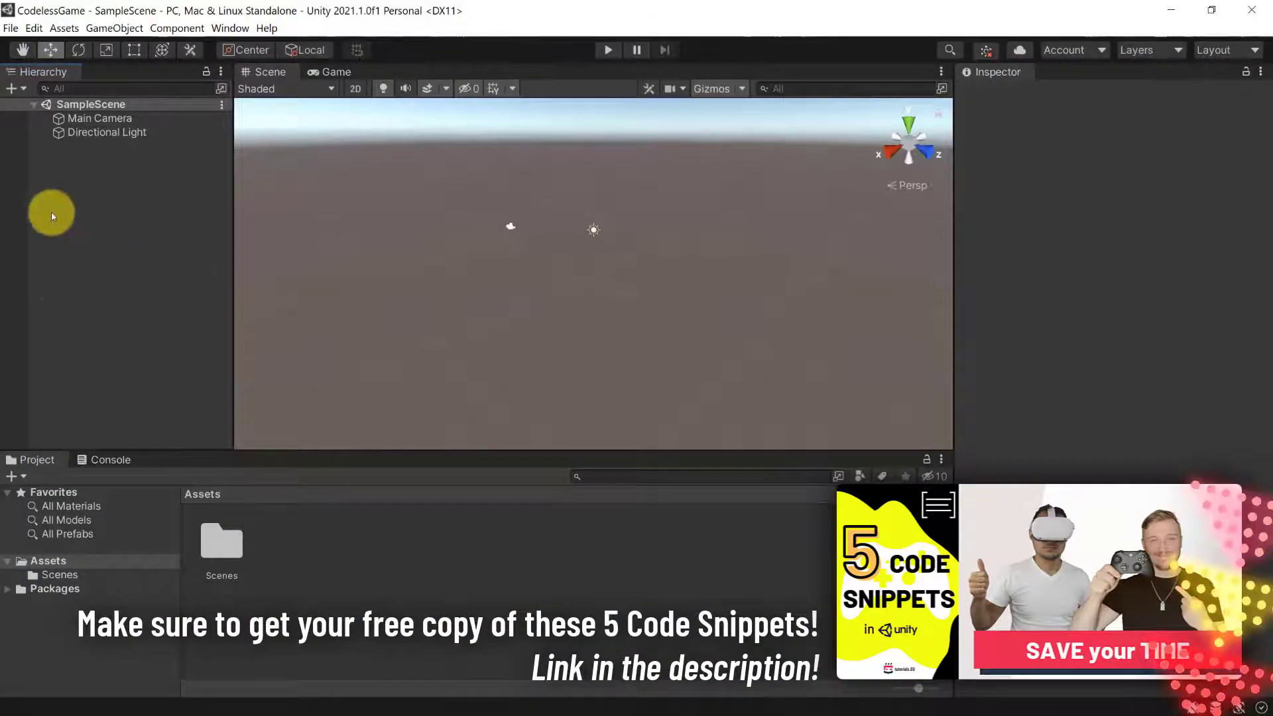
pyautogui.moveTo(120, 215)
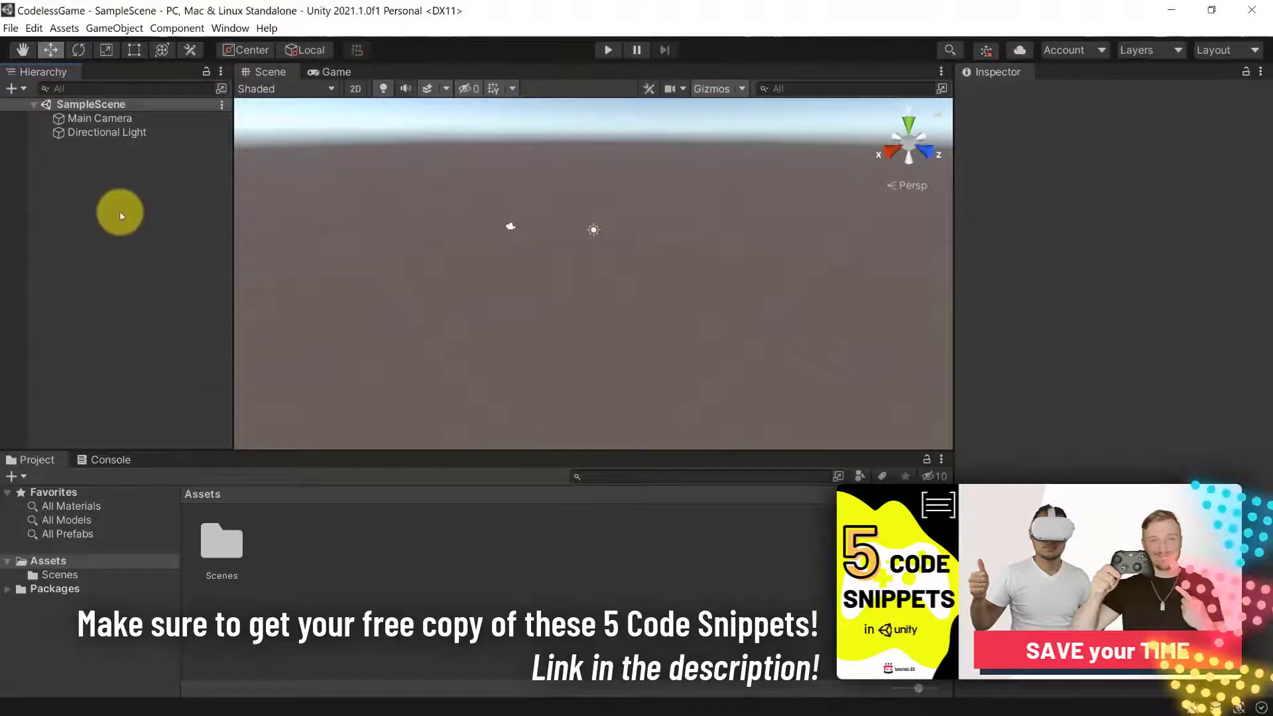
# - Add a Cube from the Hierarchy's 3D Object menu and preview it in the Game view
pyautogui.rightClick(120, 214)
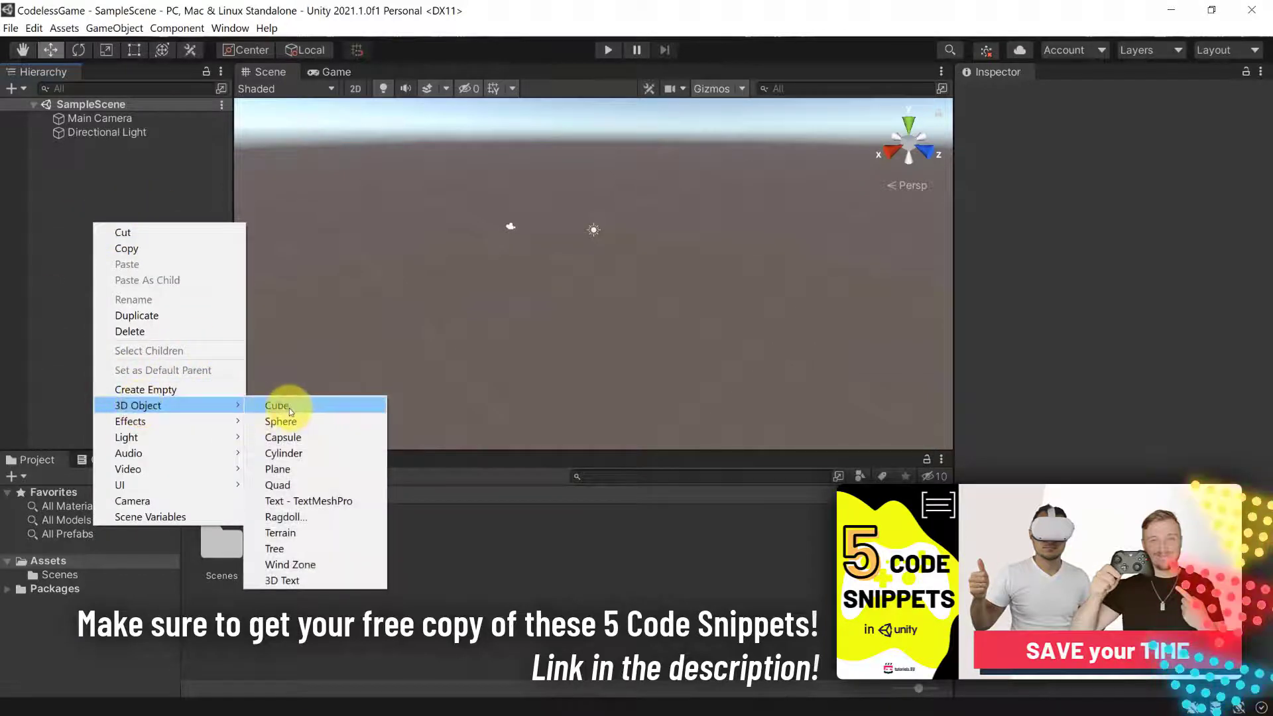
pyautogui.click(277, 405)
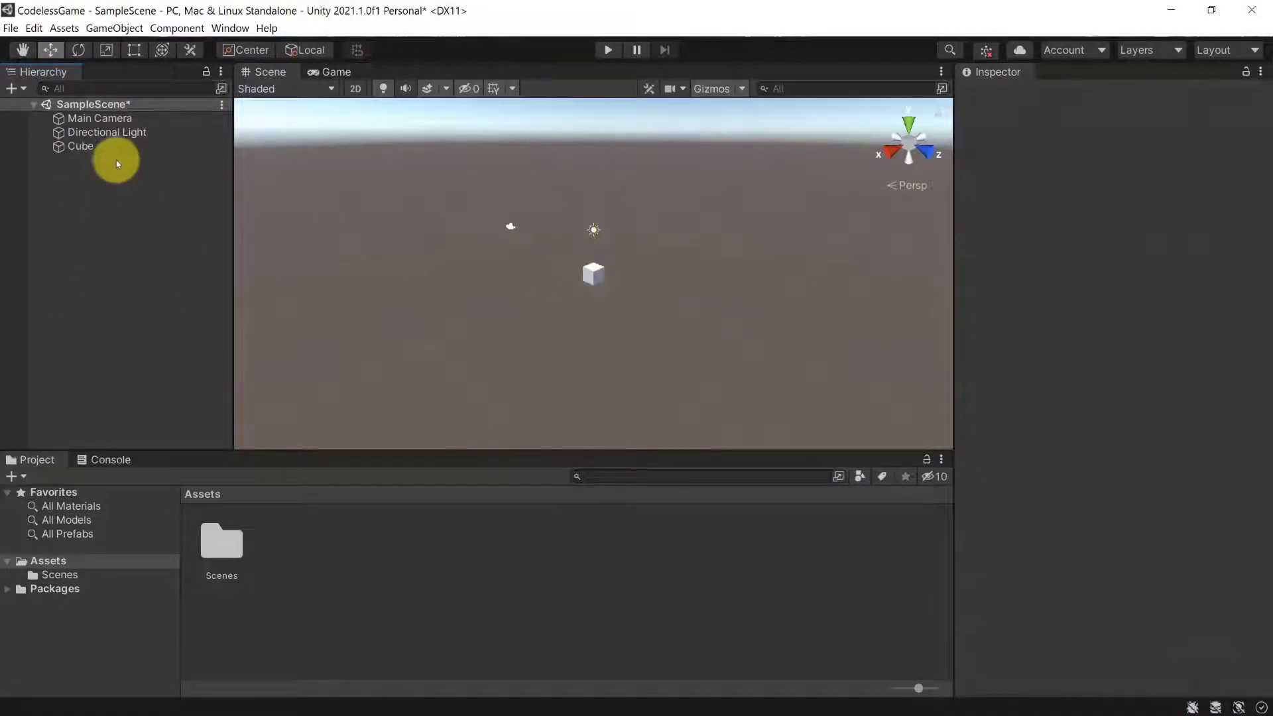
pyautogui.click(80, 146)
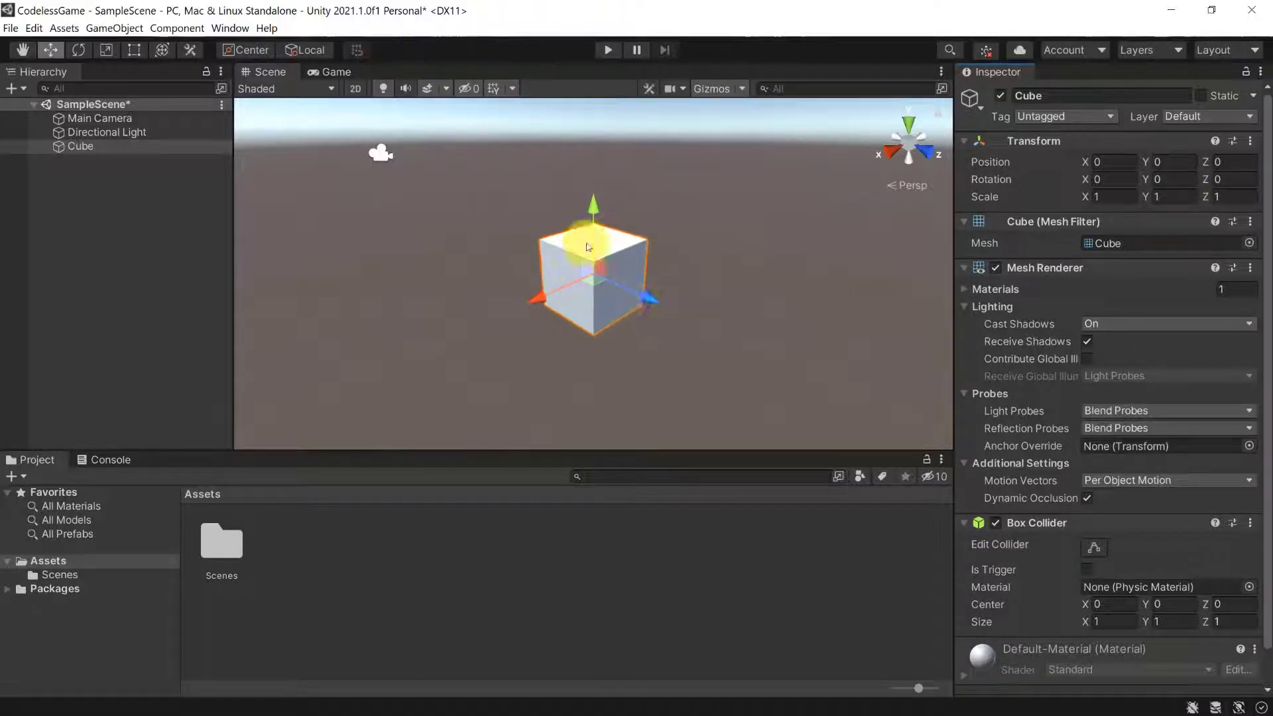
pyautogui.click(334, 71)
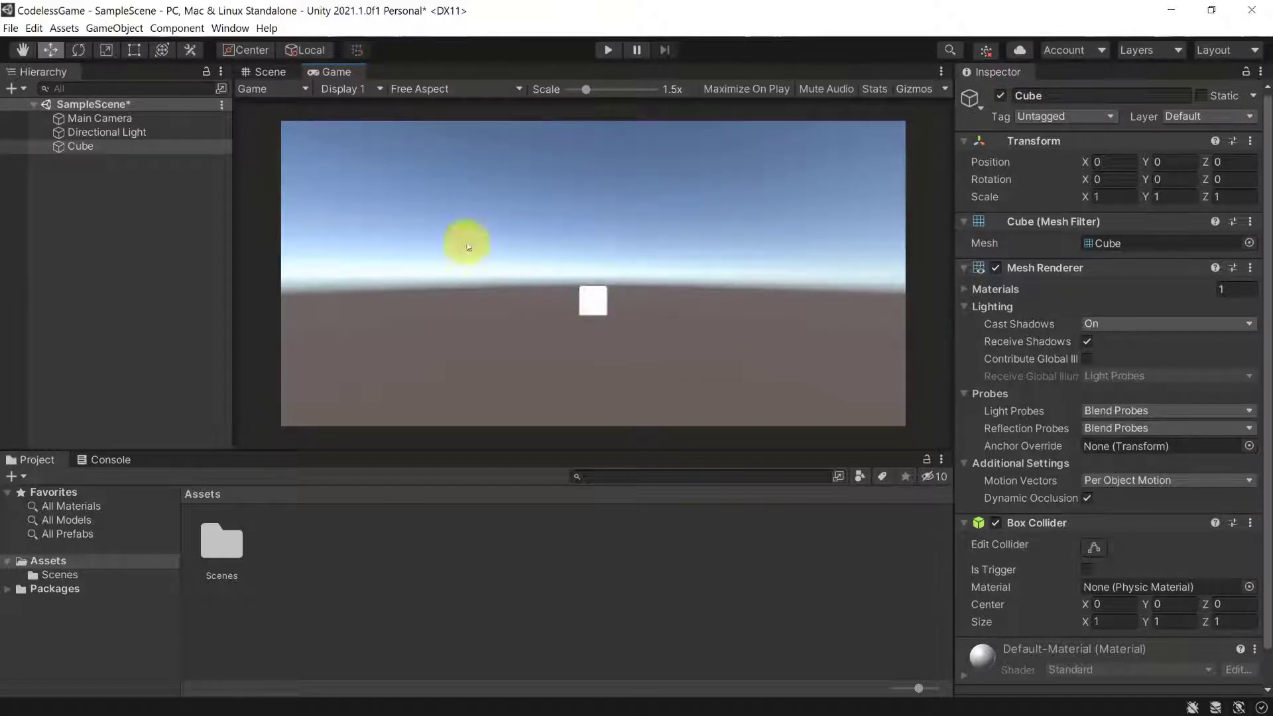
pyautogui.click(268, 72)
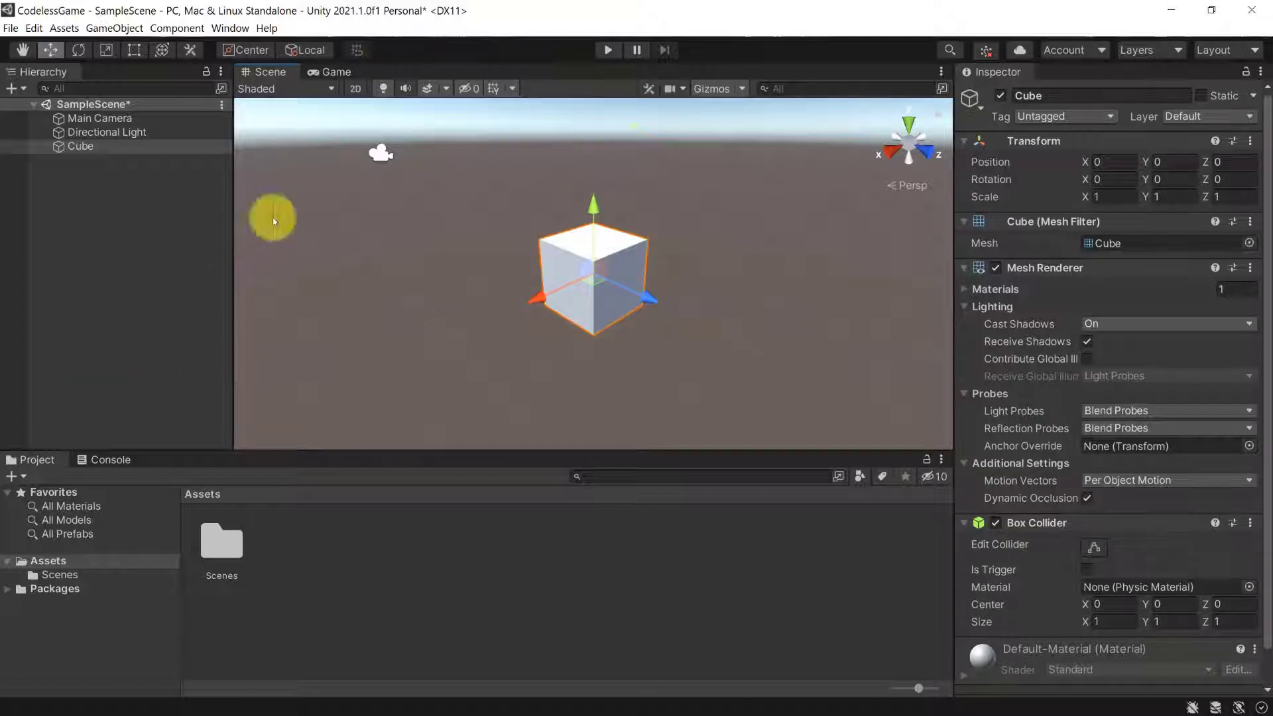
pyautogui.moveTo(961, 197)
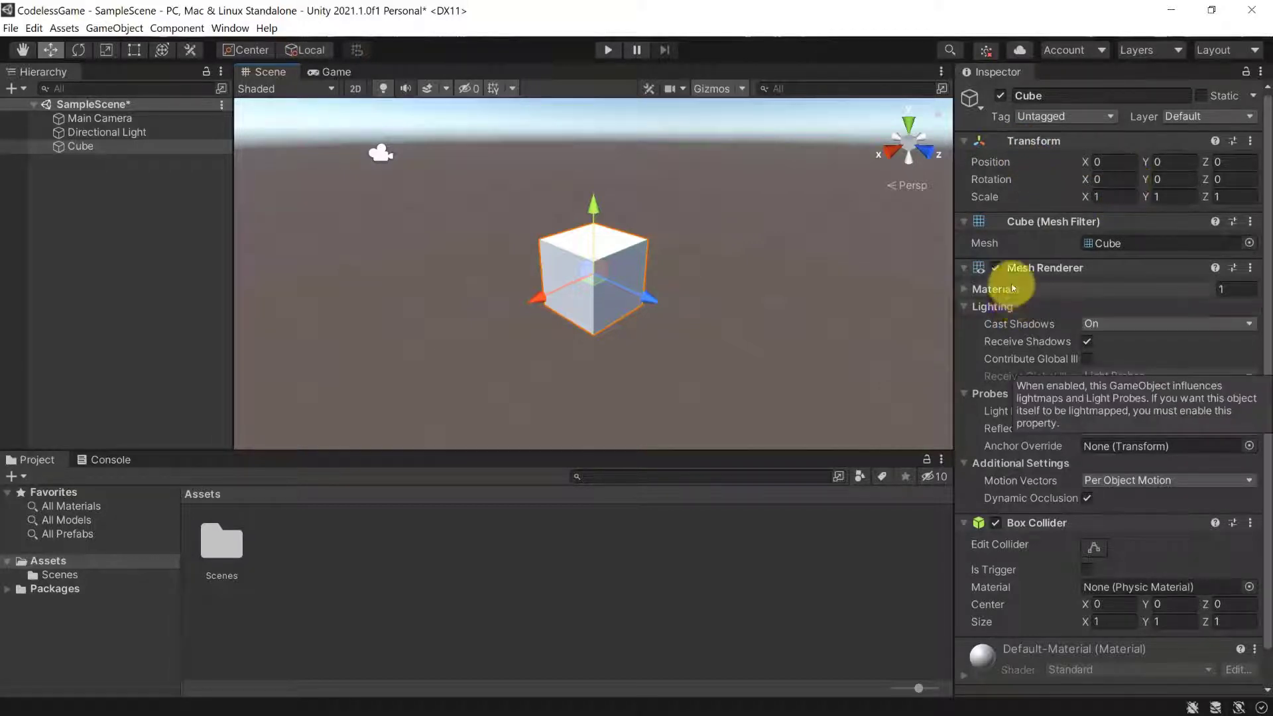
pyautogui.scroll(-3)
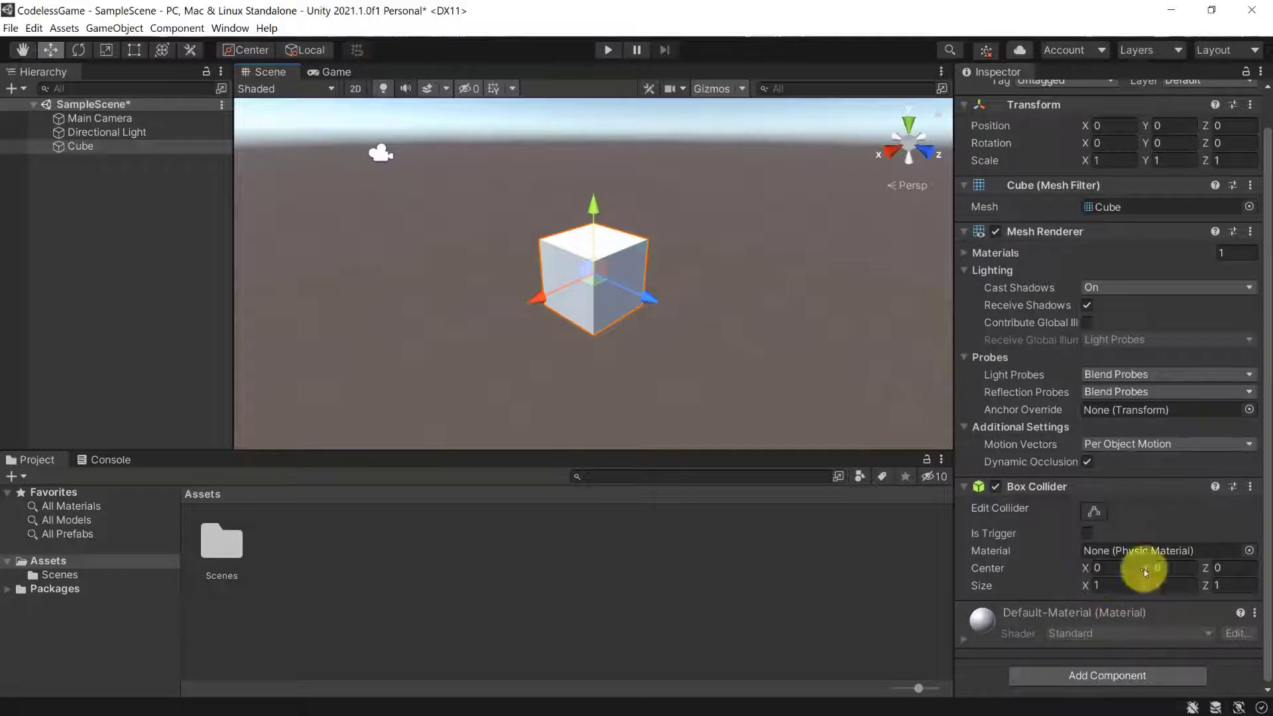
pyautogui.moveTo(1076, 593)
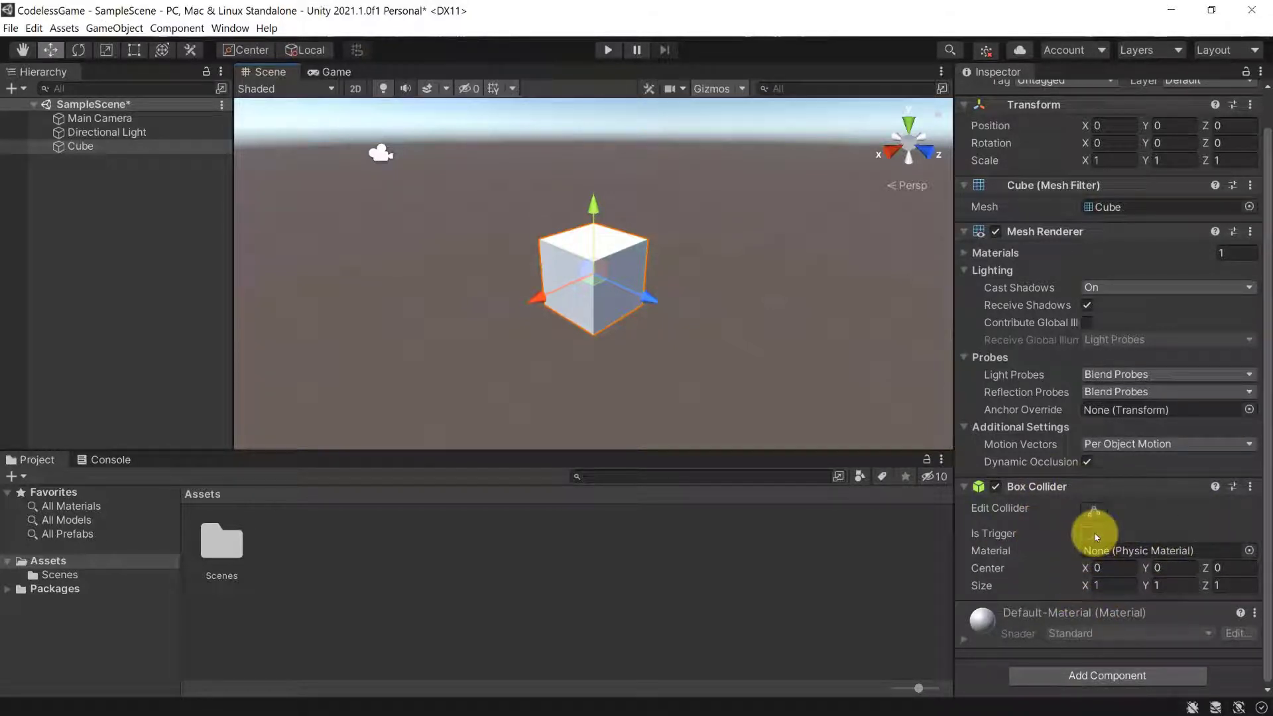
pyautogui.moveTo(1131, 433)
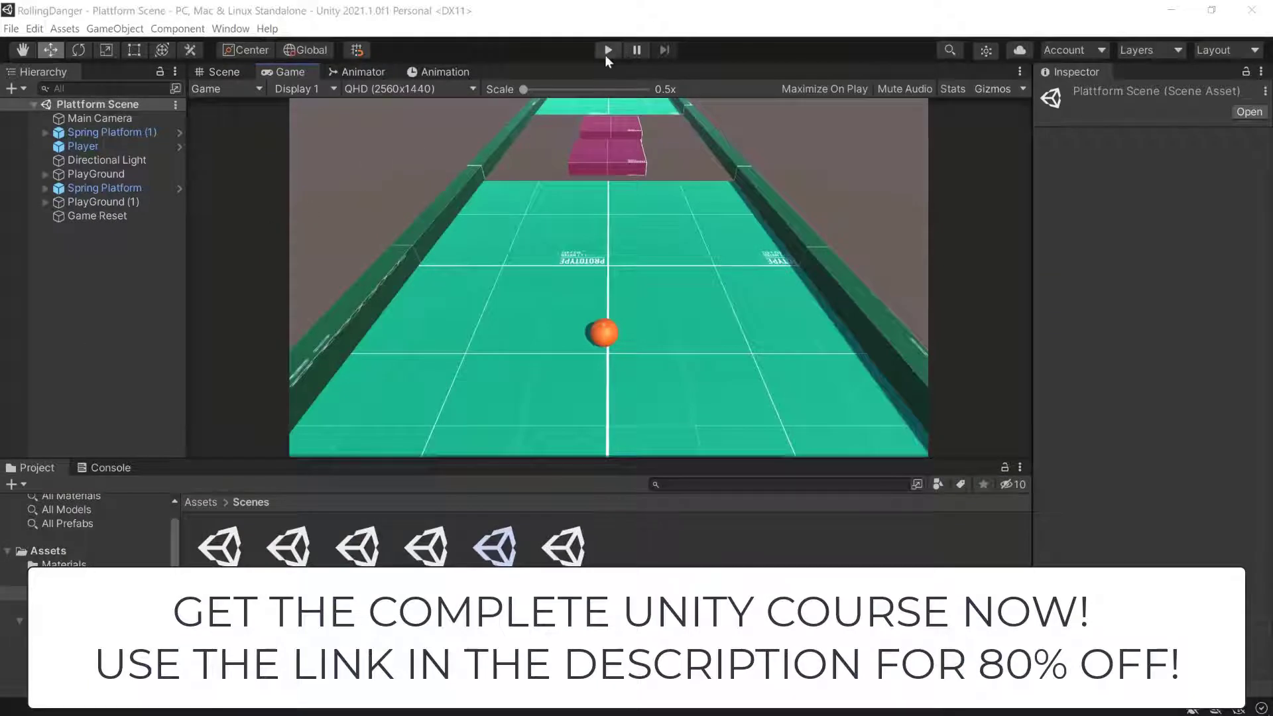
# - Play Plattform Scene in RollingDanger to watch the ball roll, then stop playback
pyautogui.click(607, 50)
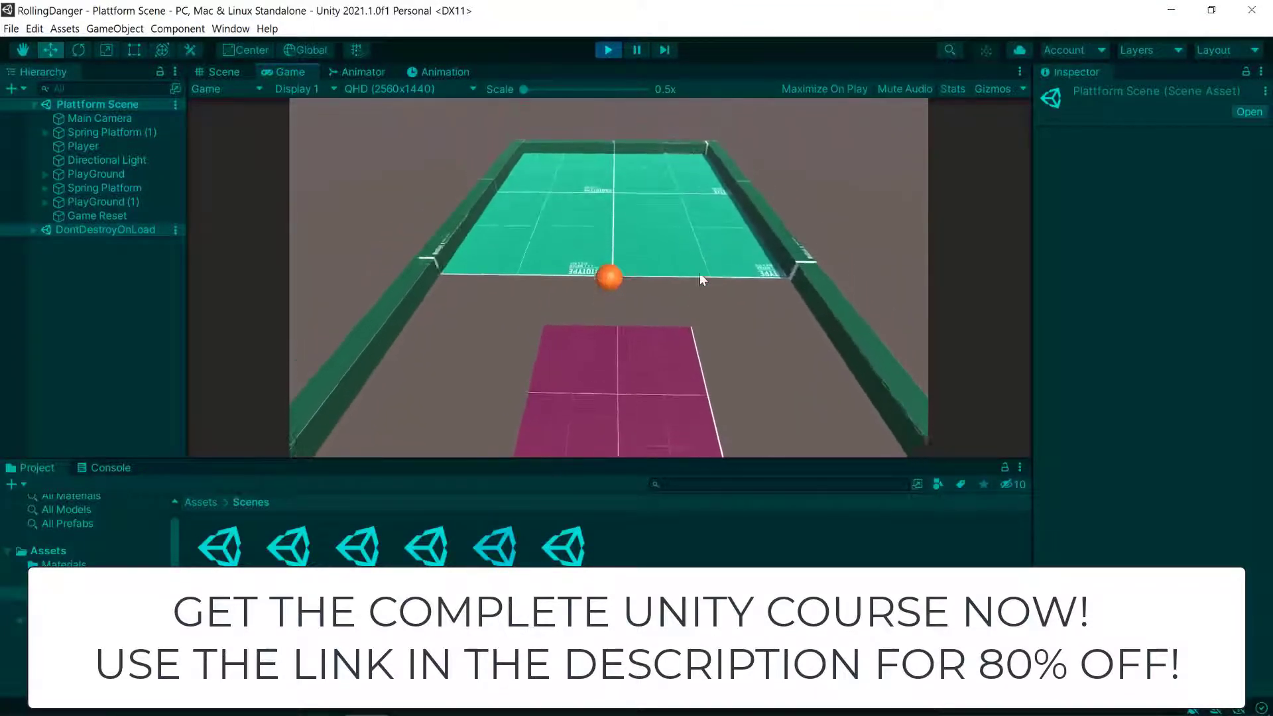
pyautogui.click(607, 49)
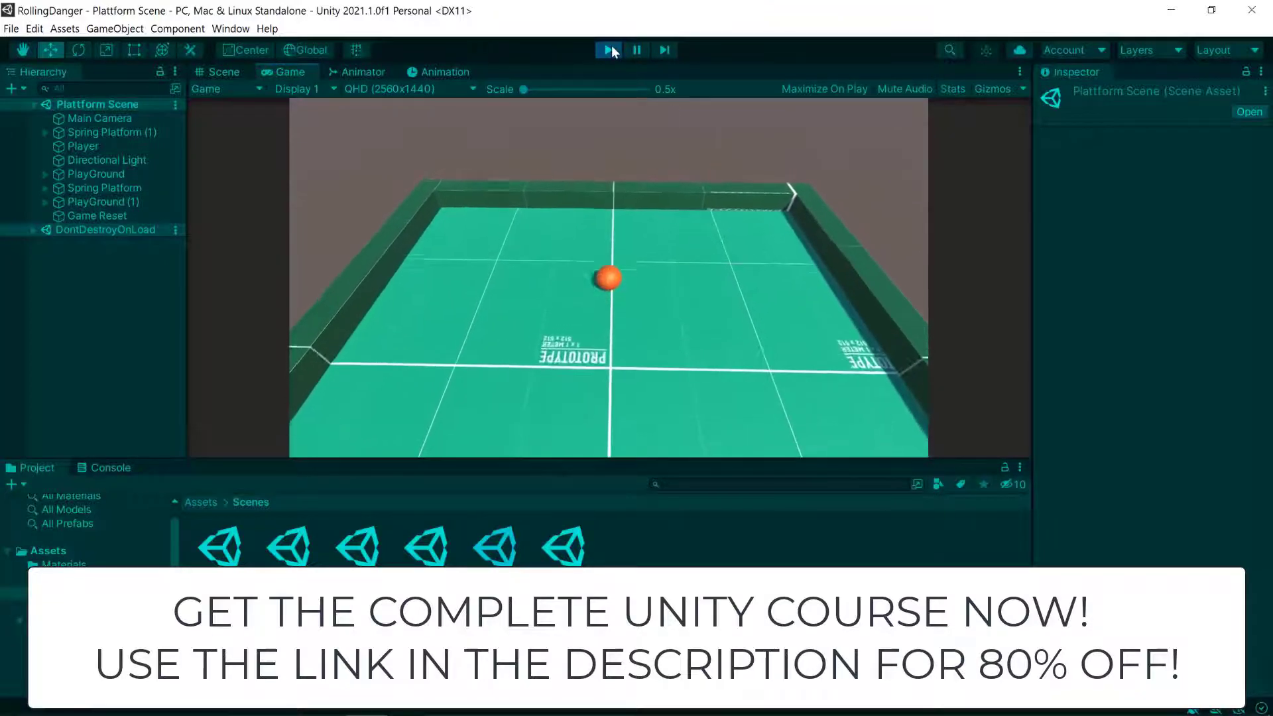
pyautogui.click(607, 49)
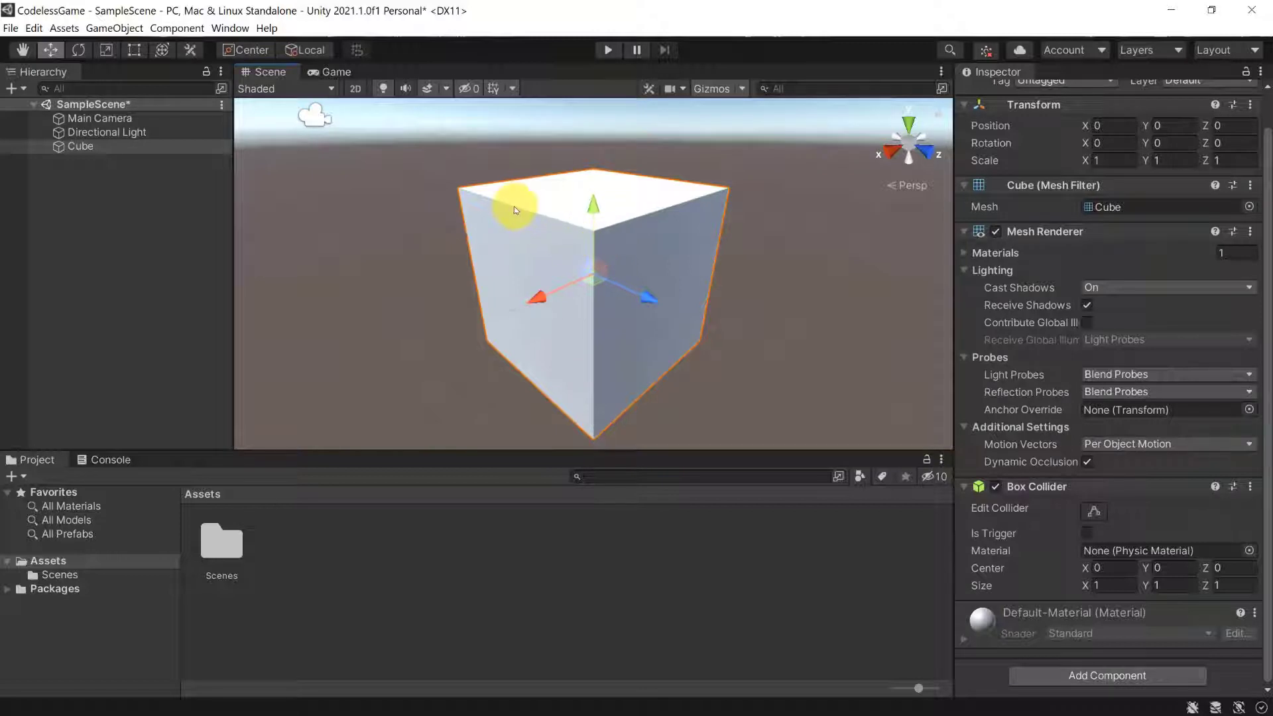
pyautogui.moveTo(973, 433)
pyautogui.write('2')
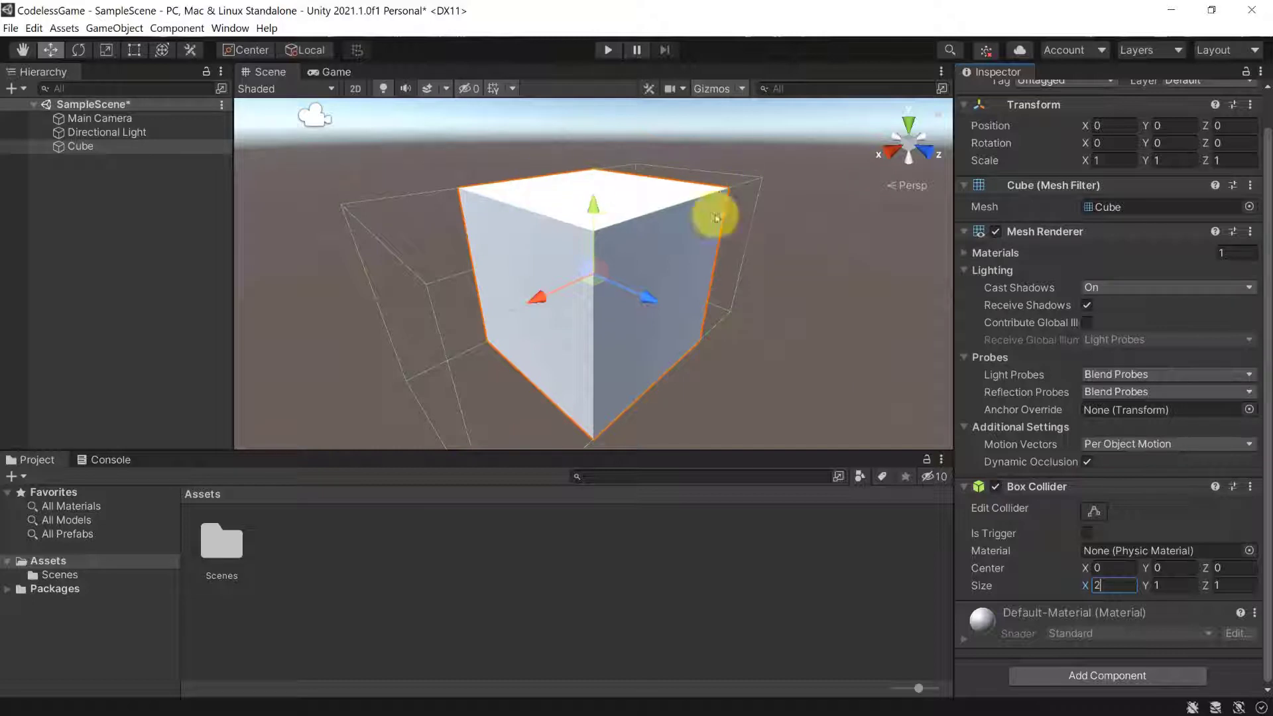
pyautogui.moveTo(654, 197)
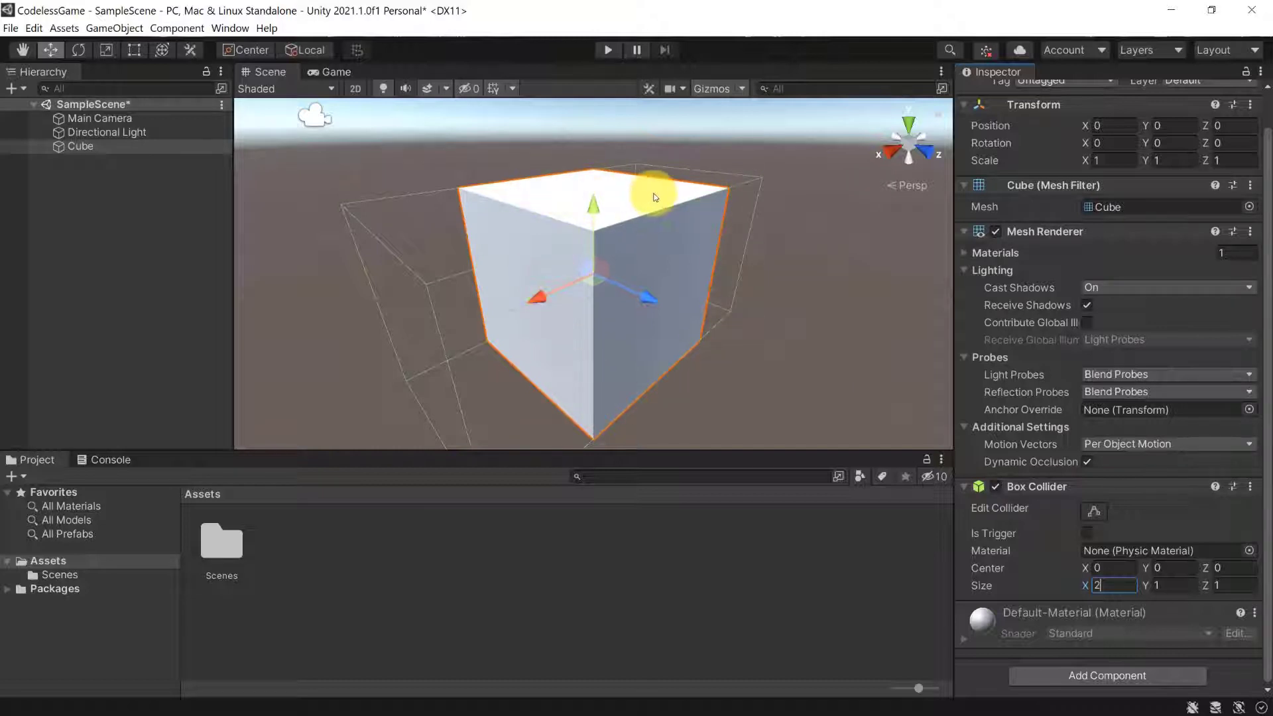
pyautogui.moveTo(680, 180)
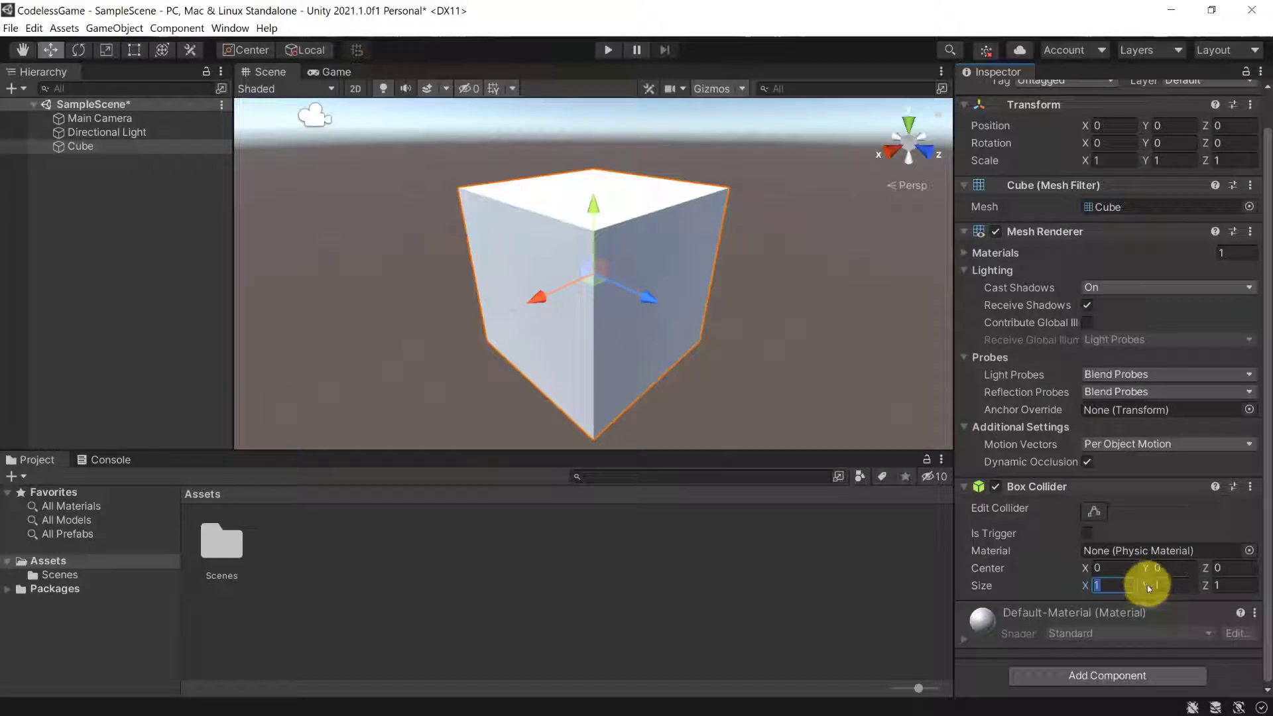
pyautogui.moveTo(1149, 573)
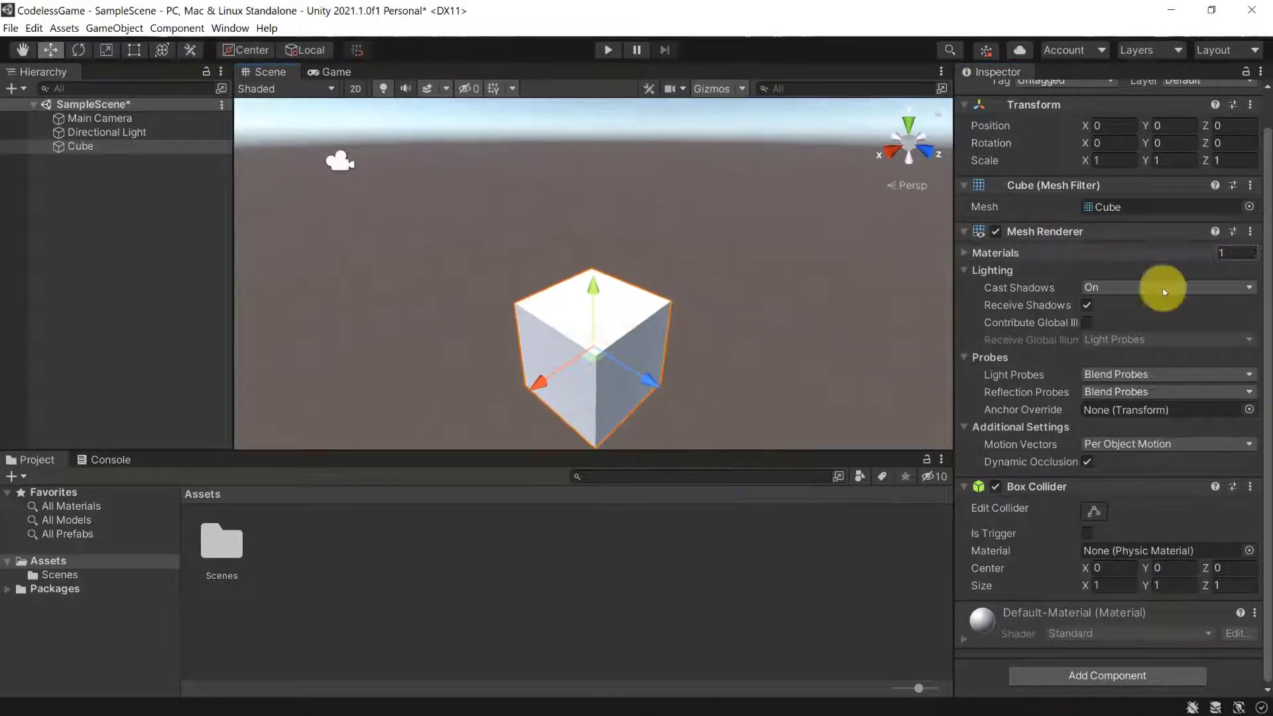
pyautogui.moveTo(1035, 422)
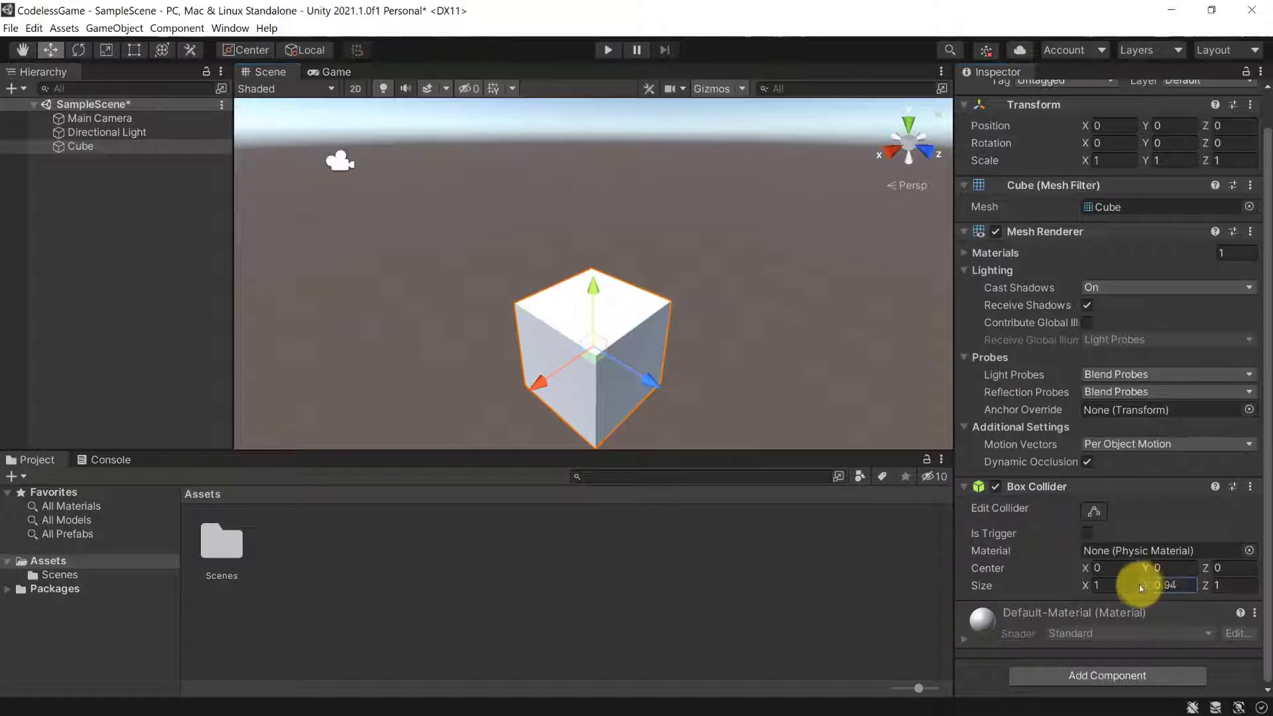
# - Set the Box Collider size to 0.5 and orbit the Scene view out to the cube
pyautogui.write('0.5')
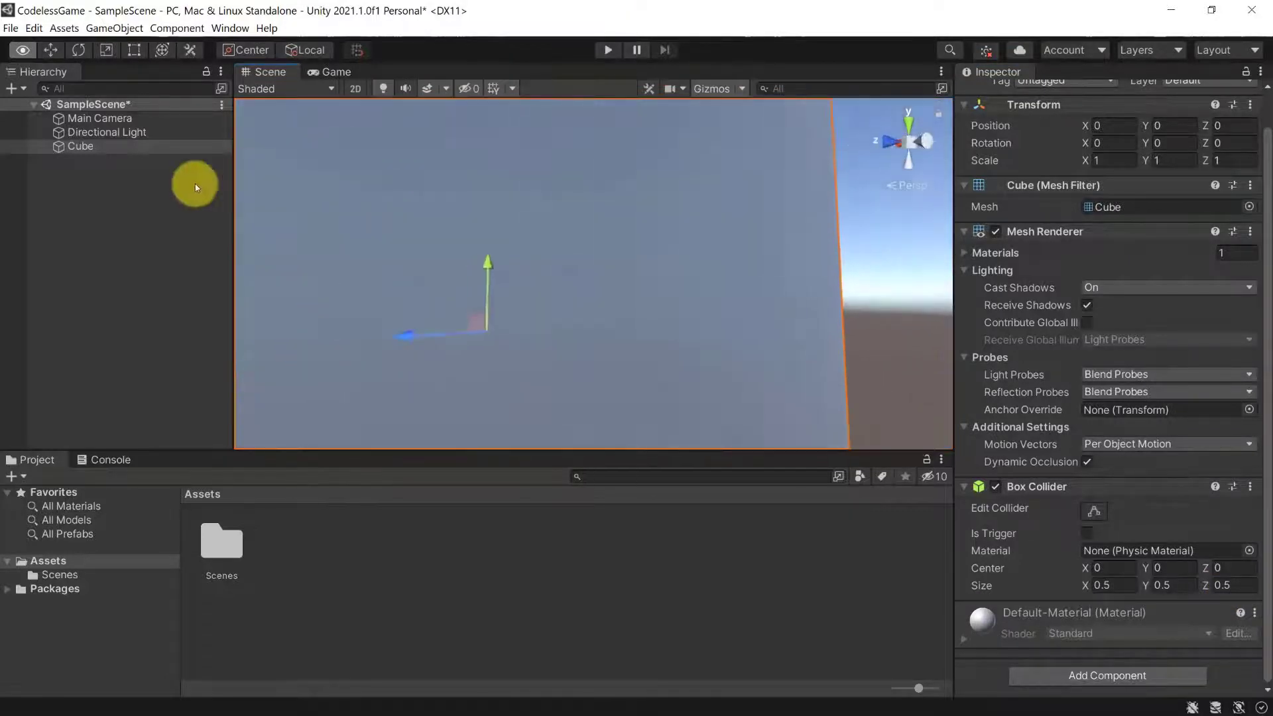
pyautogui.moveTo(195, 187); pyautogui.dragTo(520, 224)
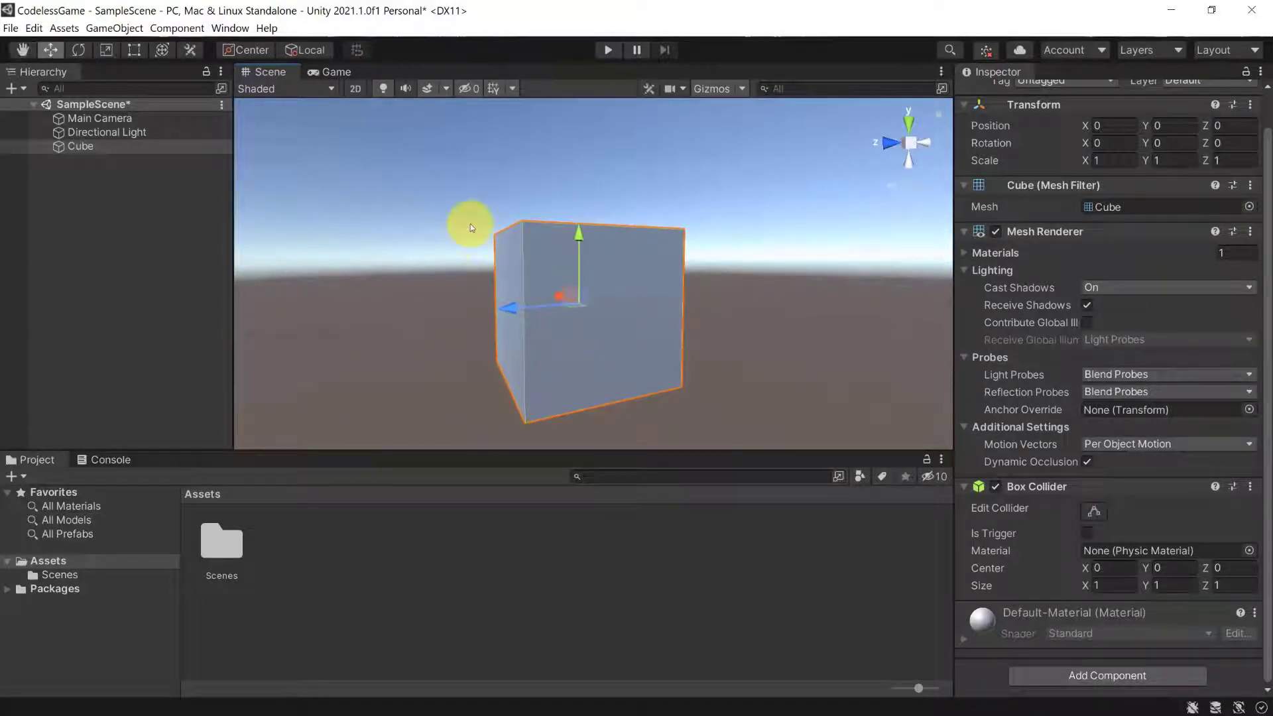
pyautogui.moveTo(652, 206)
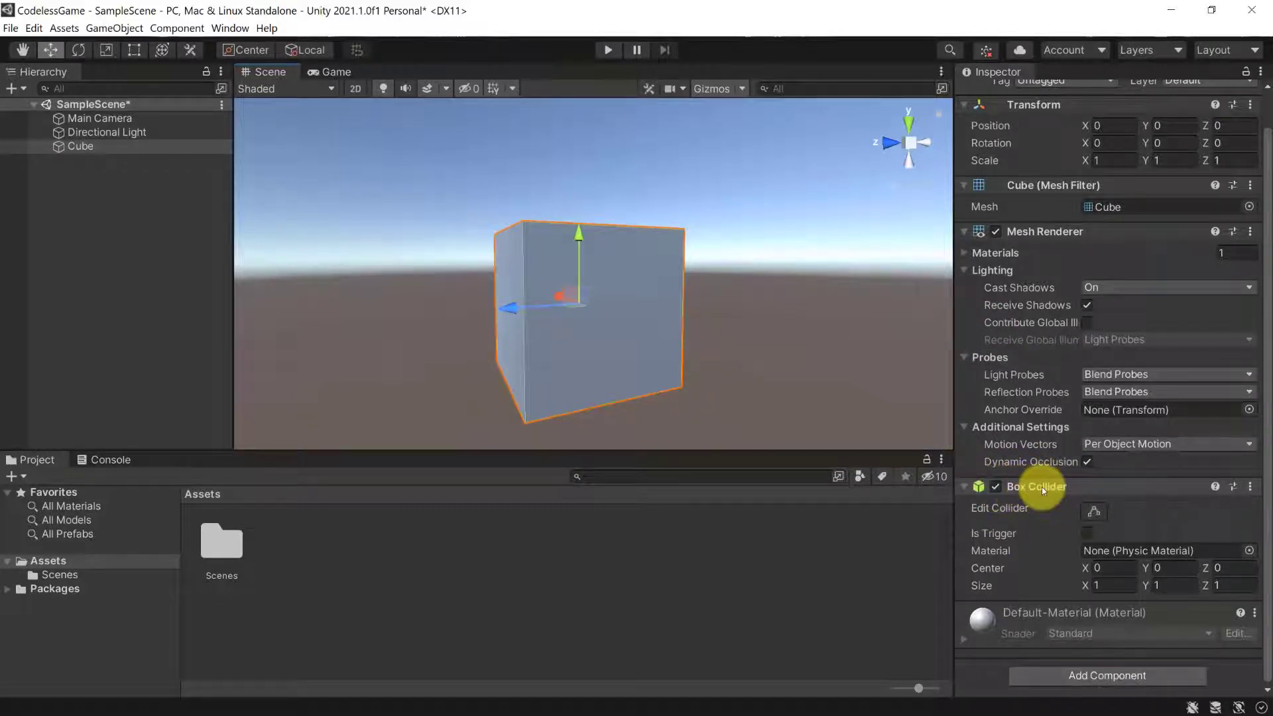
pyautogui.moveTo(1065, 682)
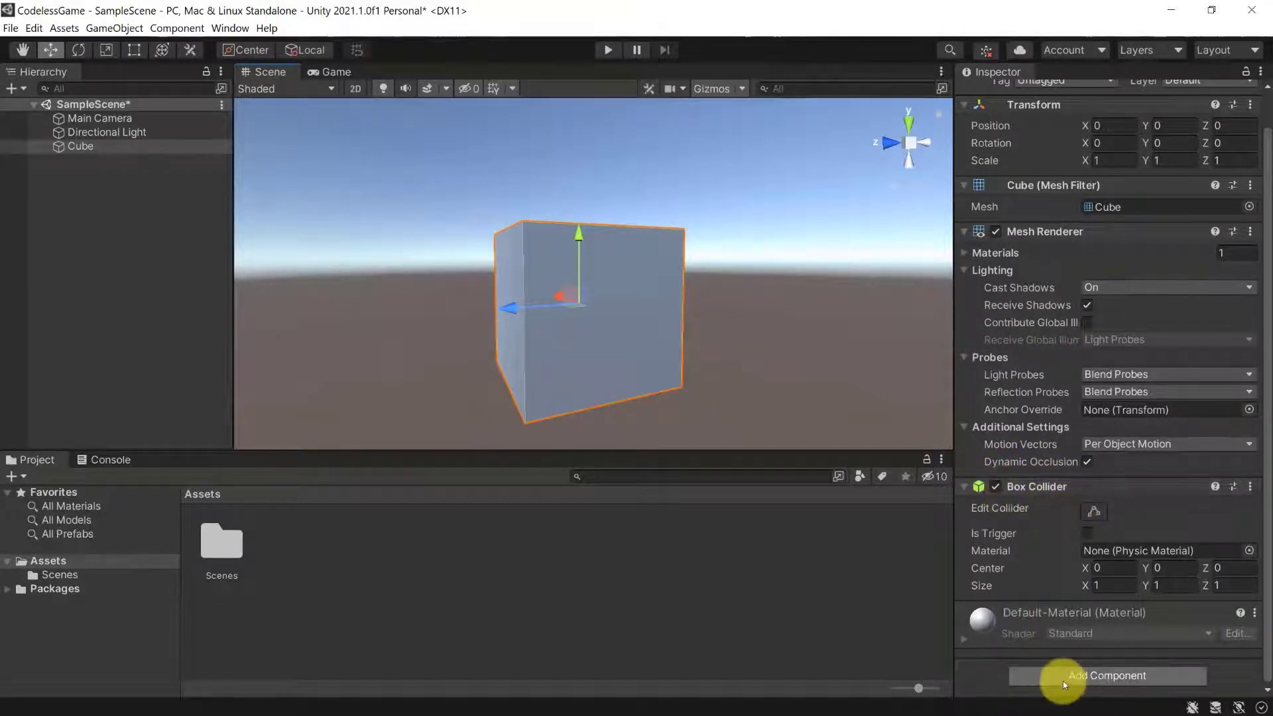
# - Add a Sphere Collider to the Cube from the Physics components
pyautogui.click(1107, 675)
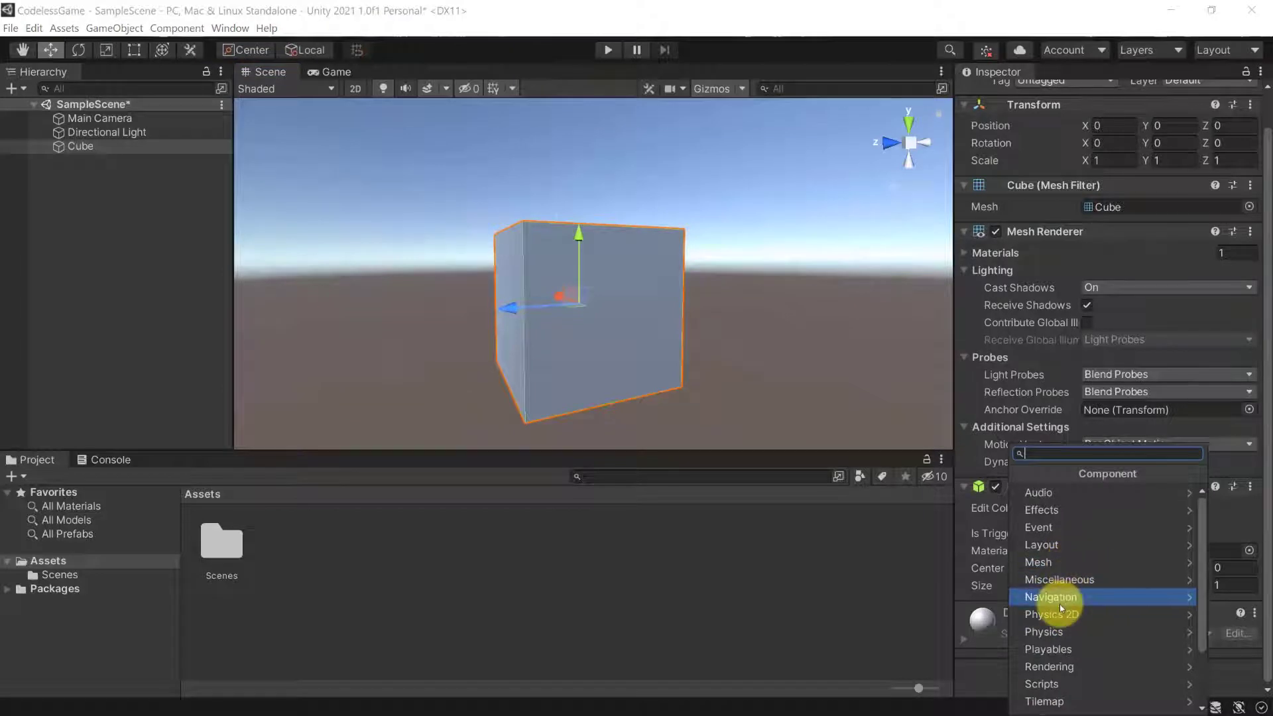
pyautogui.click(1043, 630)
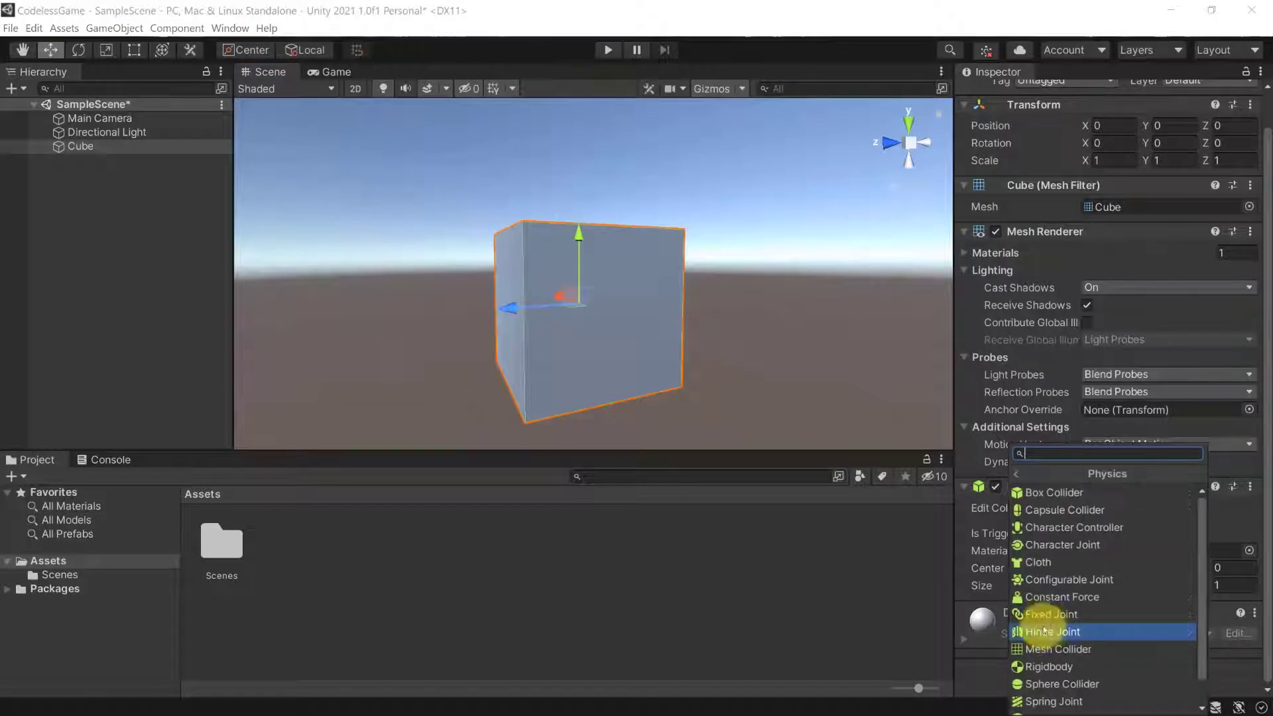
pyautogui.moveTo(1063, 510)
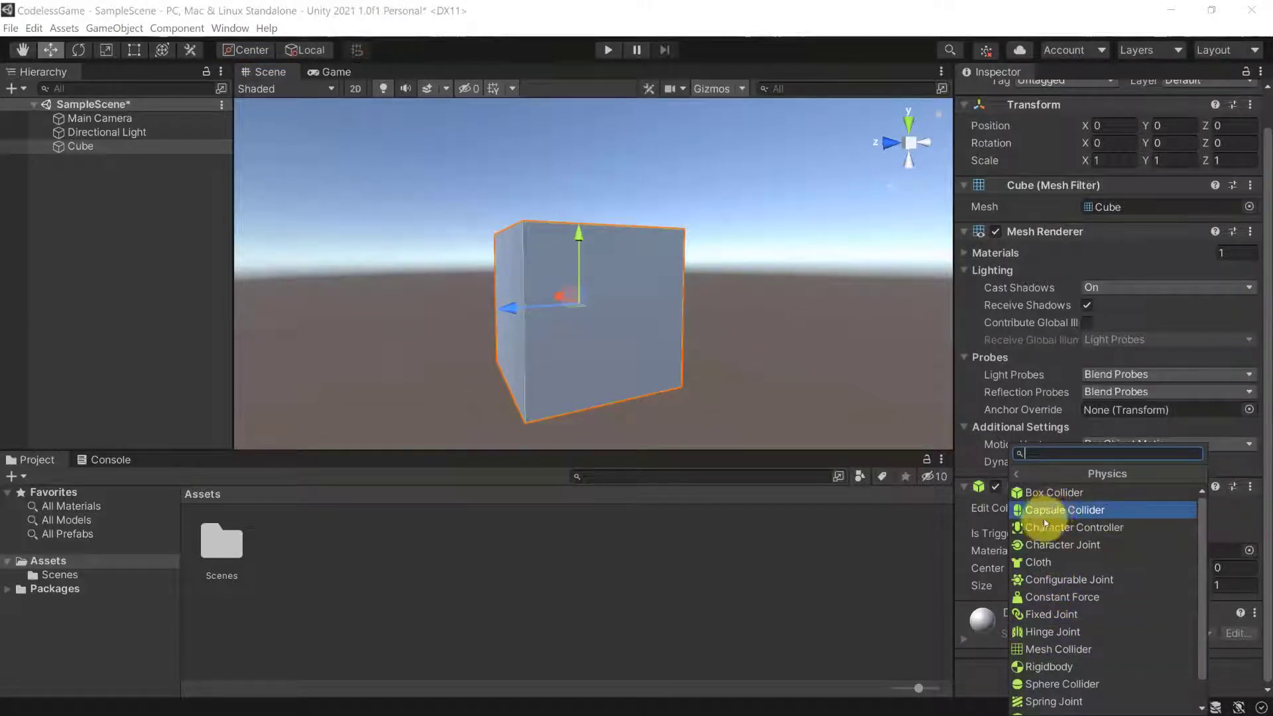
pyautogui.scroll(-3)
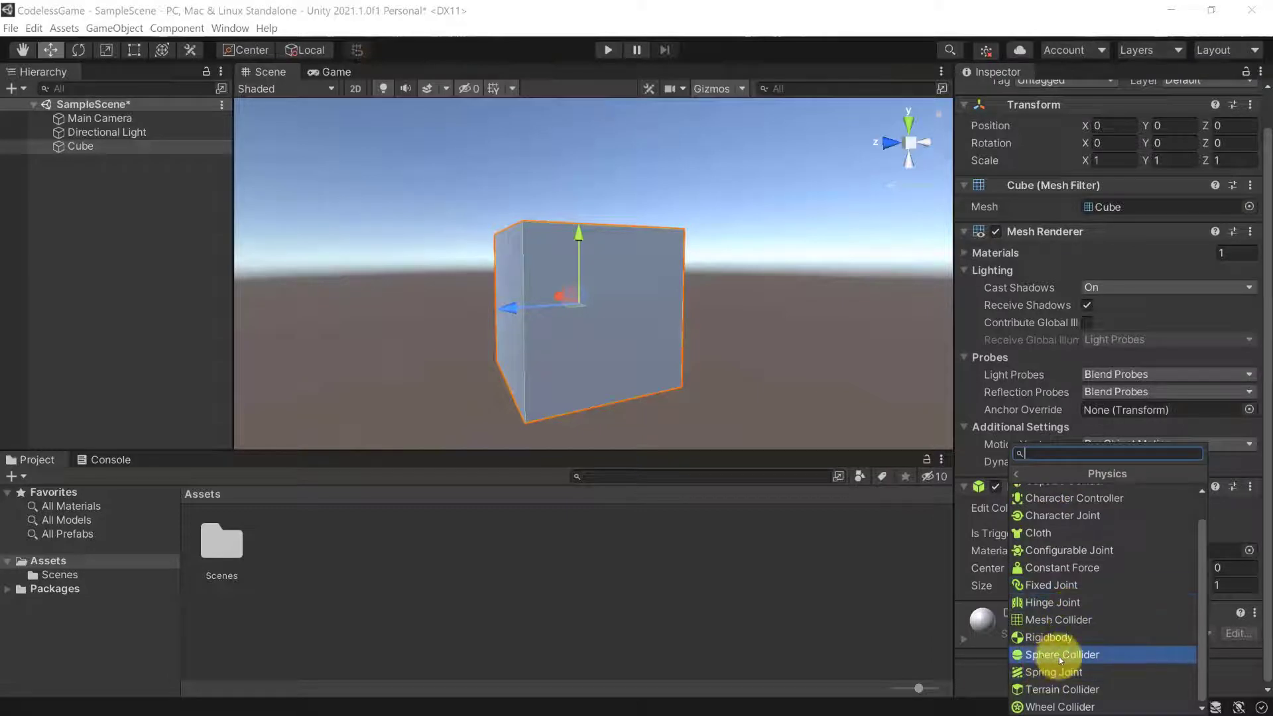
pyautogui.click(1062, 655)
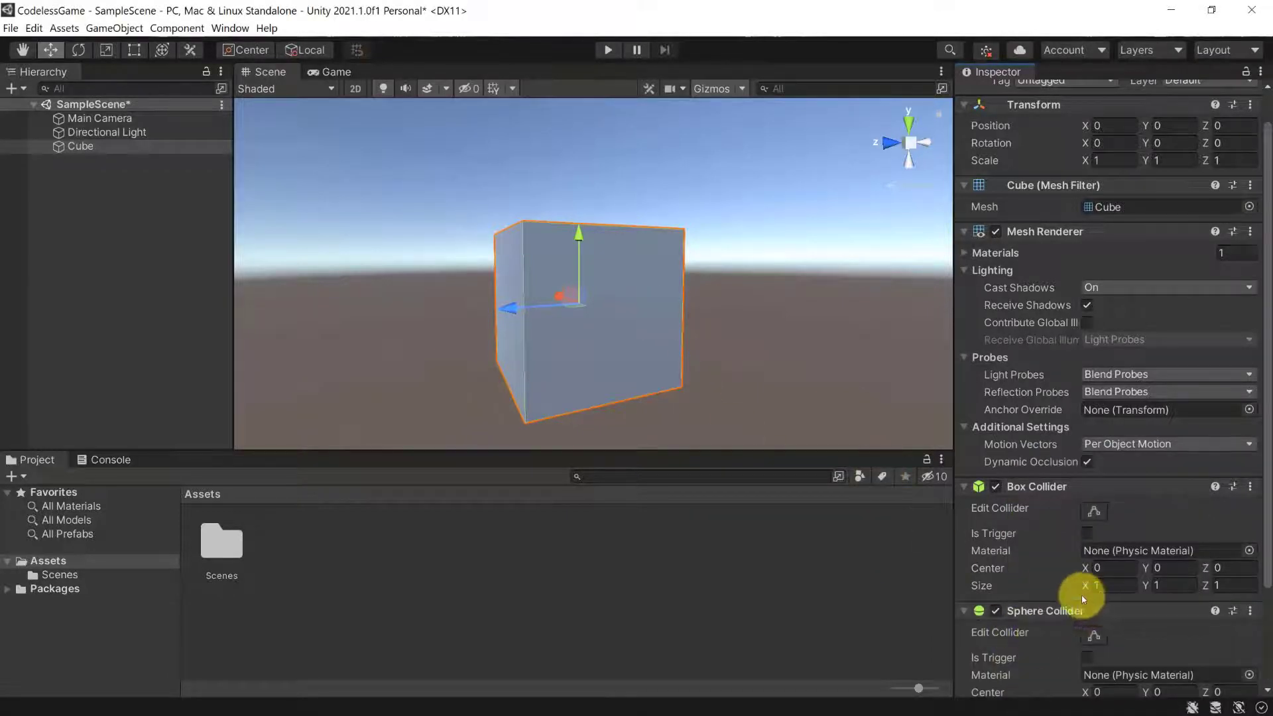
pyautogui.scroll(-3)
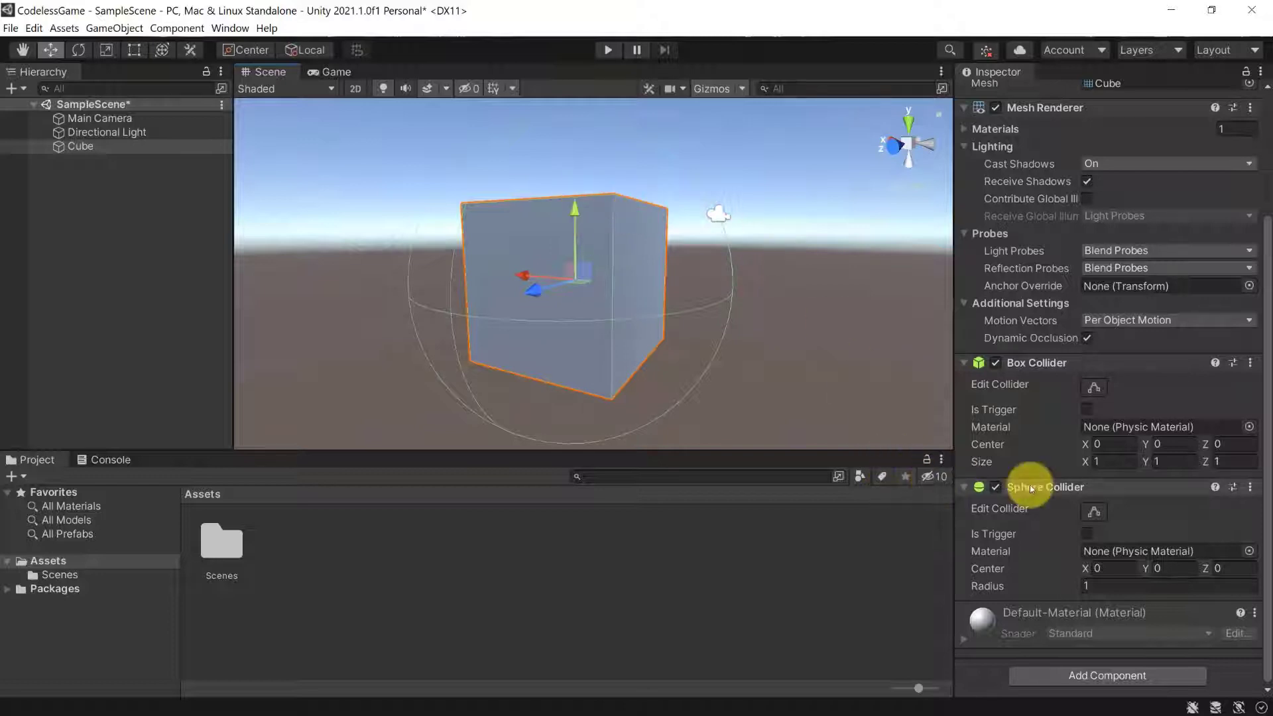
# - Collapse the Sphere Collider's settings, then remove it through its options menu
pyautogui.click(1252, 488)
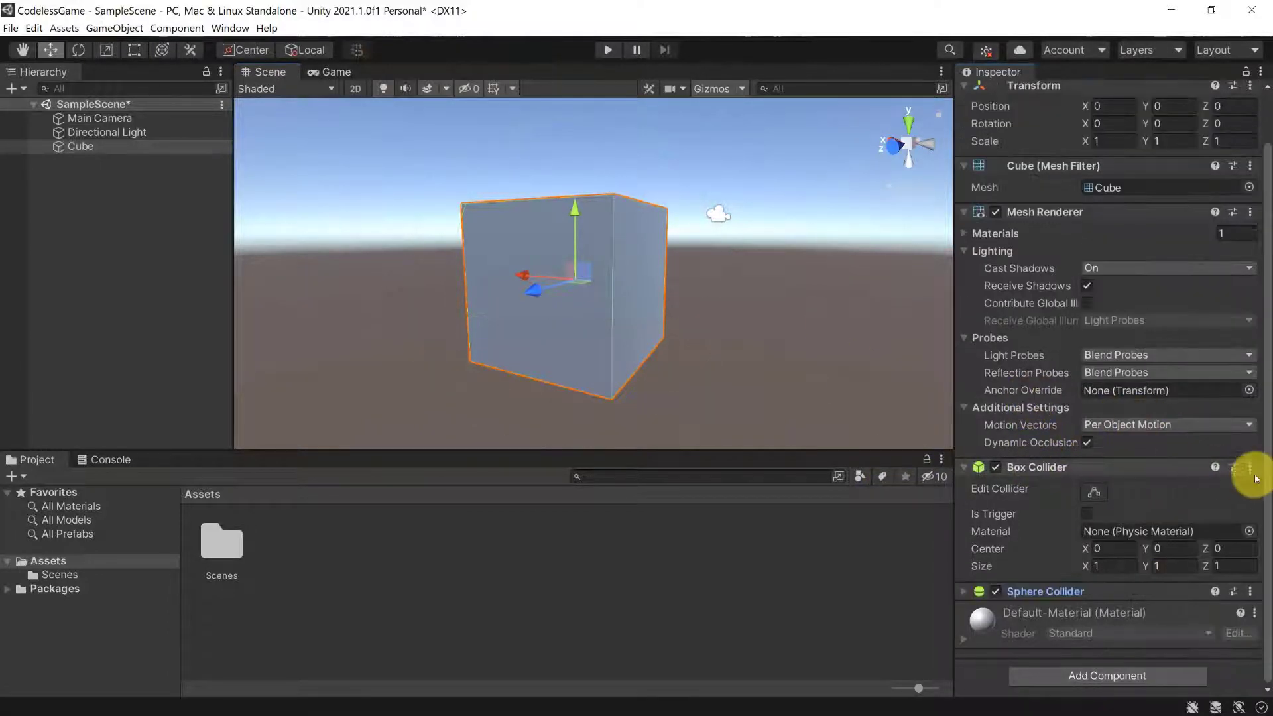
pyautogui.scroll(-3)
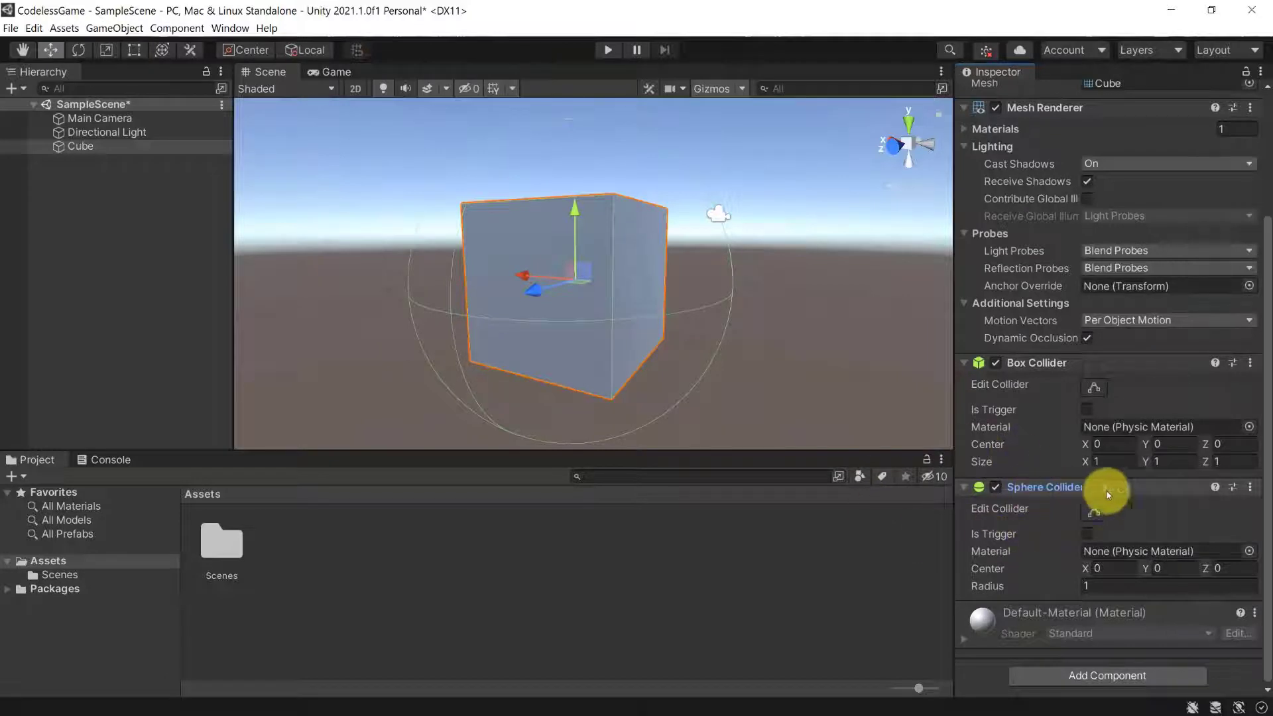
pyautogui.click(1251, 488)
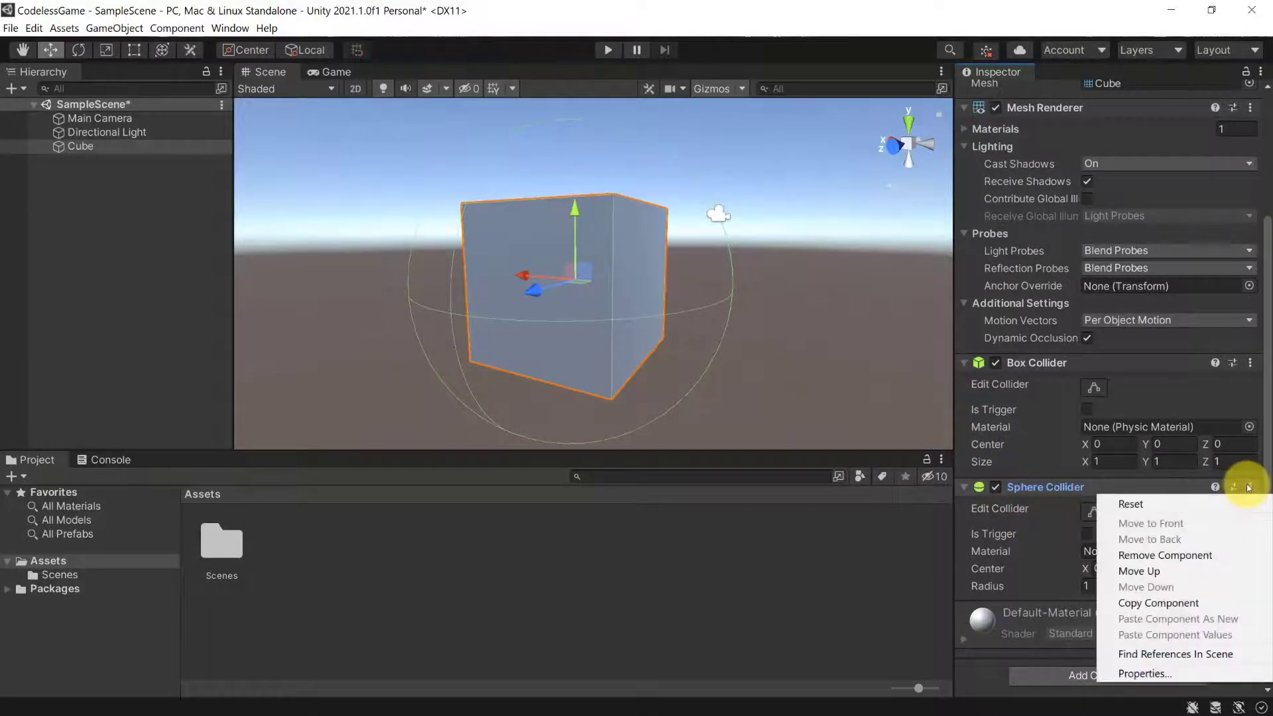
pyautogui.moveTo(1165, 556)
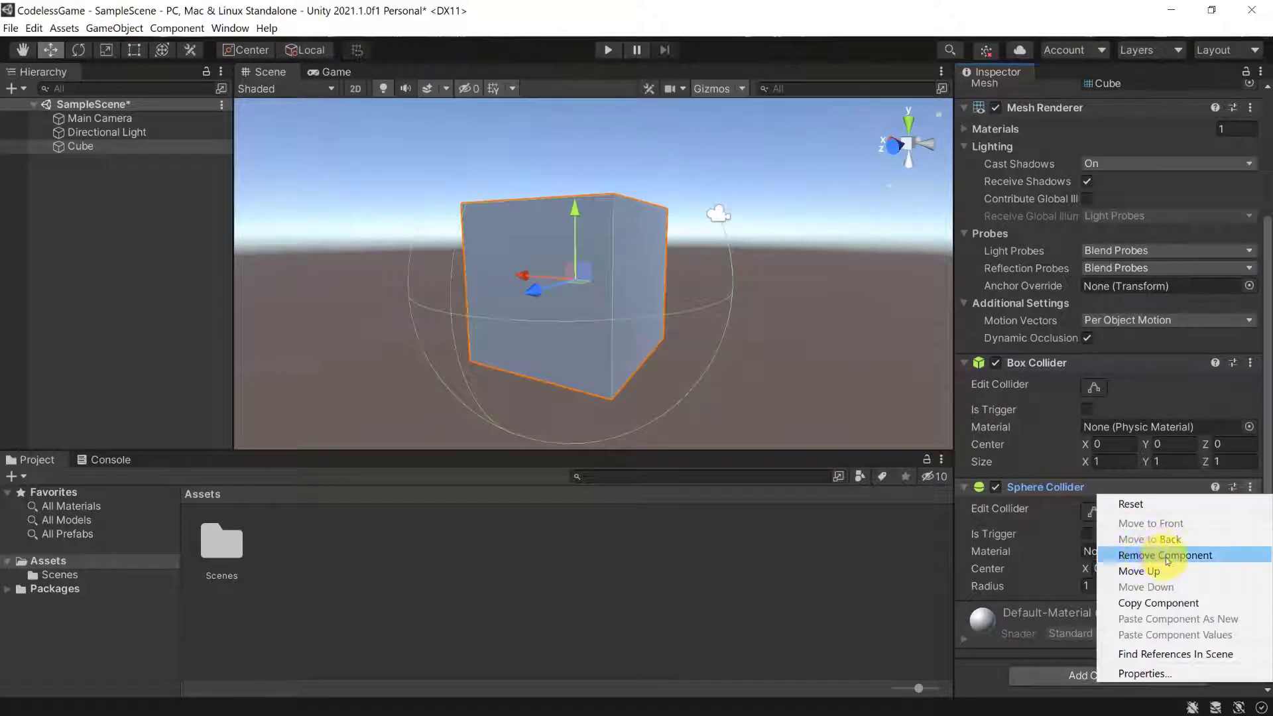
pyautogui.click(1165, 554)
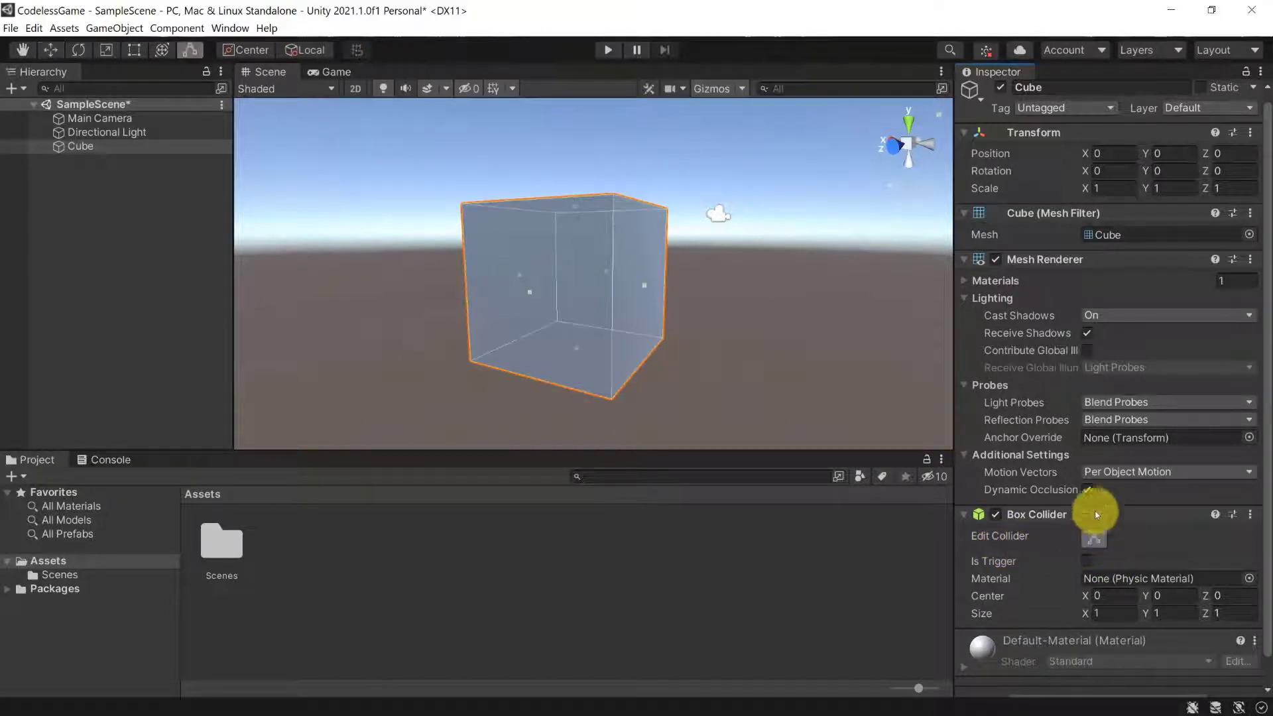
pyautogui.moveTo(648, 289)
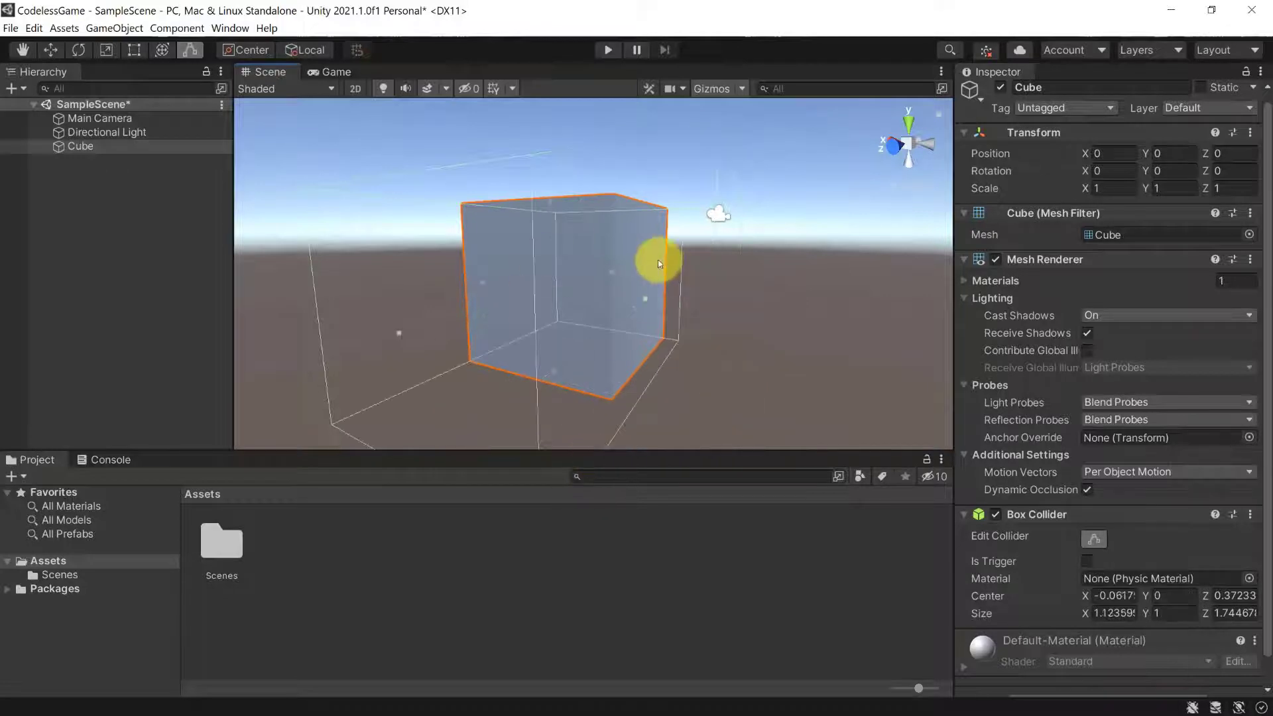
# - Deselect the Cube in the Scene view after reshaping its collider
pyautogui.click(623, 341)
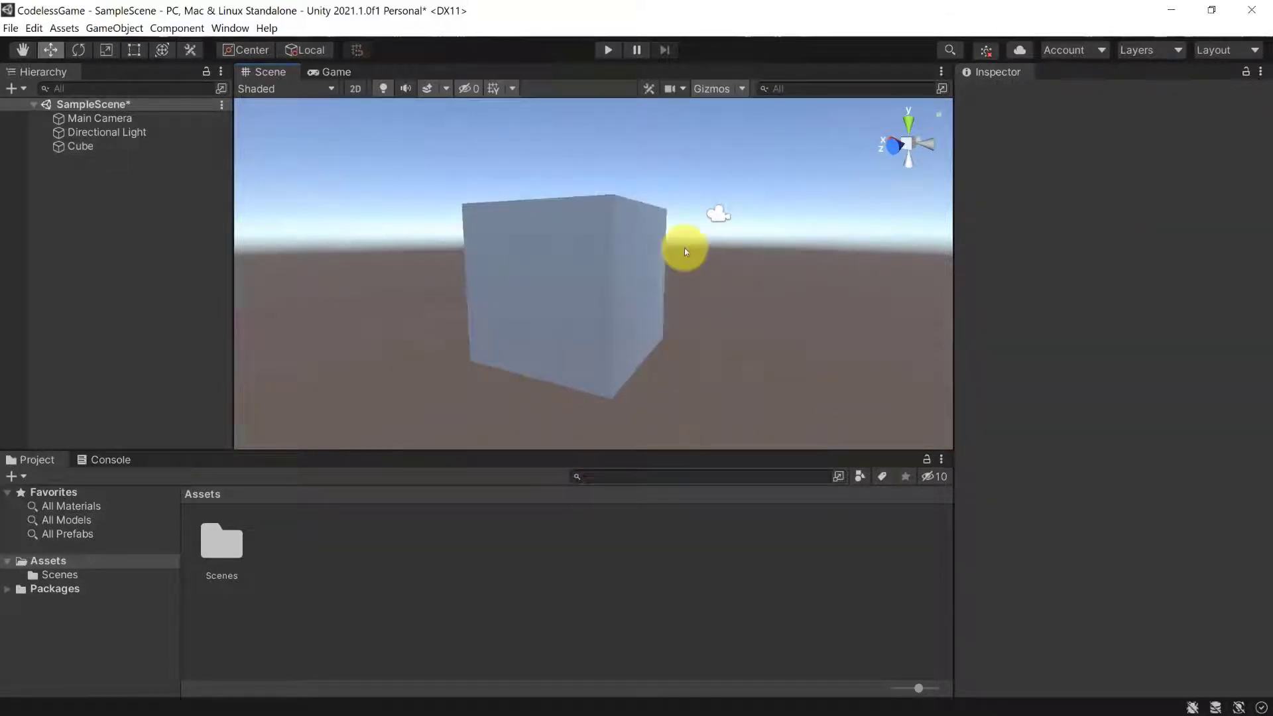
# - Preview Capsule and Sphere meshes on the Cube, then restore the Cube mesh and close the picker
pyautogui.click(79, 145)
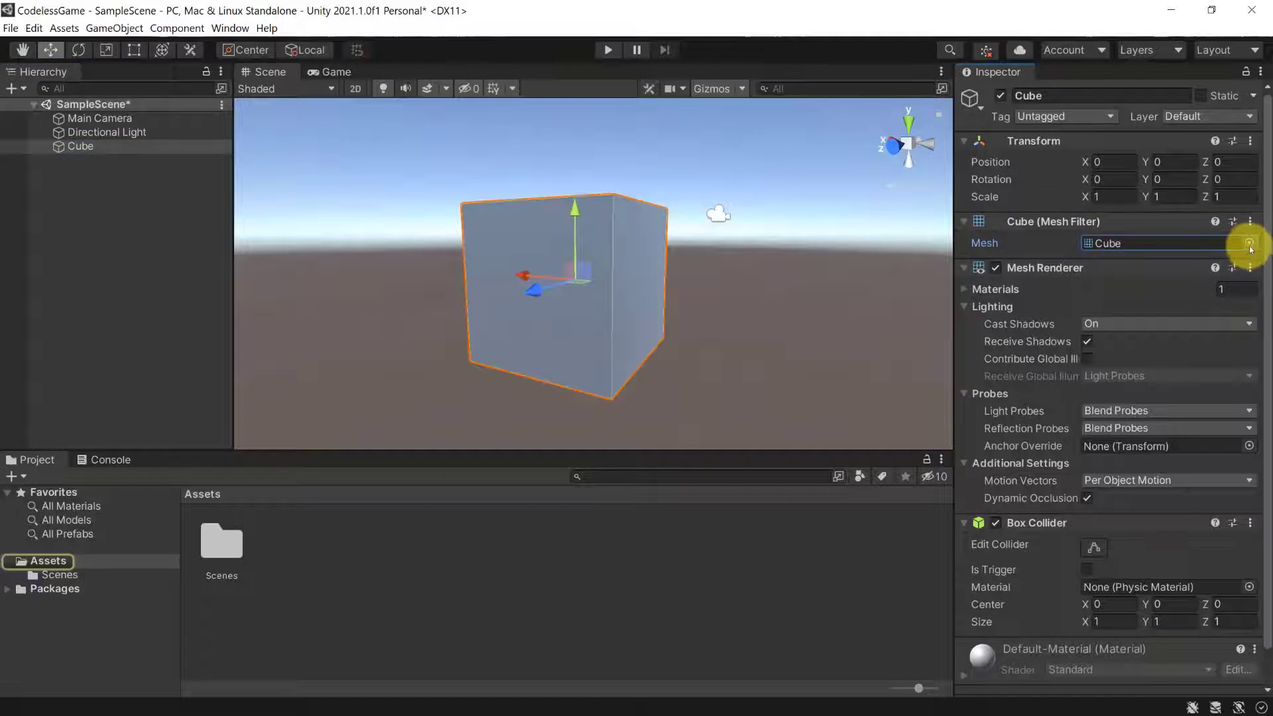
pyautogui.click(1249, 244)
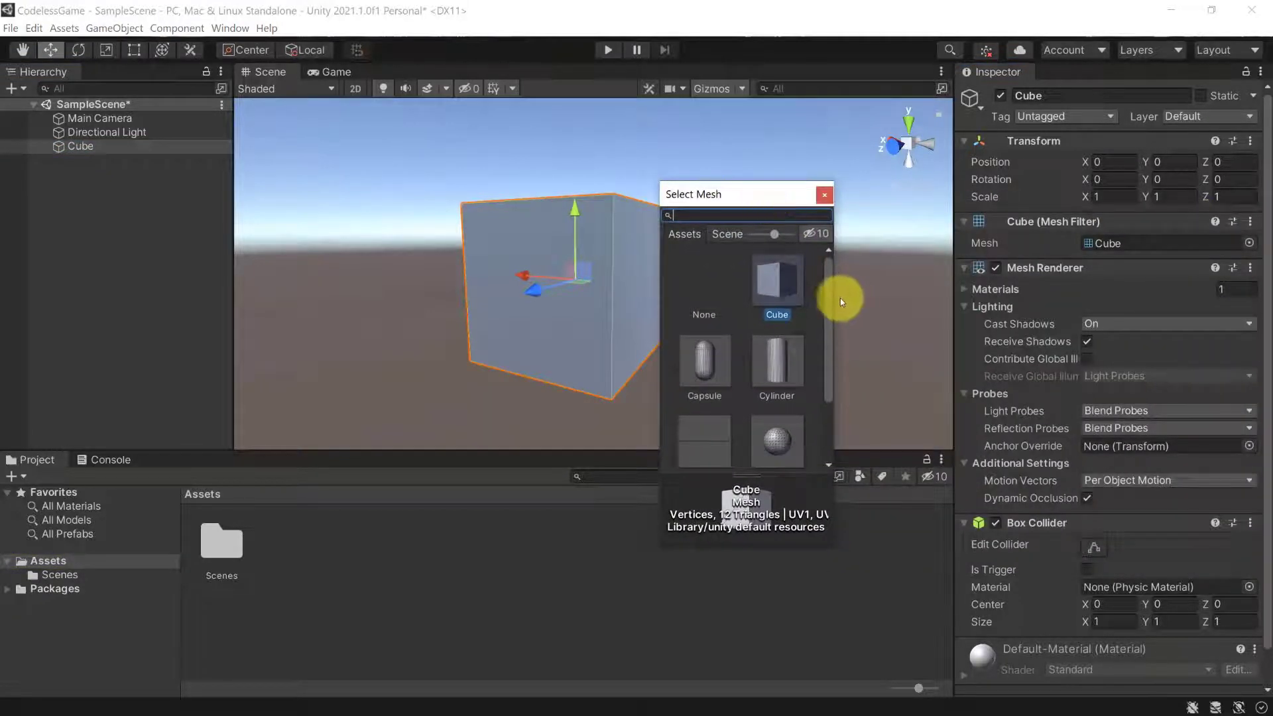
pyautogui.click(703, 362)
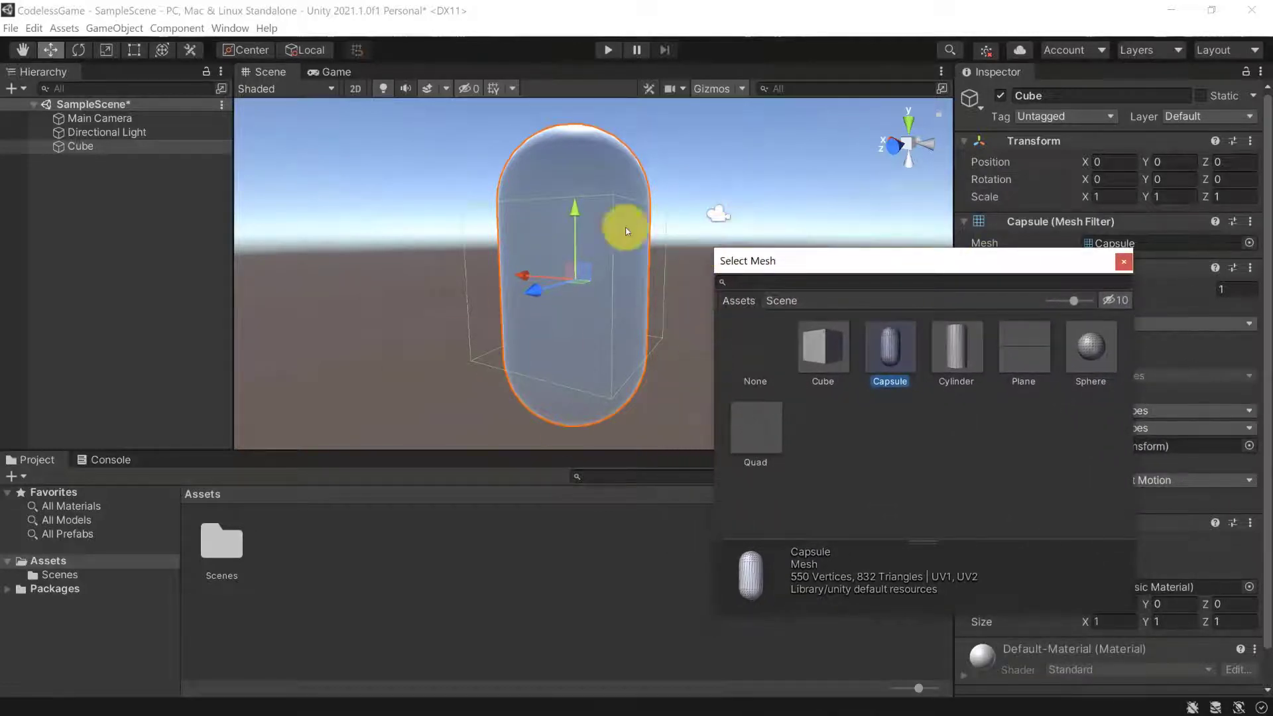
pyautogui.moveTo(822, 351)
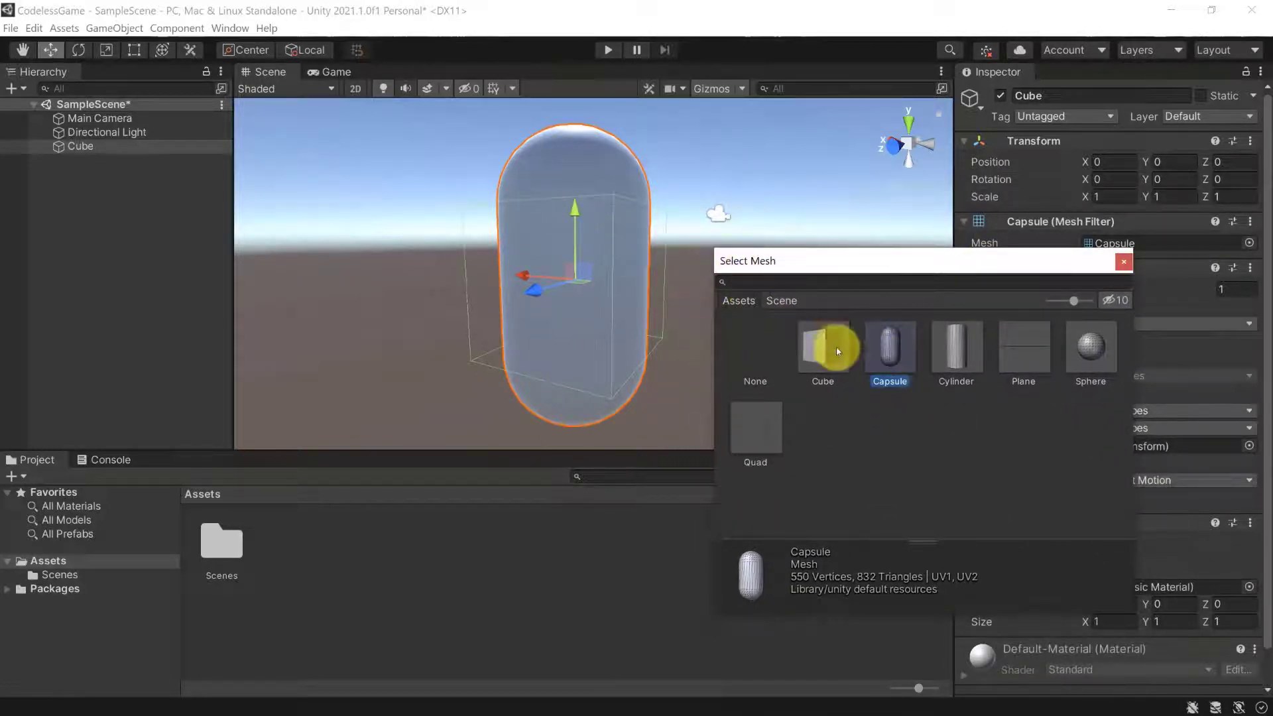
pyautogui.click(1090, 348)
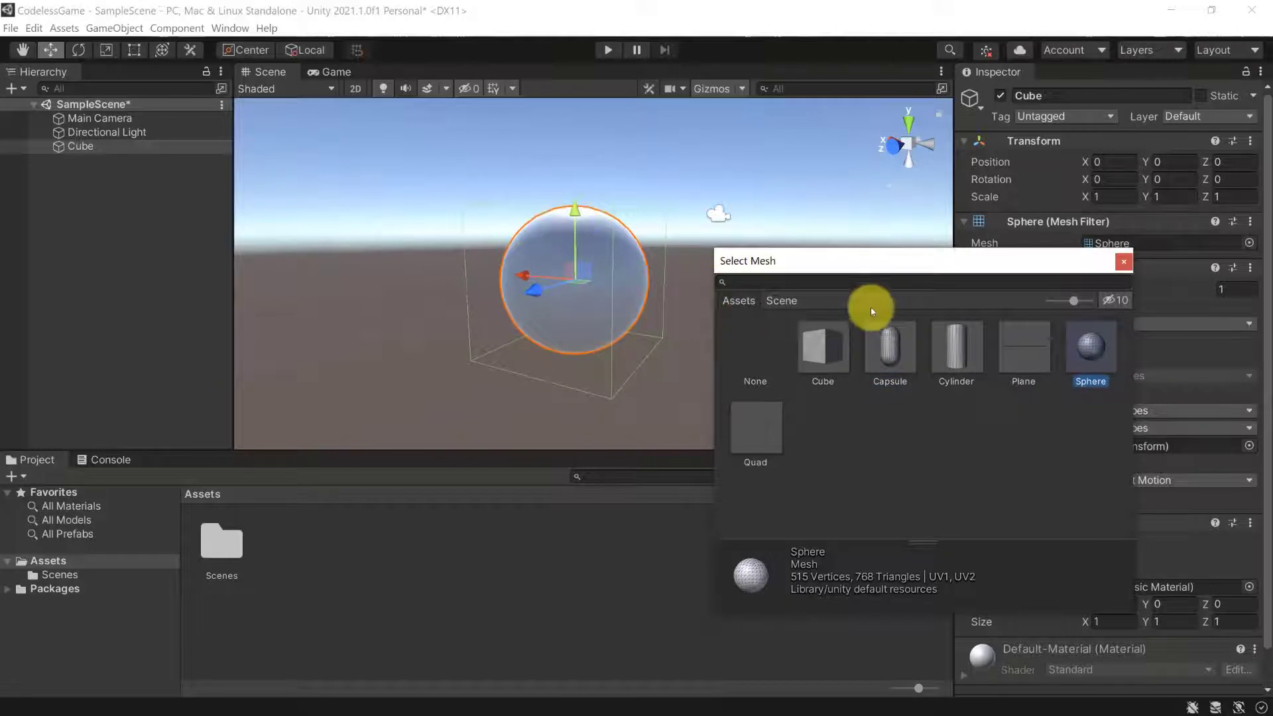
pyautogui.click(822, 349)
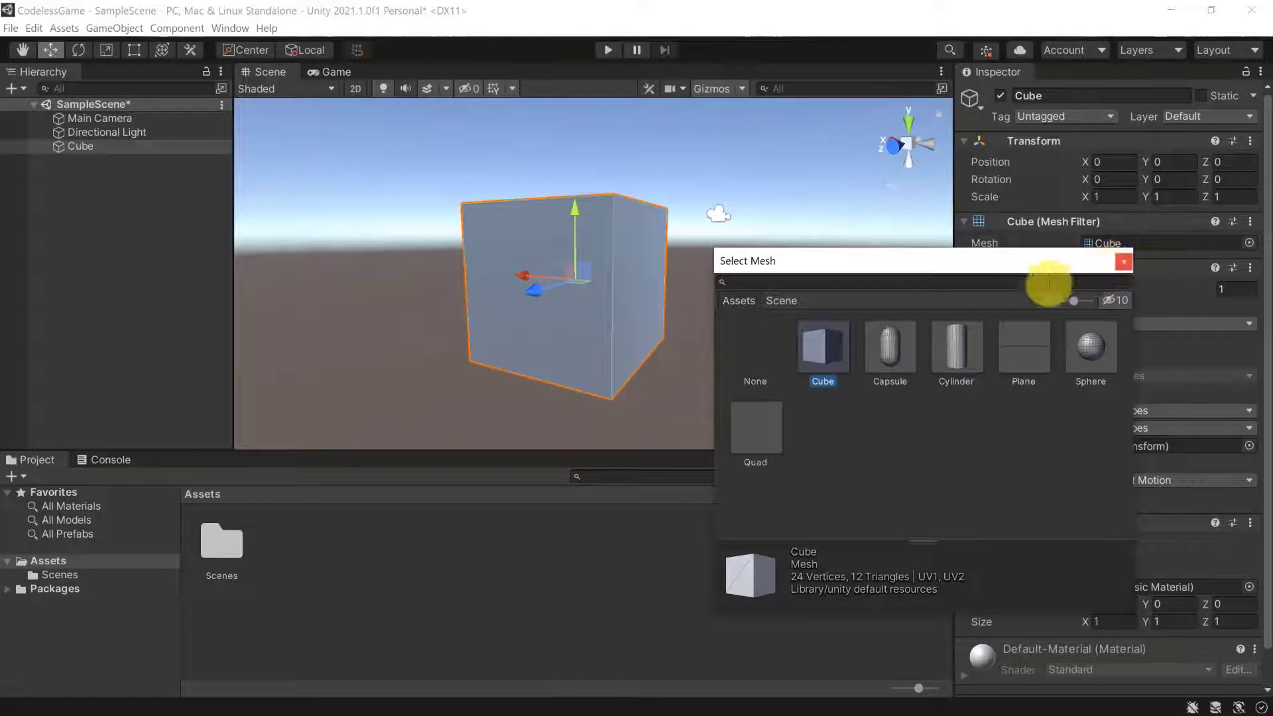
pyautogui.moveTo(1096, 258)
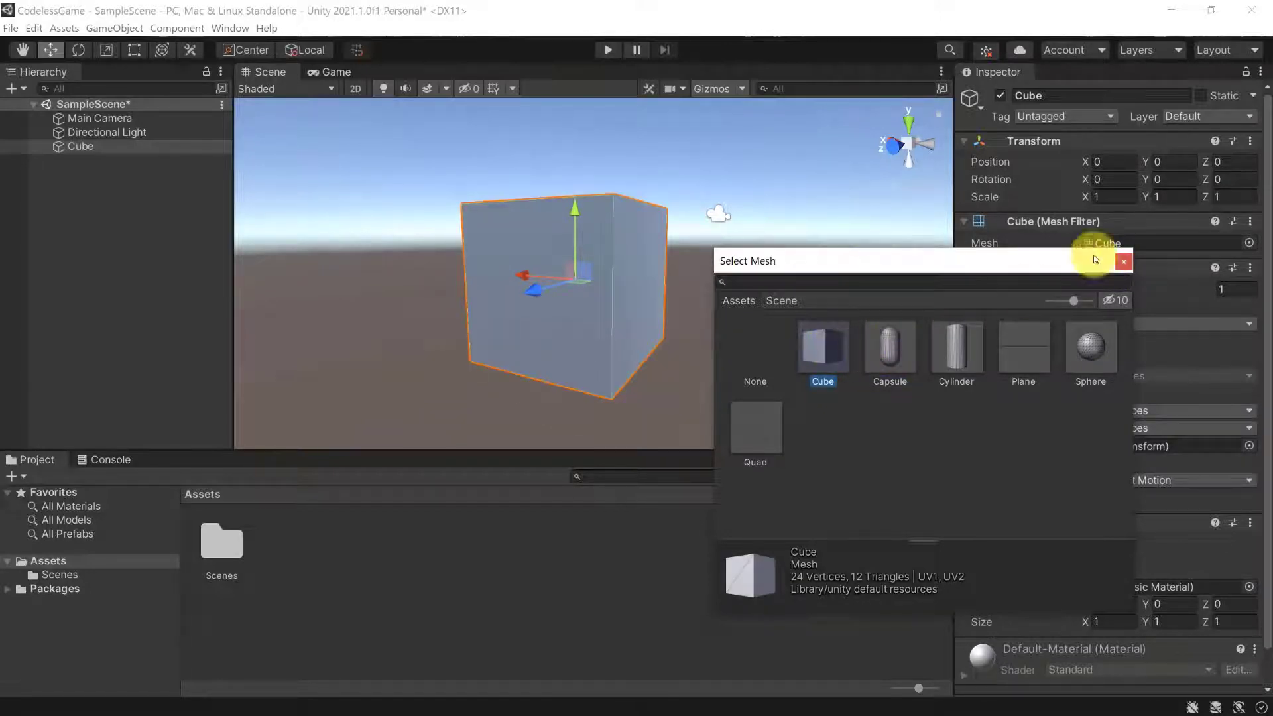
pyautogui.click(1124, 260)
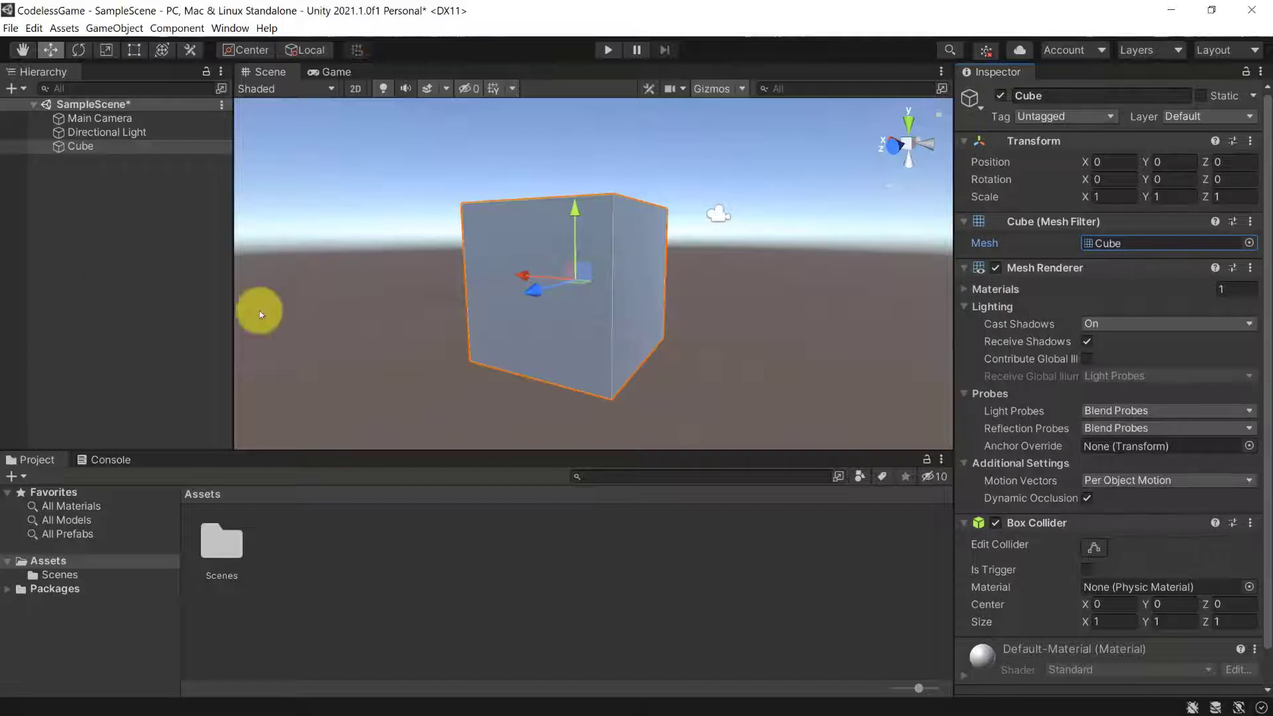
pyautogui.moveTo(1045, 272)
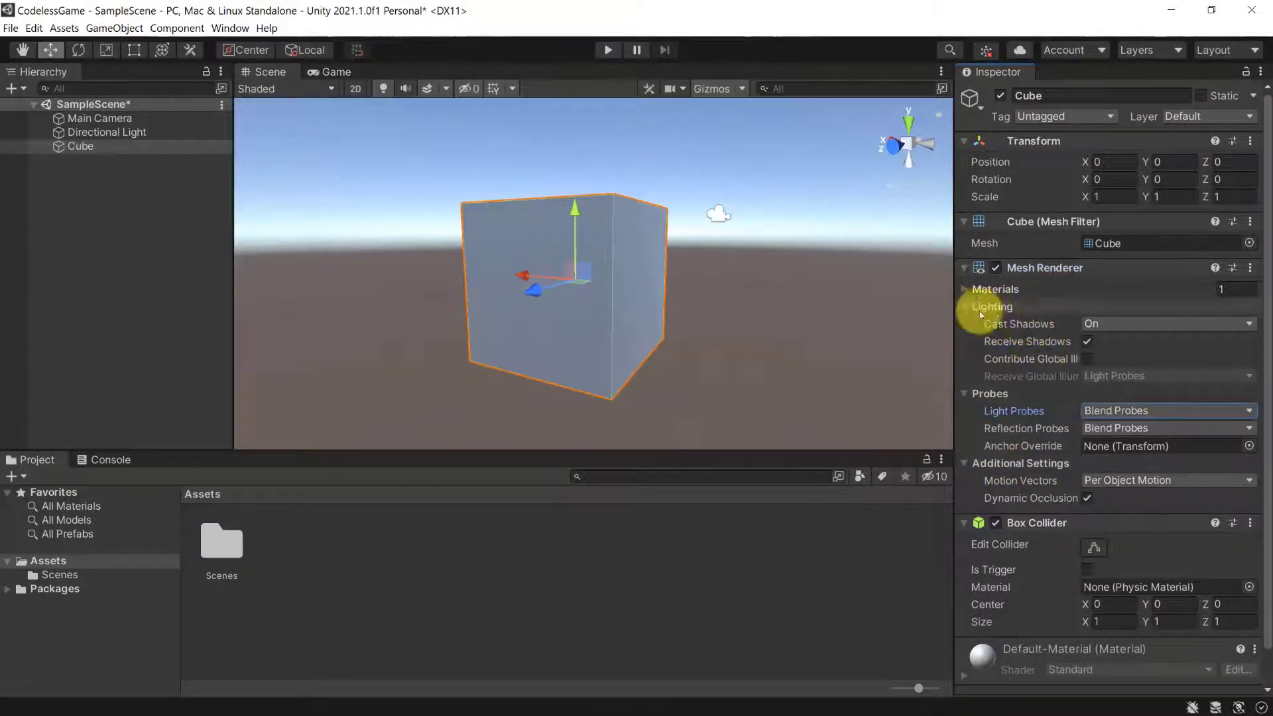
pyautogui.click(1165, 323)
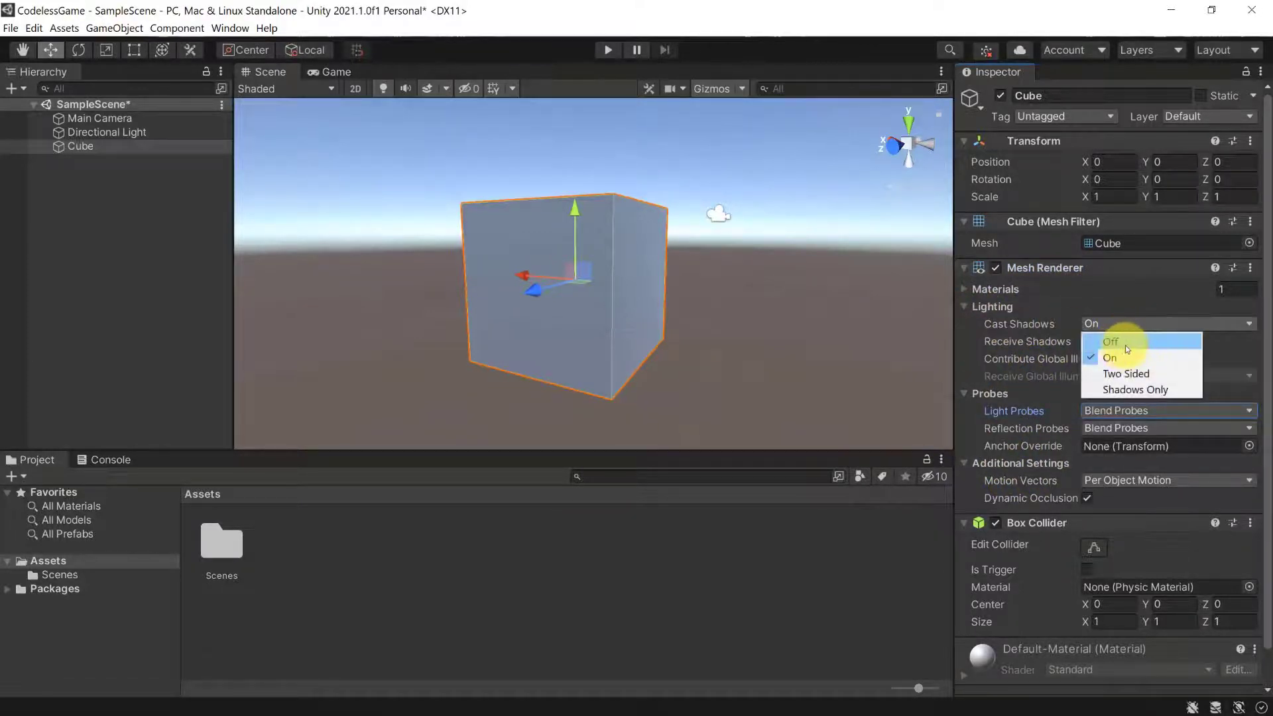
pyautogui.moveTo(1126, 373)
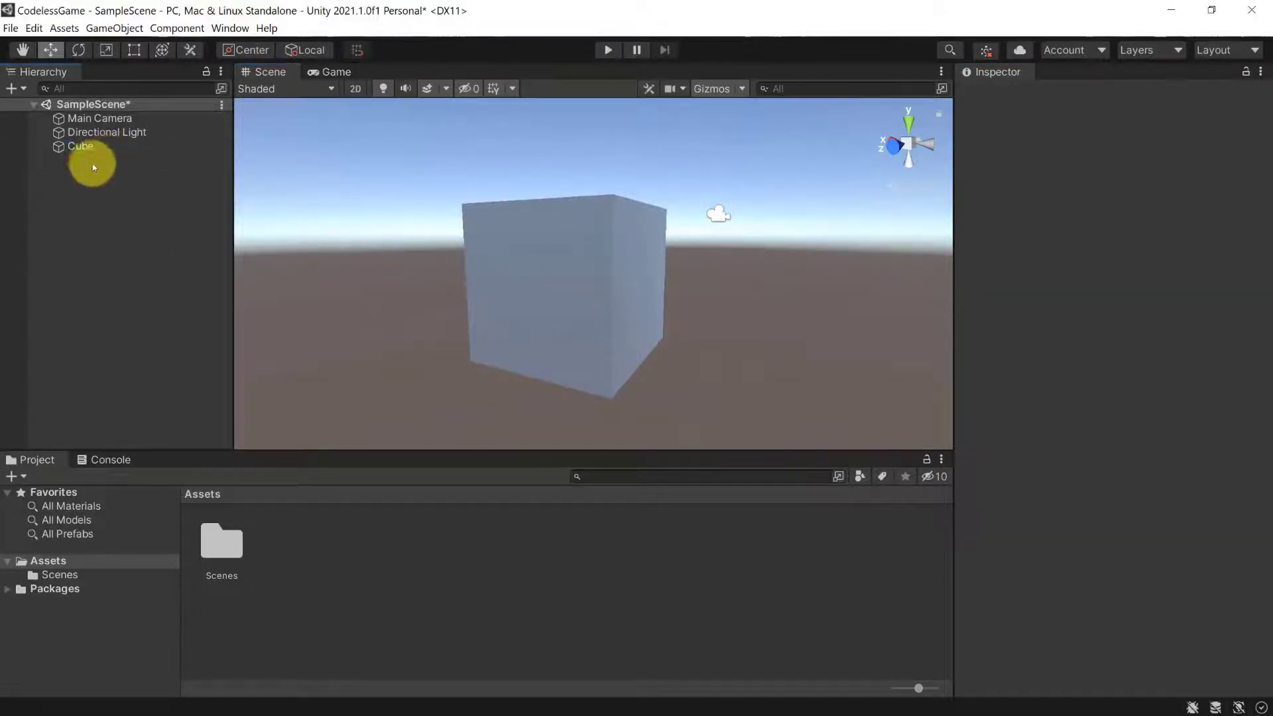
# - Set the Cube's Scale X to 15, then rename it Ground in the Hierarchy
pyautogui.click(80, 146)
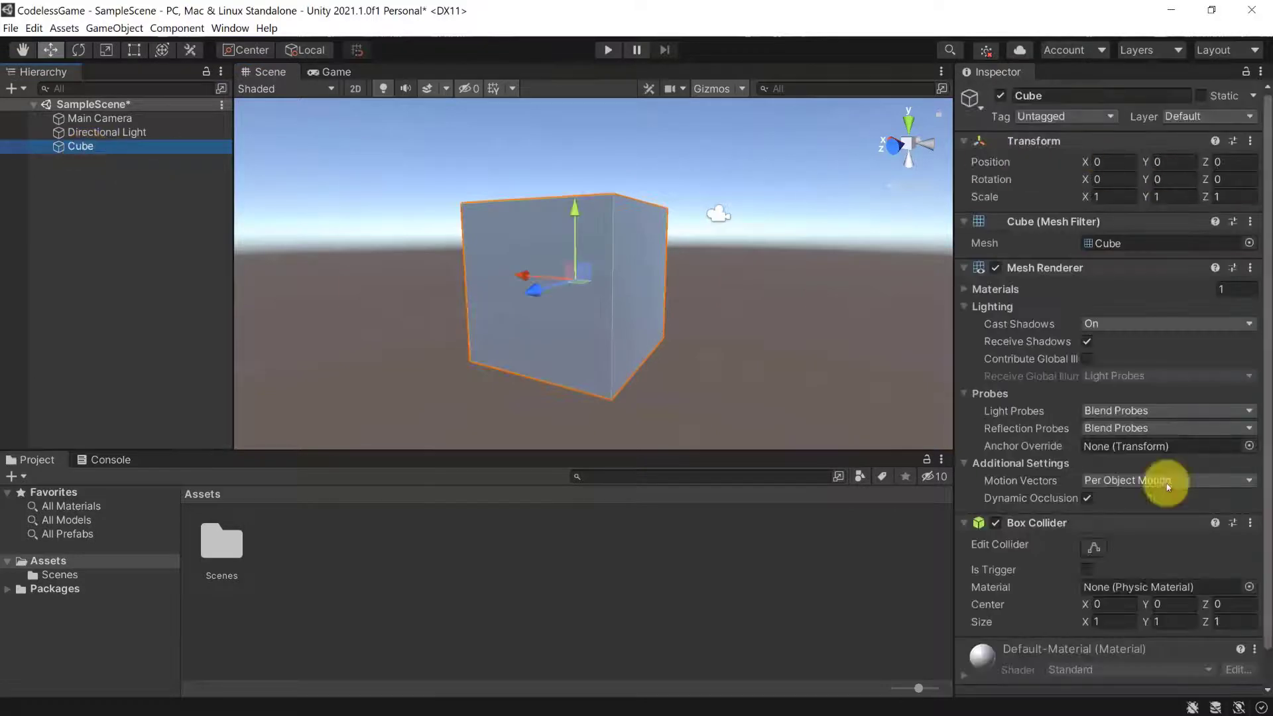
pyautogui.moveTo(1015, 523)
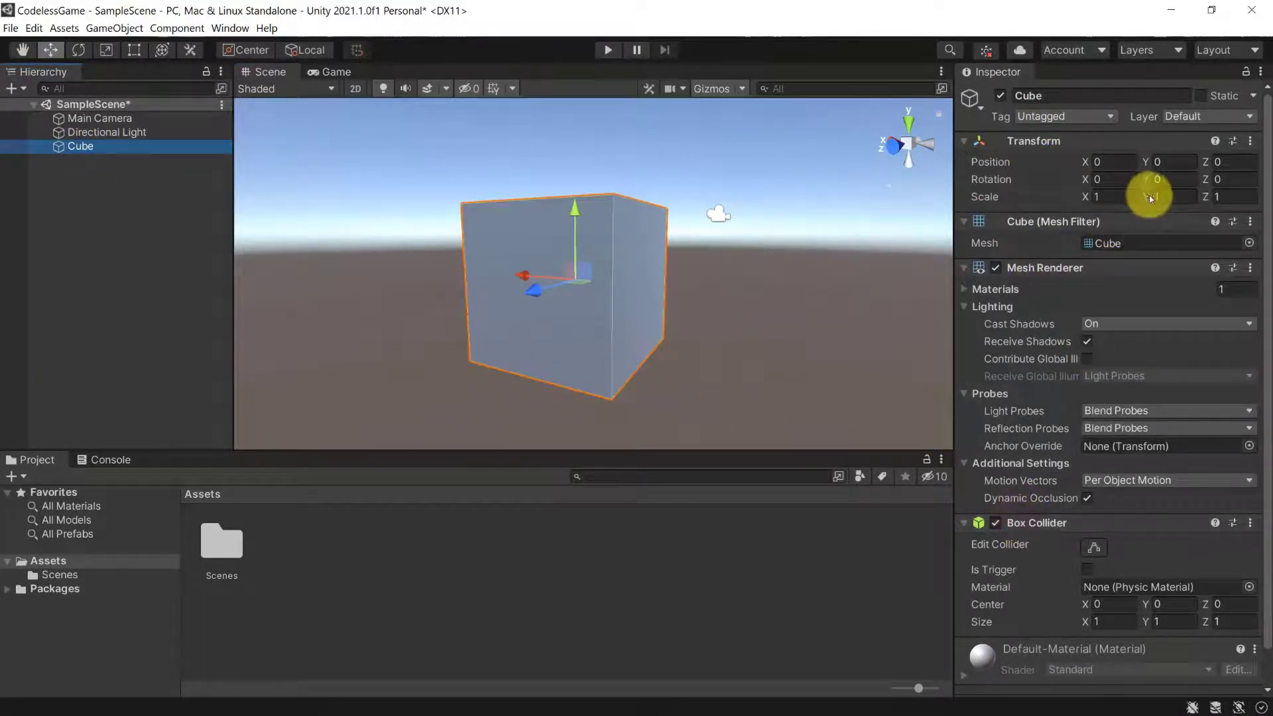
pyautogui.click(1108, 197)
pyautogui.write('5')
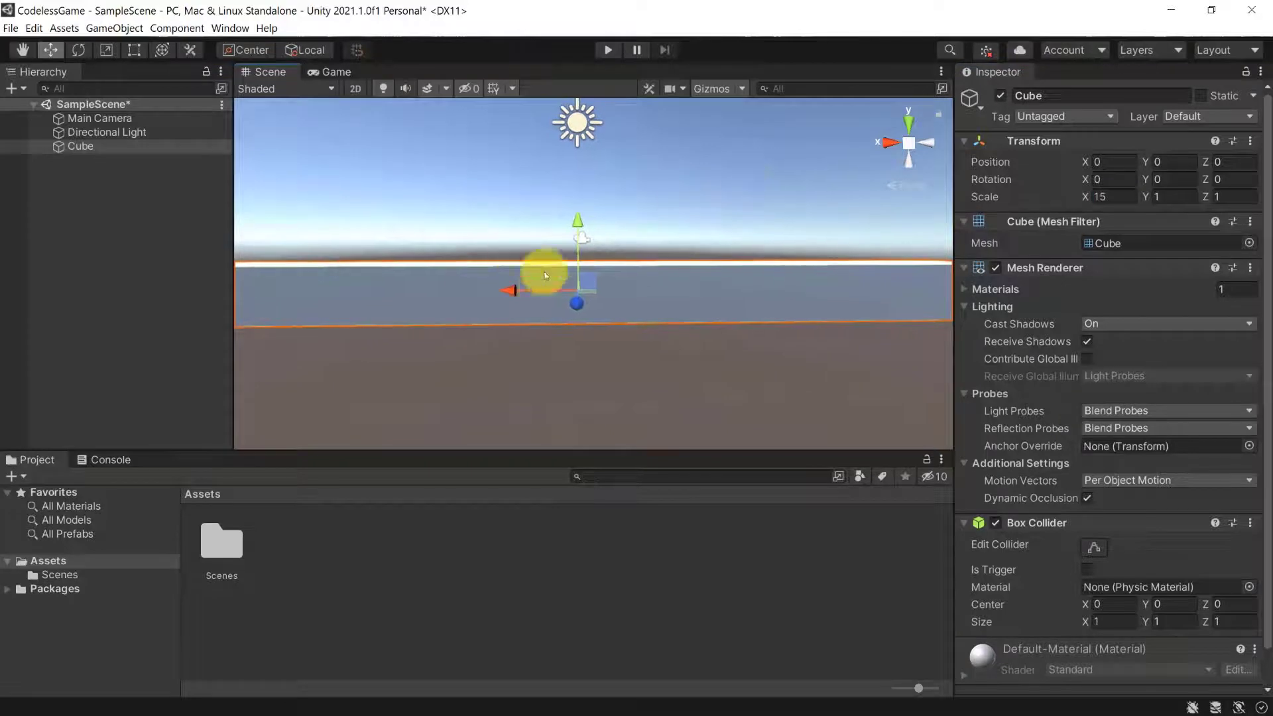
pyautogui.click(81, 146)
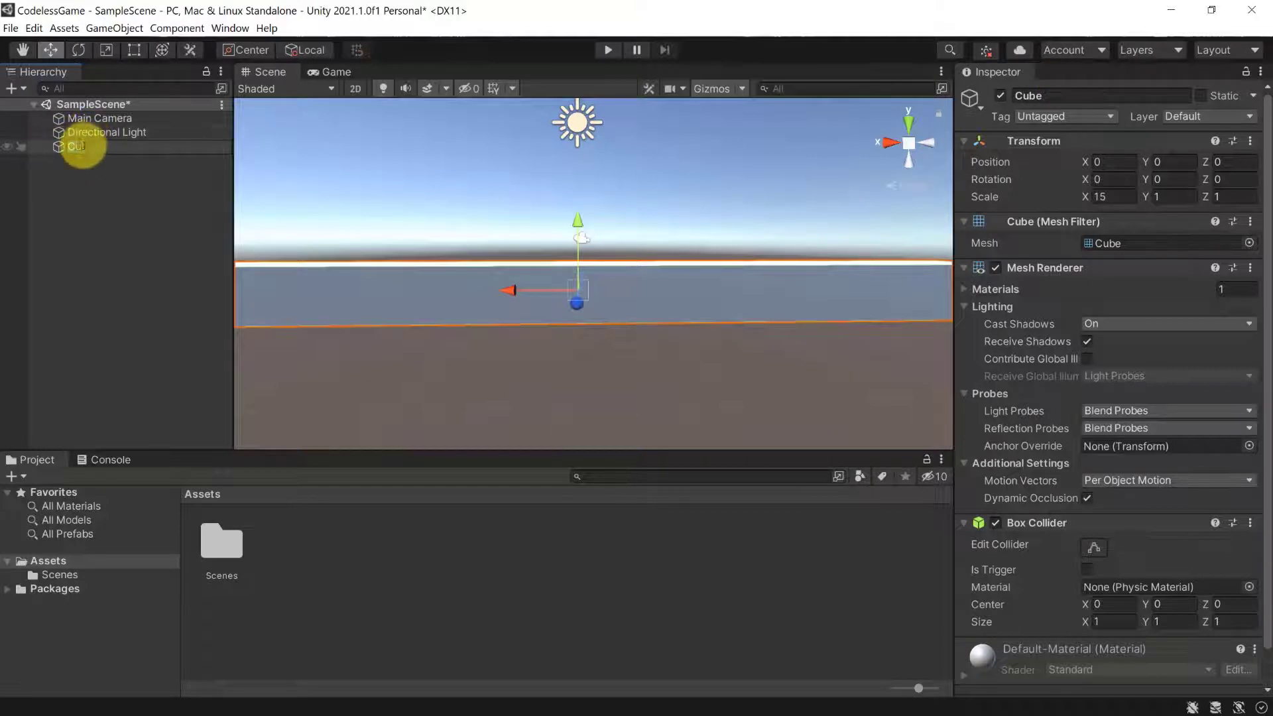
pyautogui.write('Ground')
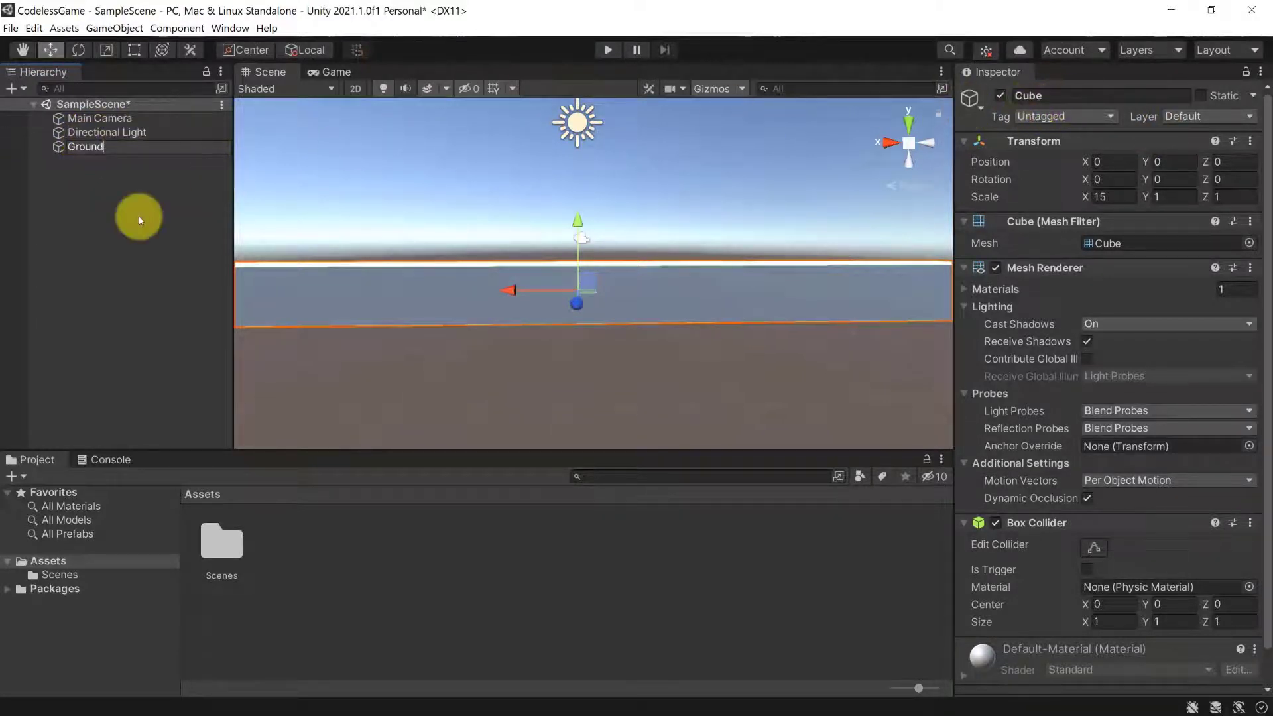
pyautogui.click(86, 146)
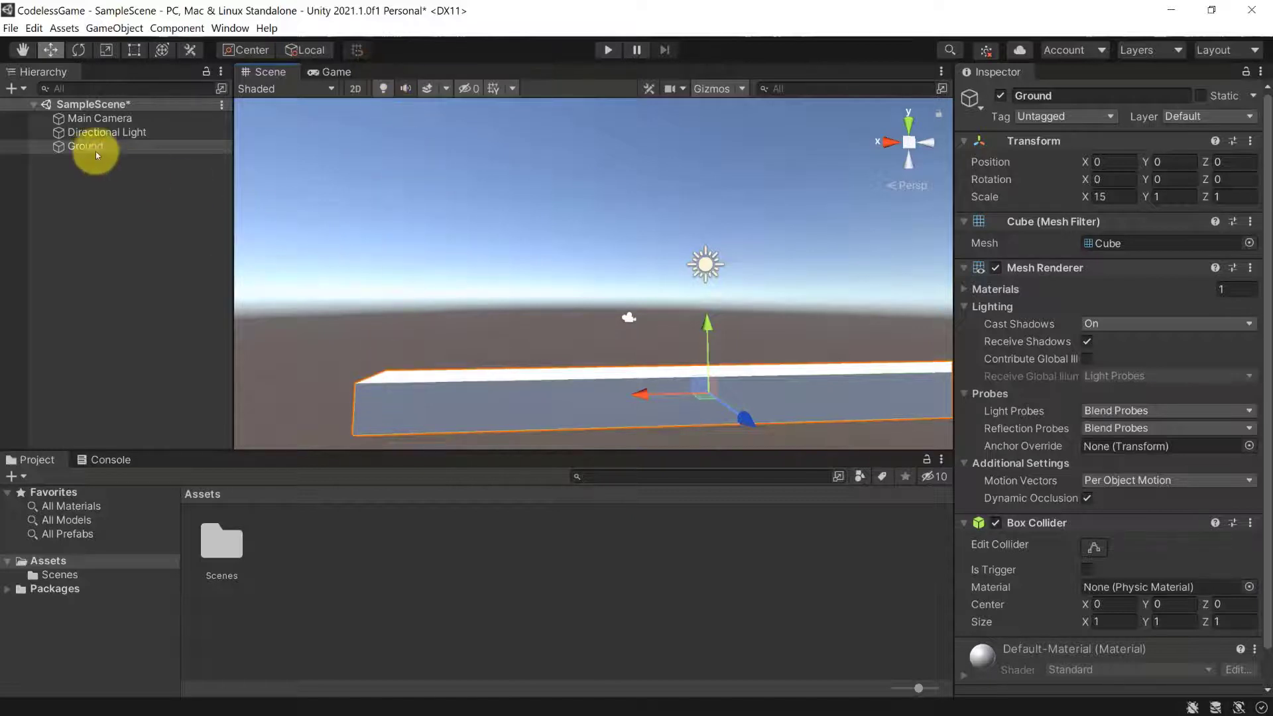
# - Duplicate Ground from its Hierarchy context menu and select the Ground (1) copy
pyautogui.rightClick(86, 146)
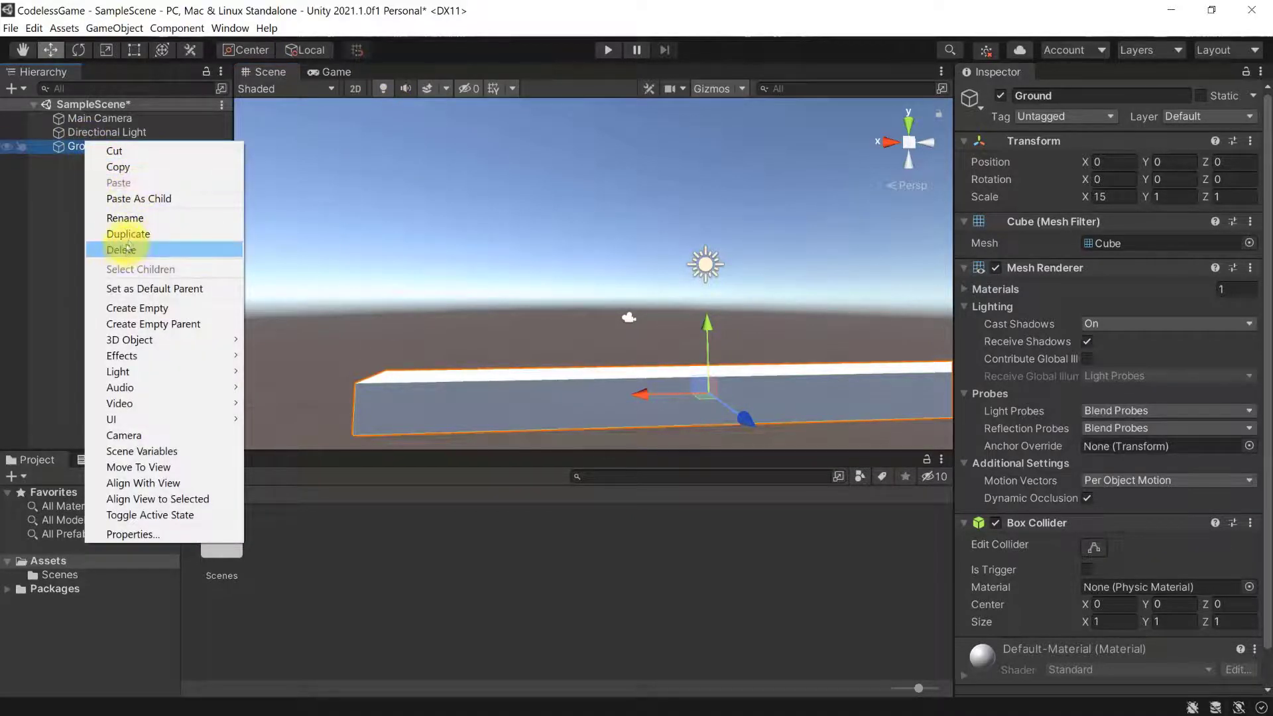
pyautogui.click(127, 234)
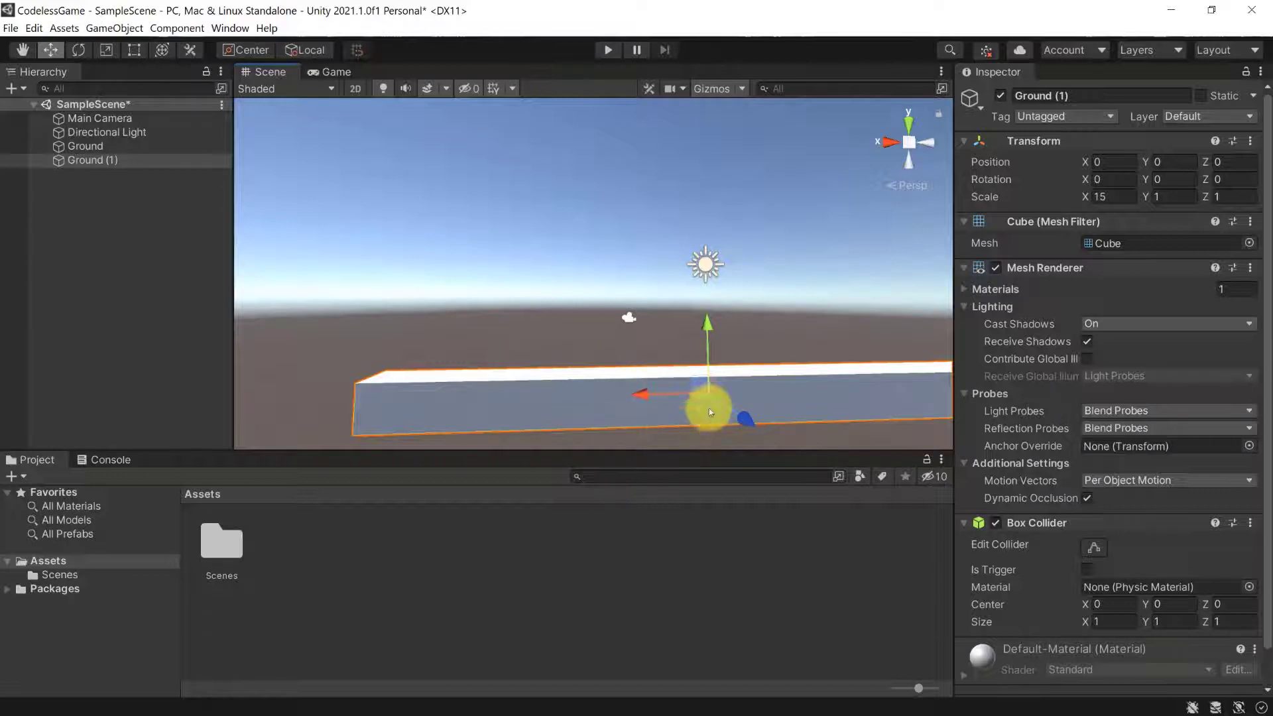
pyautogui.click(91, 159)
pyautogui.write('LeftWall')
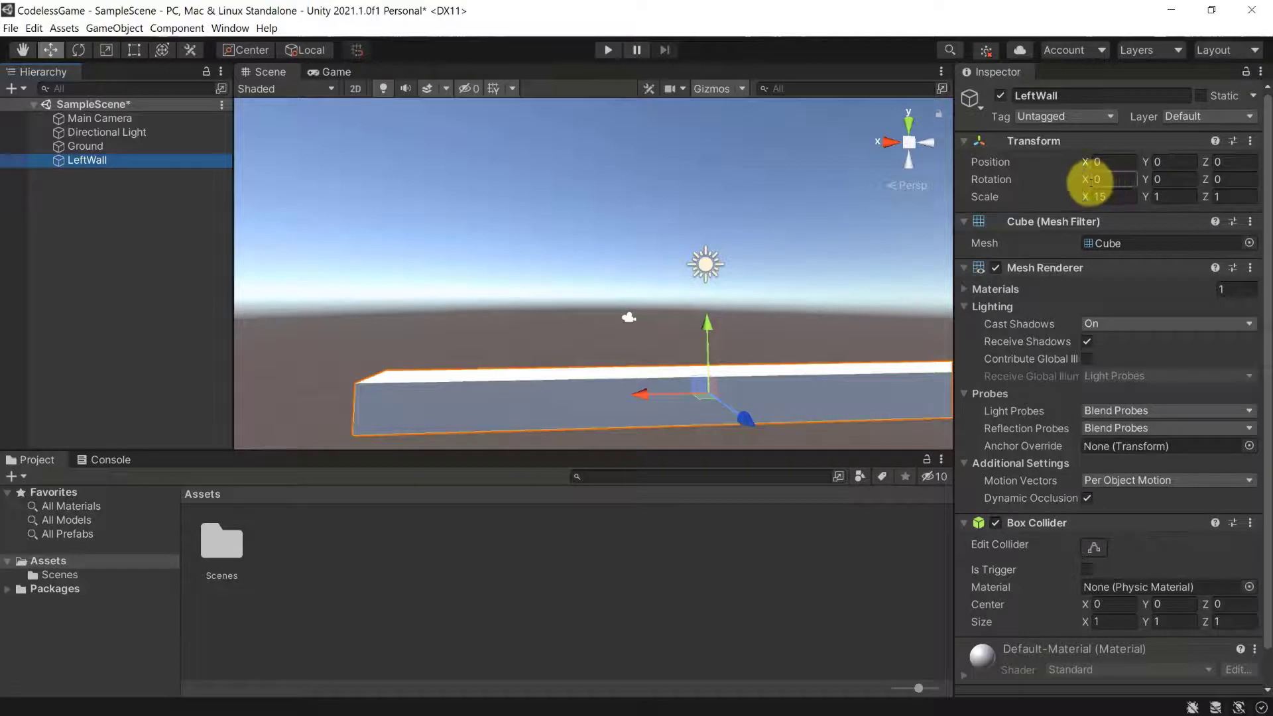
# - Set LeftWall's Rotation Z to 90 and drag it upright with the move gizmo
pyautogui.click(1234, 179)
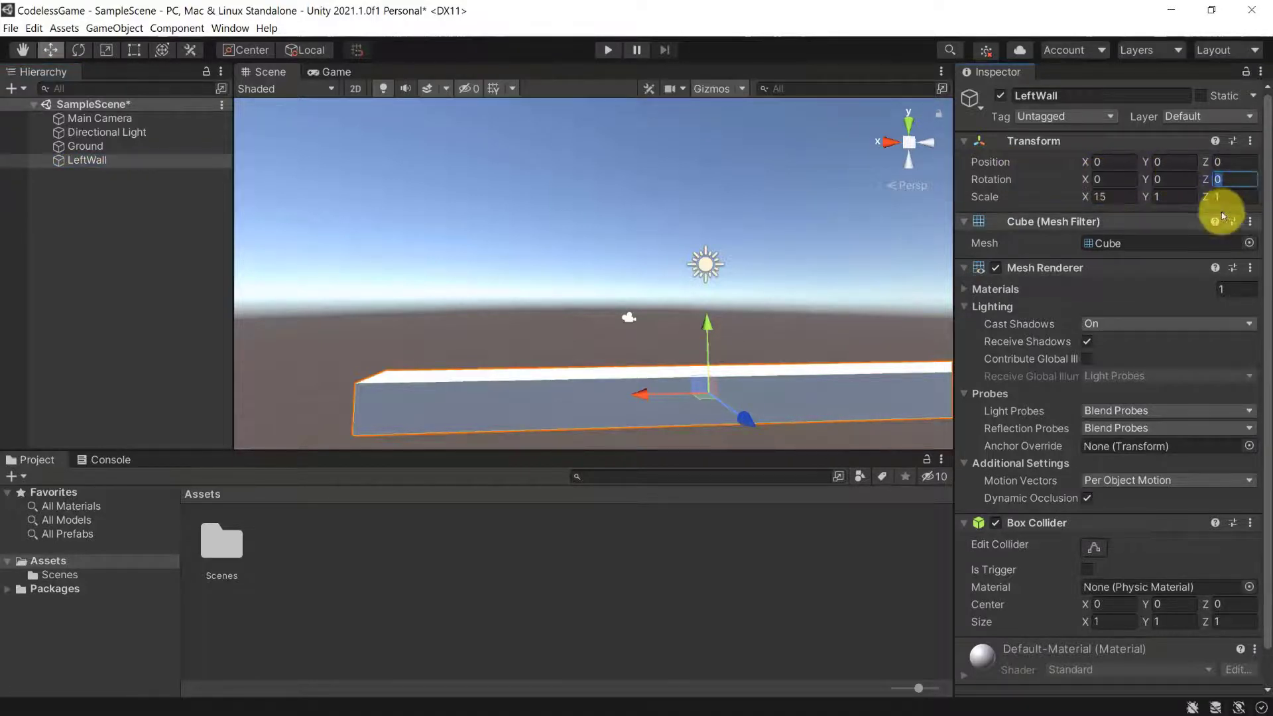
pyautogui.write('90')
pyautogui.click(1116, 161)
pyautogui.write('7')
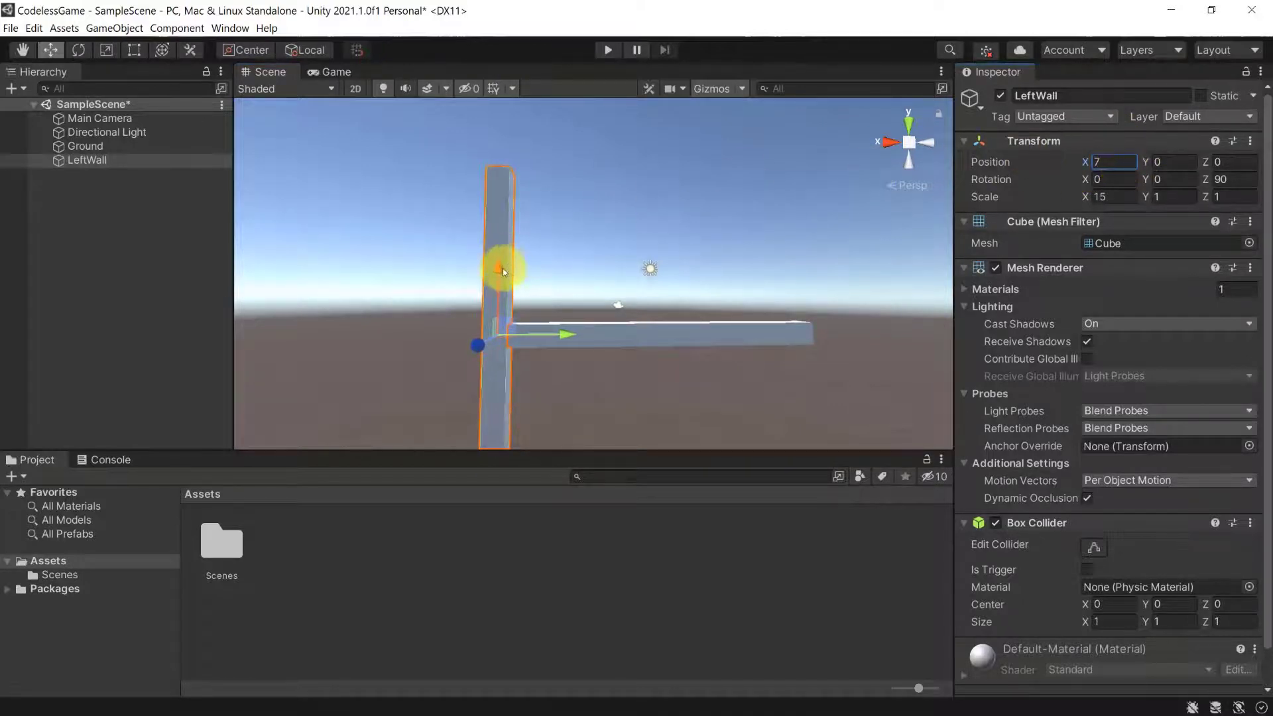
pyautogui.moveTo(503, 268); pyautogui.dragTo(516, 97)
pyautogui.write('RigthWall')
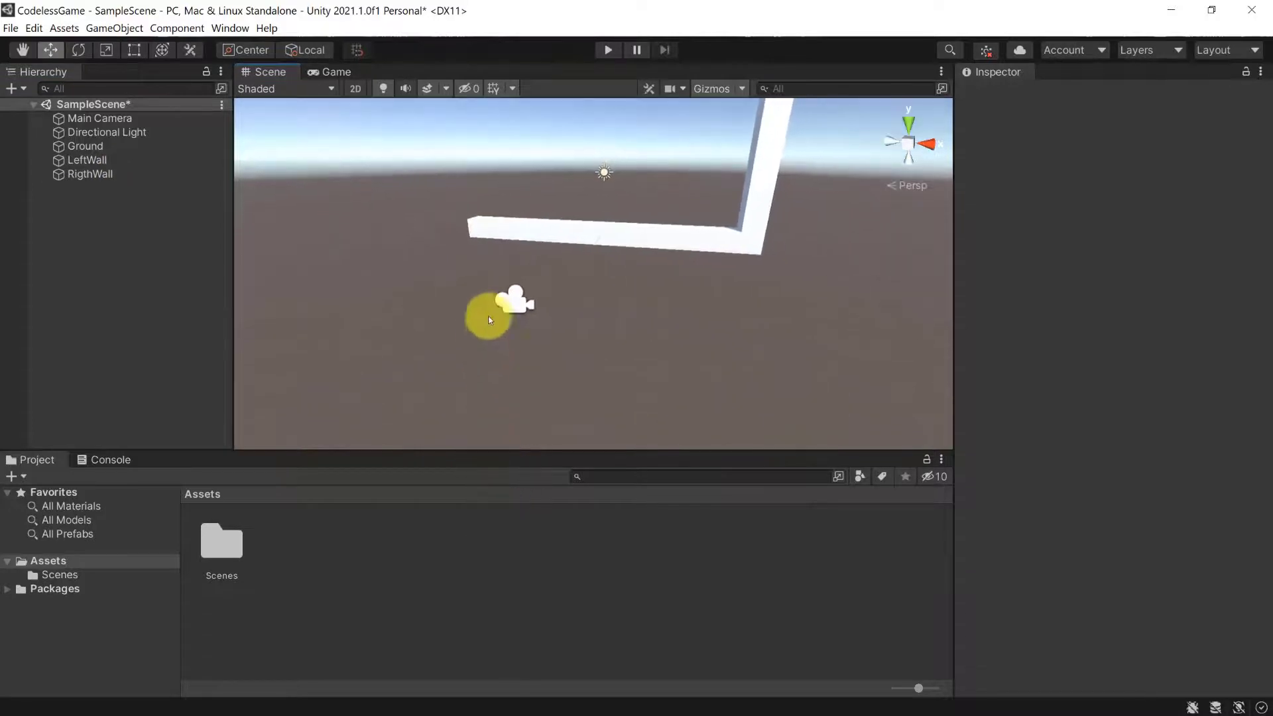
# - Position LeftWall at (-7, 8, 0) and RigthWall at (7, 8, 0), then select Ground
pyautogui.click(101, 118)
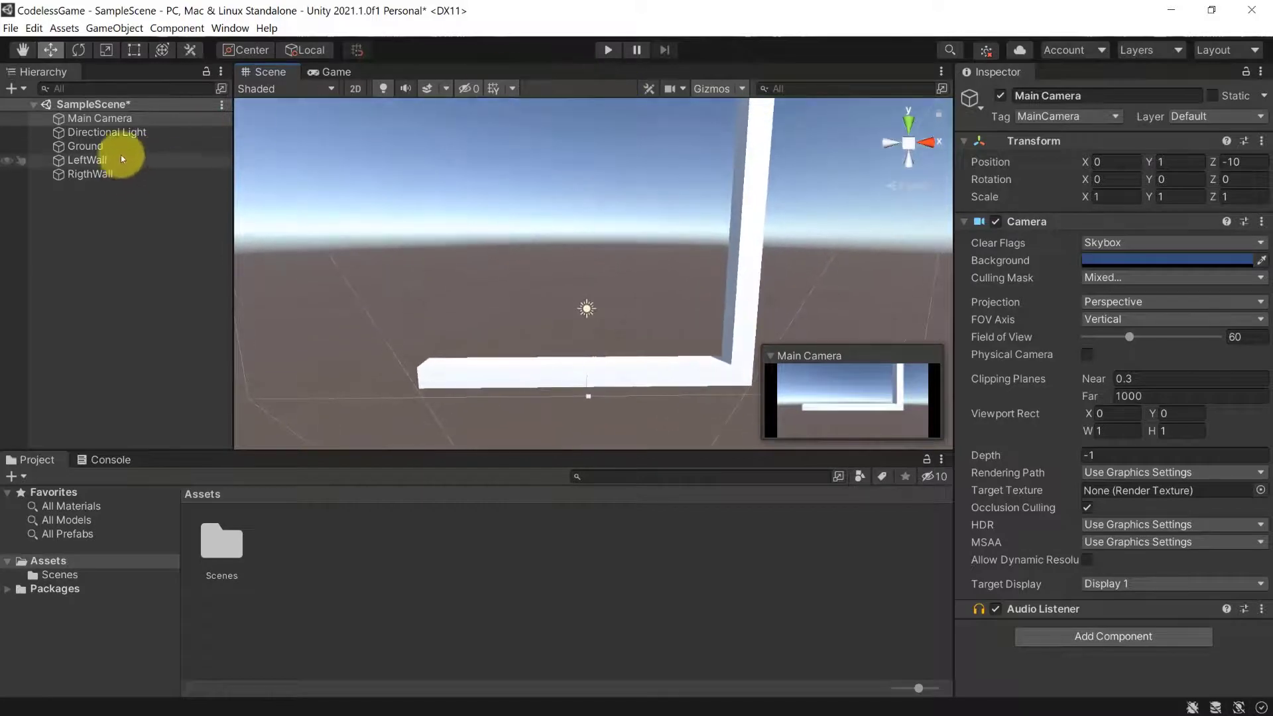
pyautogui.click(87, 159)
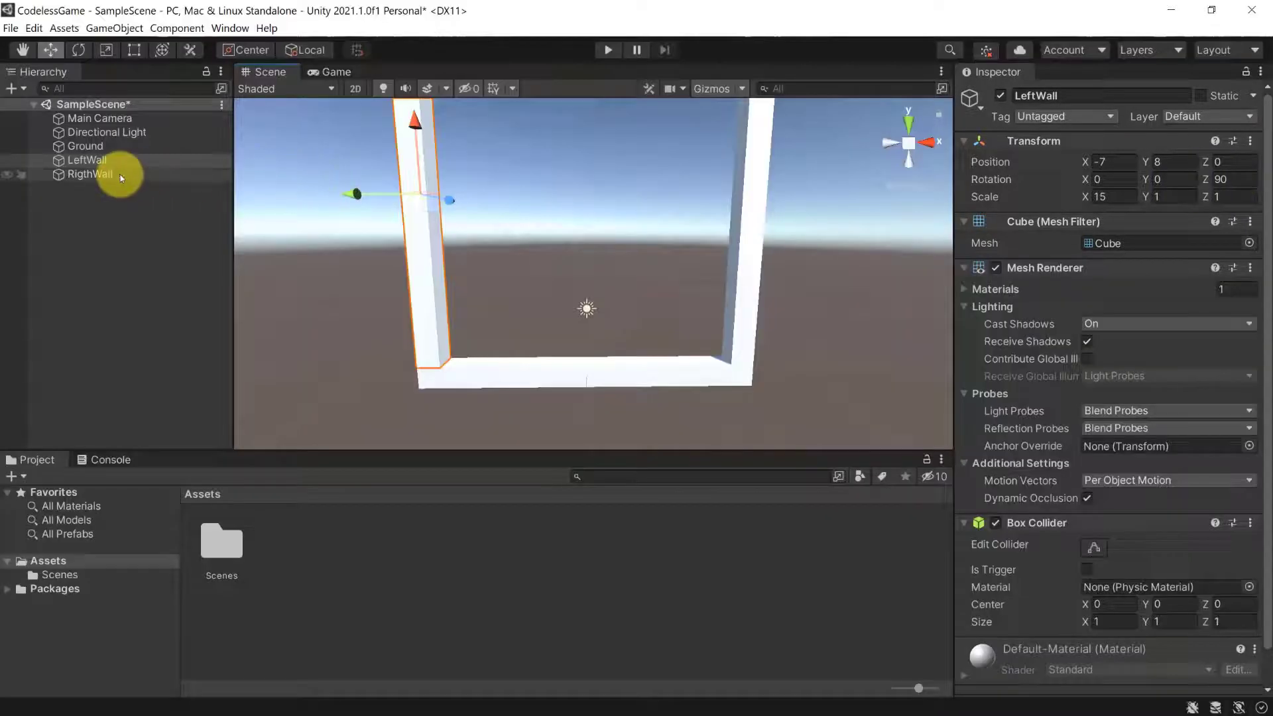
pyautogui.click(90, 174)
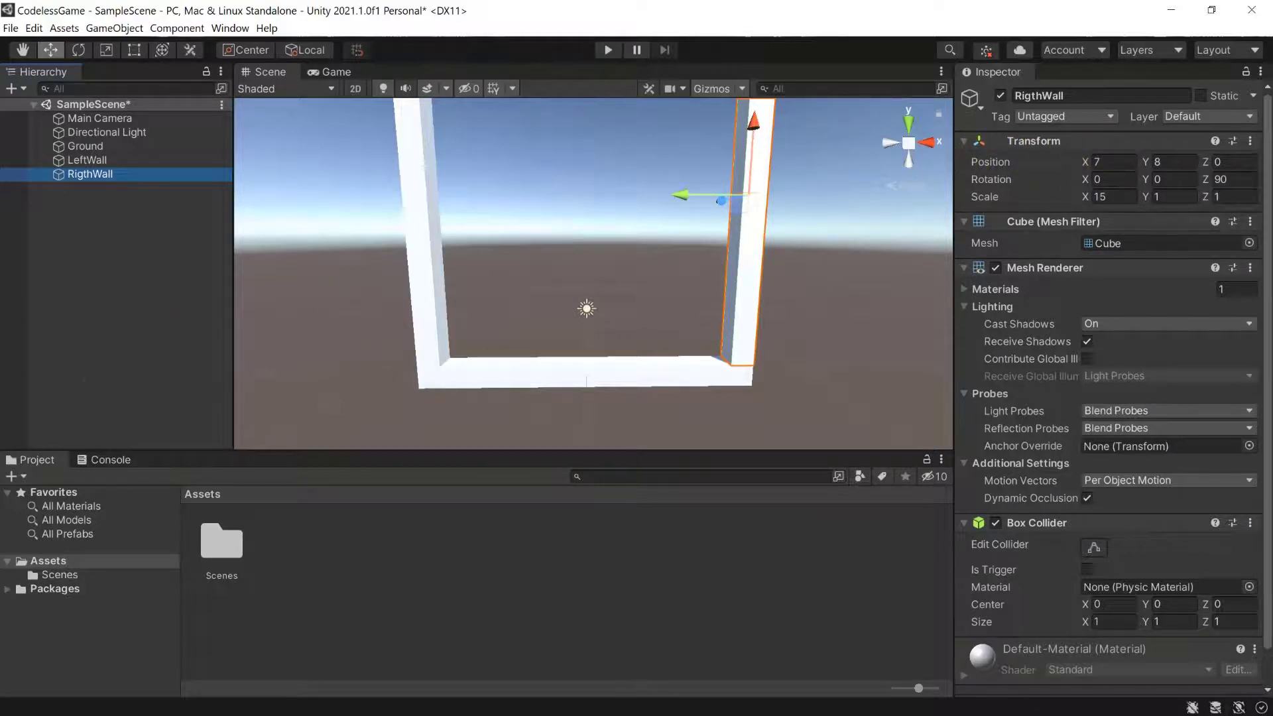
pyautogui.click(84, 146)
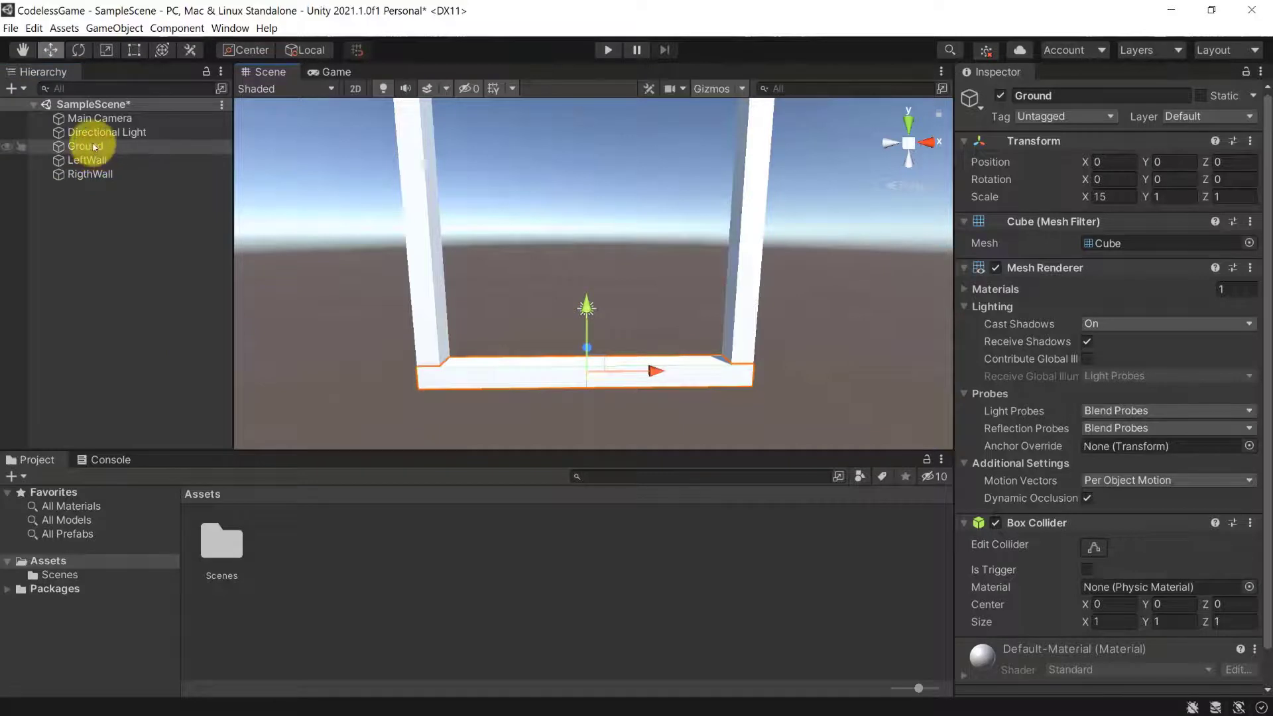
# - Duplicate Ground and set the copy, Ground (1), to Position Y 16
pyautogui.rightClick(85, 146)
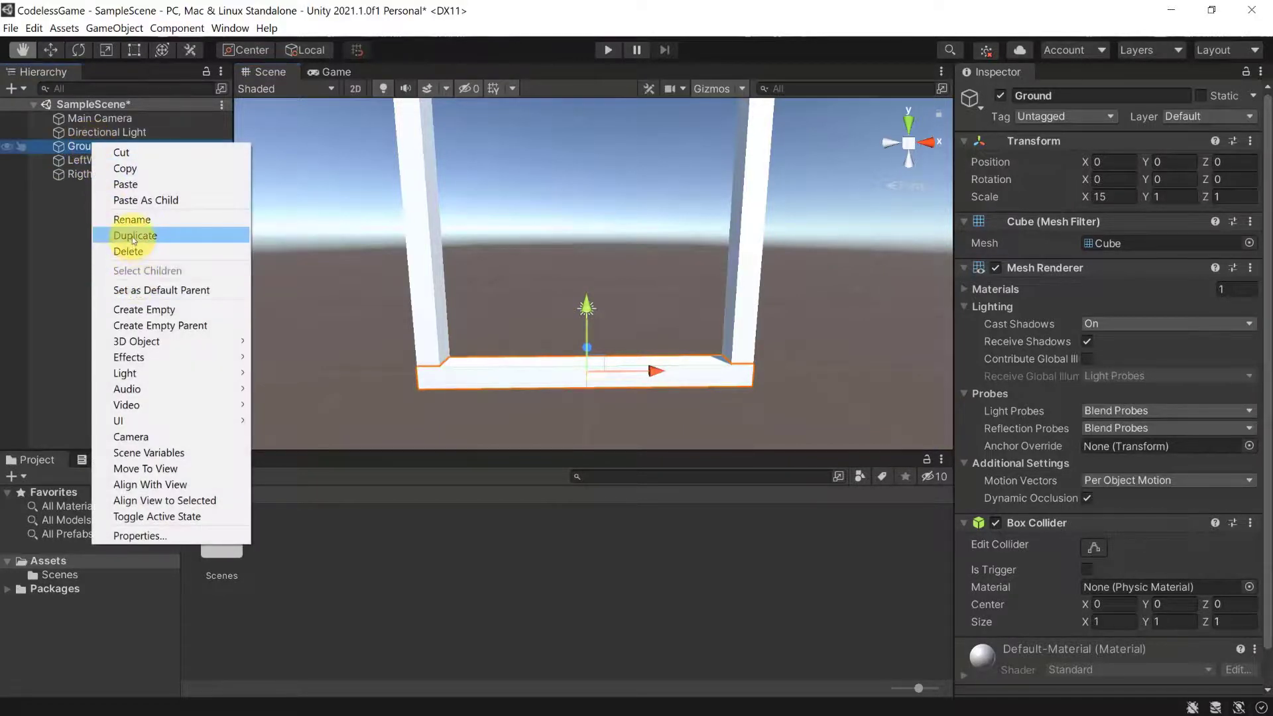
pyautogui.click(135, 235)
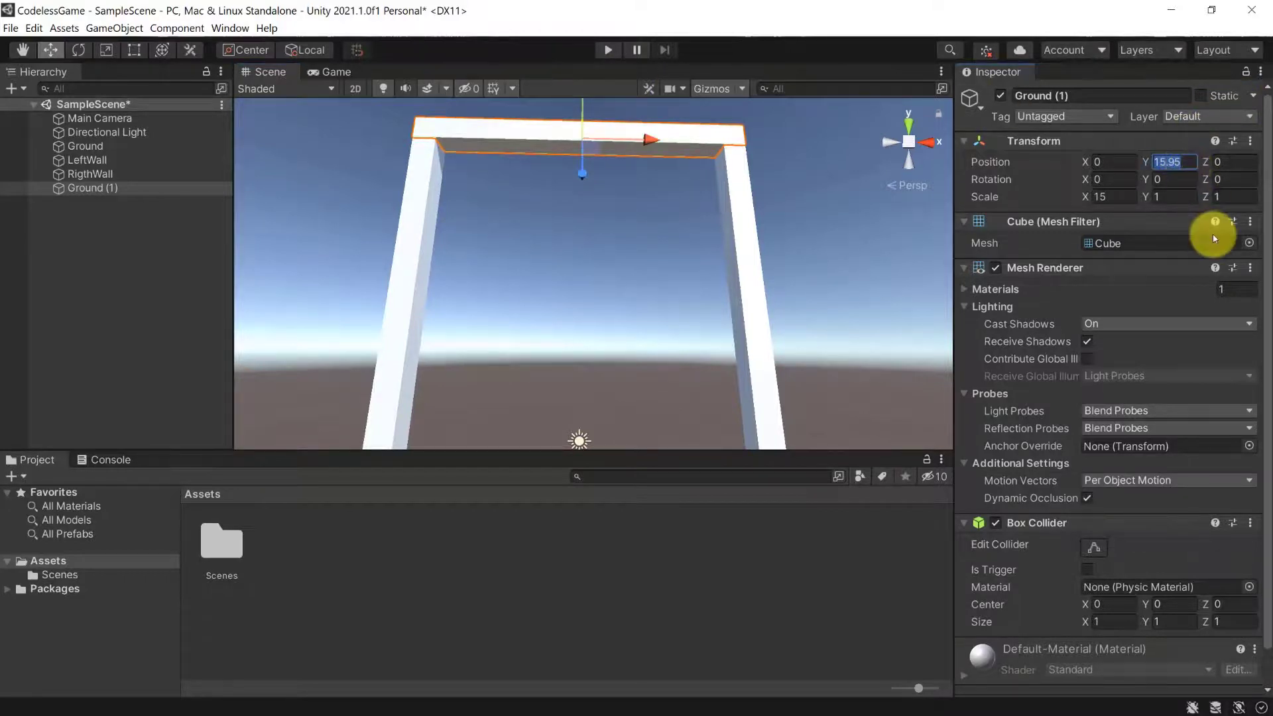
pyautogui.write('16')
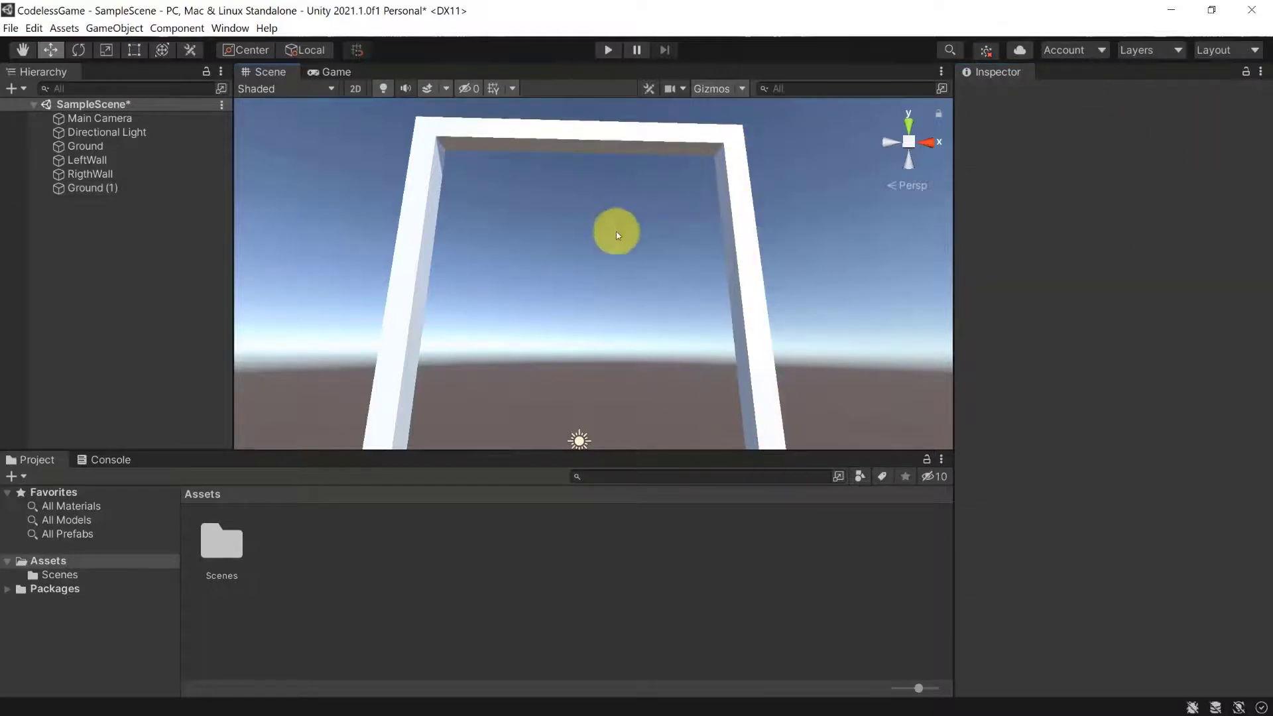
pyautogui.click(90, 174)
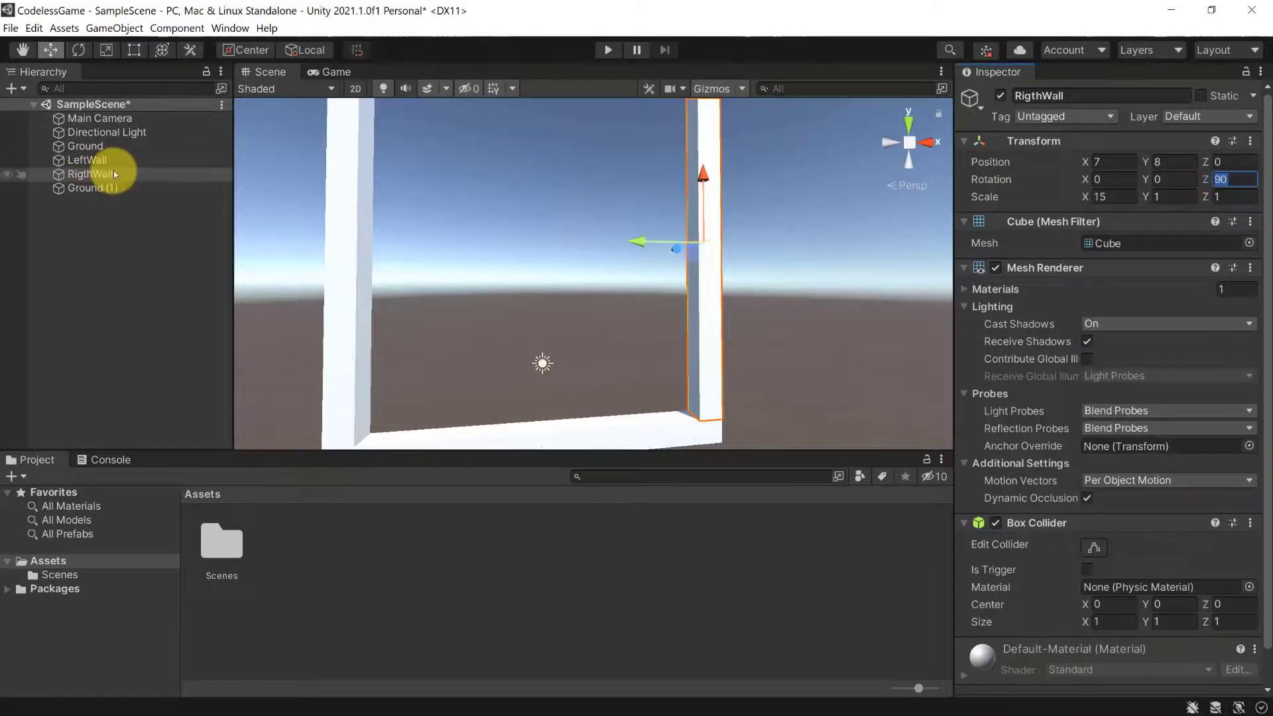
# - Confirm RigthWall's Transform: Position (7, 8, 0), Rotation Z 90, Scale X 15
pyautogui.write('0')
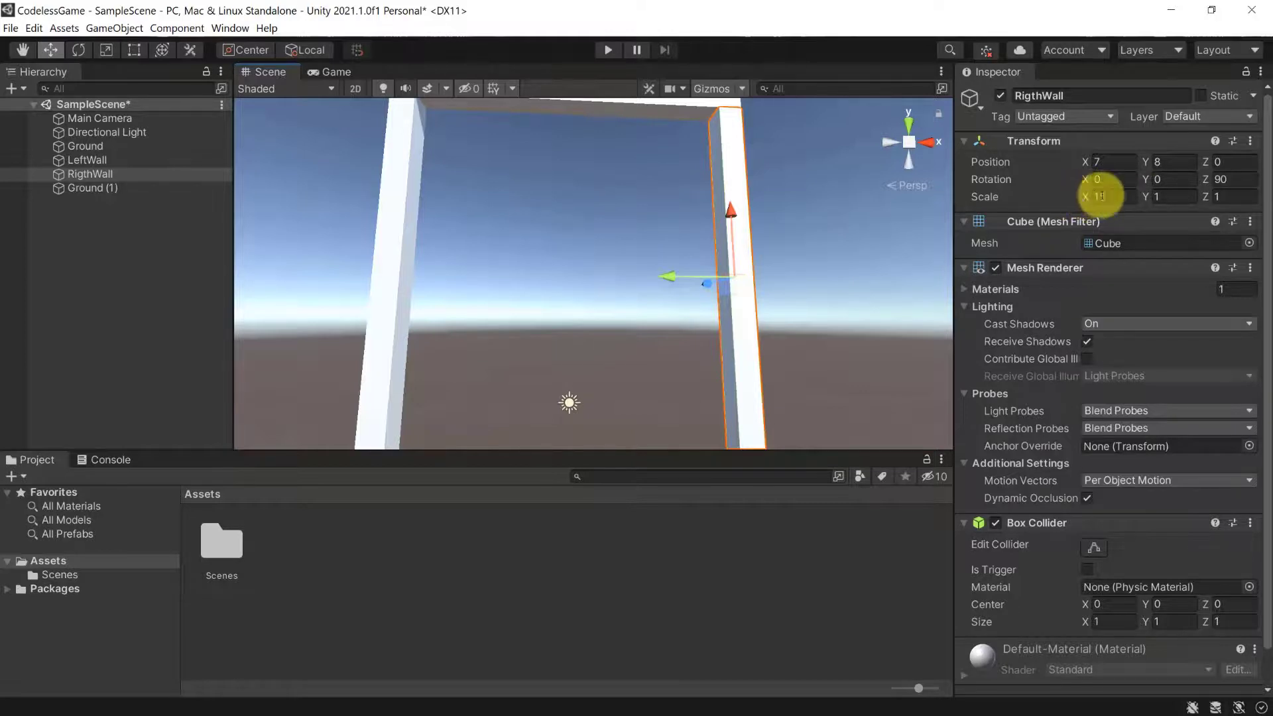
pyautogui.write('15')
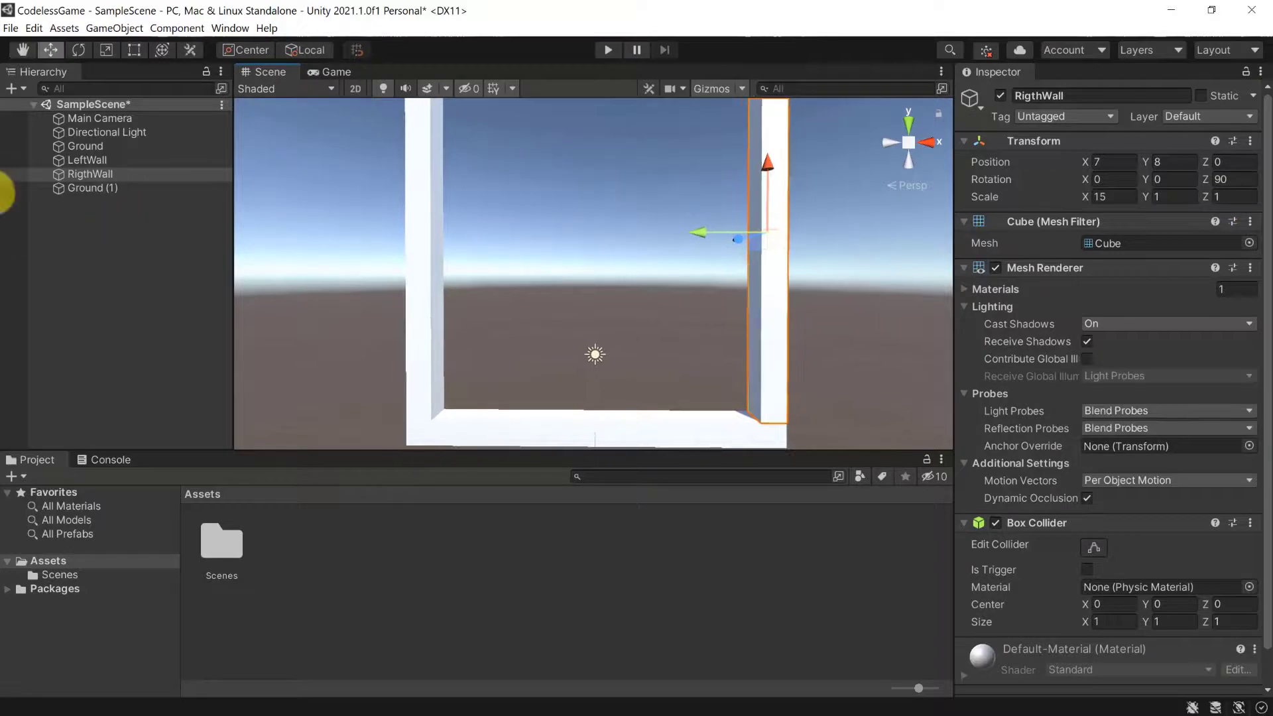
pyautogui.click(92, 188)
pyautogui.write('Cl')
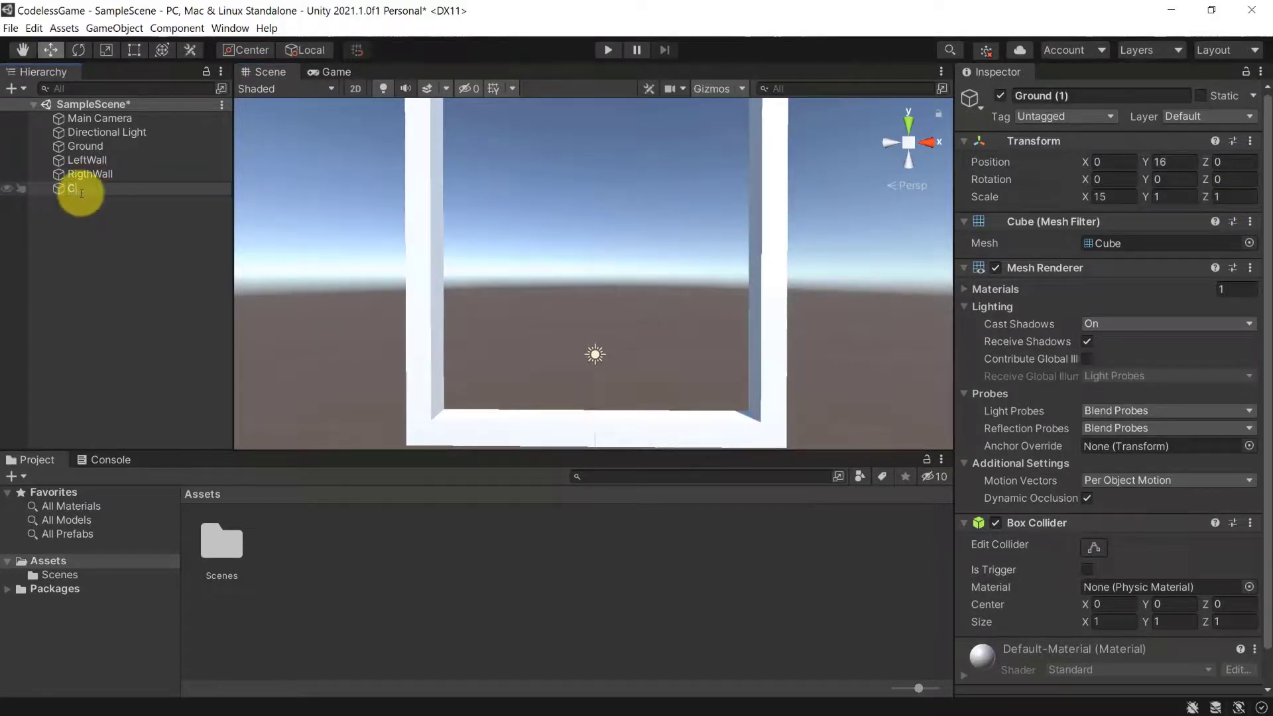
# - Rename Ground (1) to Ceiling in the Hierarchy
pyautogui.click(83, 188)
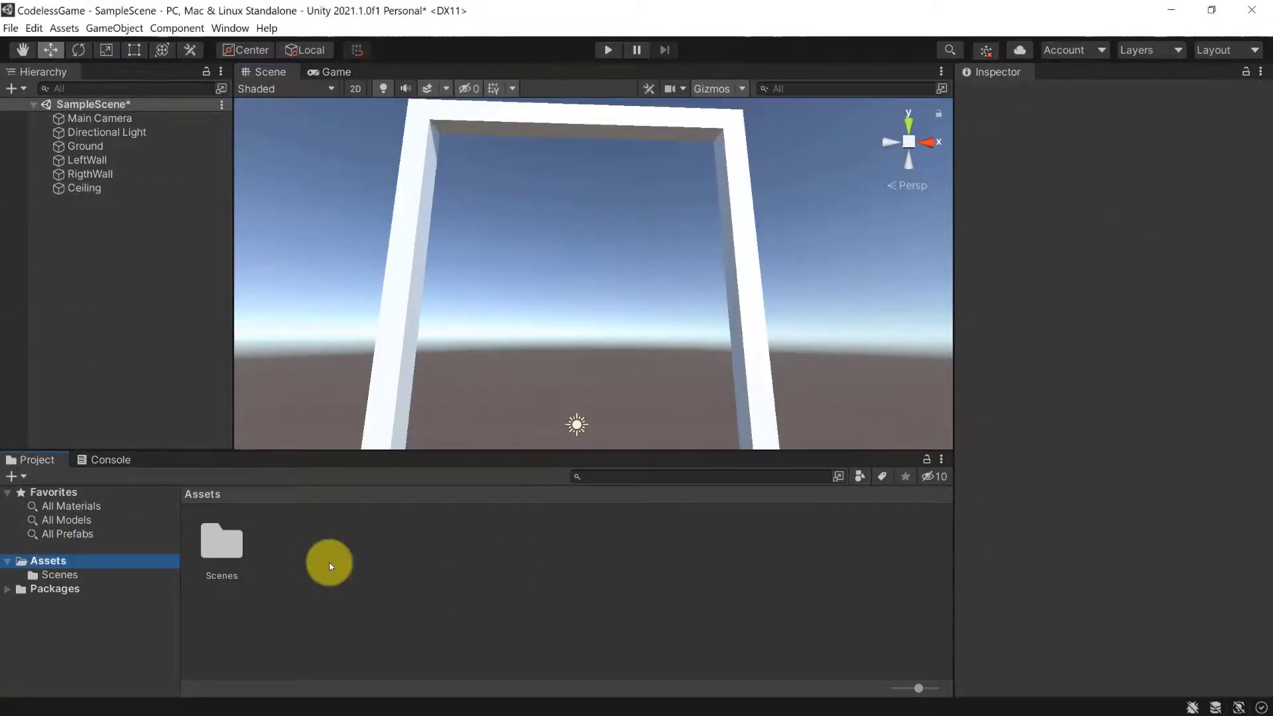
# - Add a folder named Materials under Assets via Create > Folder and open it
pyautogui.rightClick(329, 564)
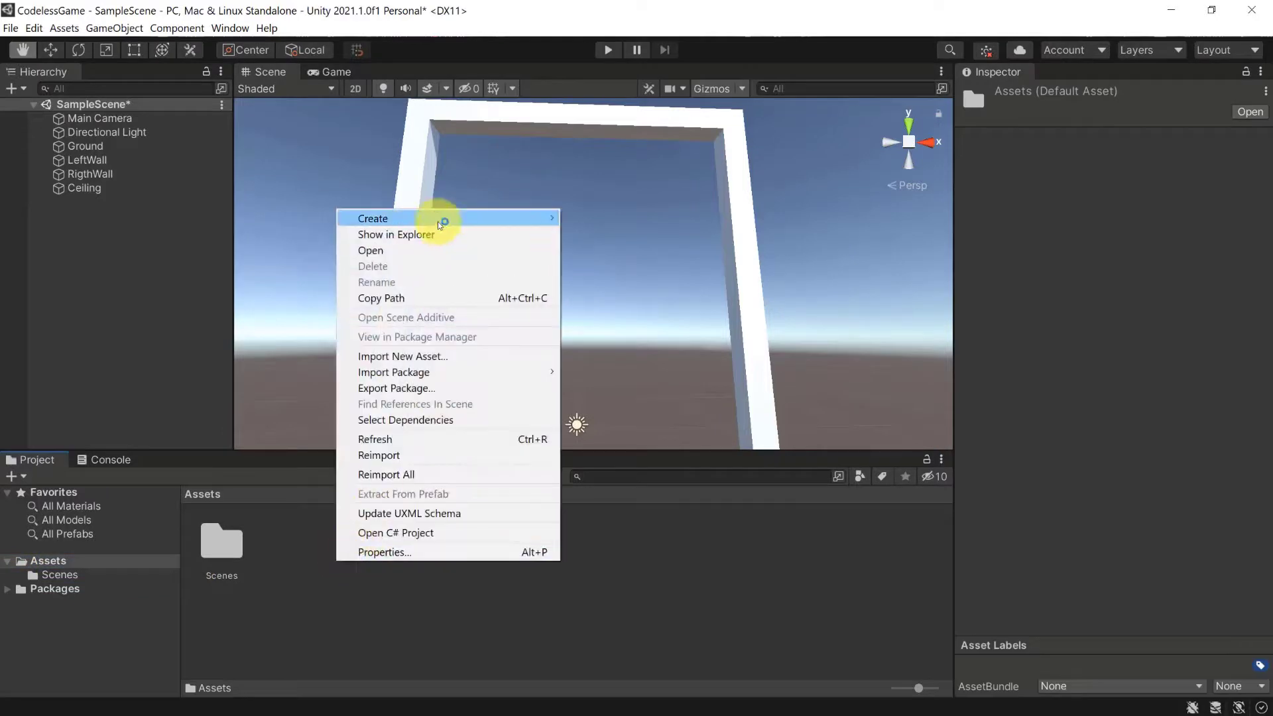
pyautogui.click(373, 217)
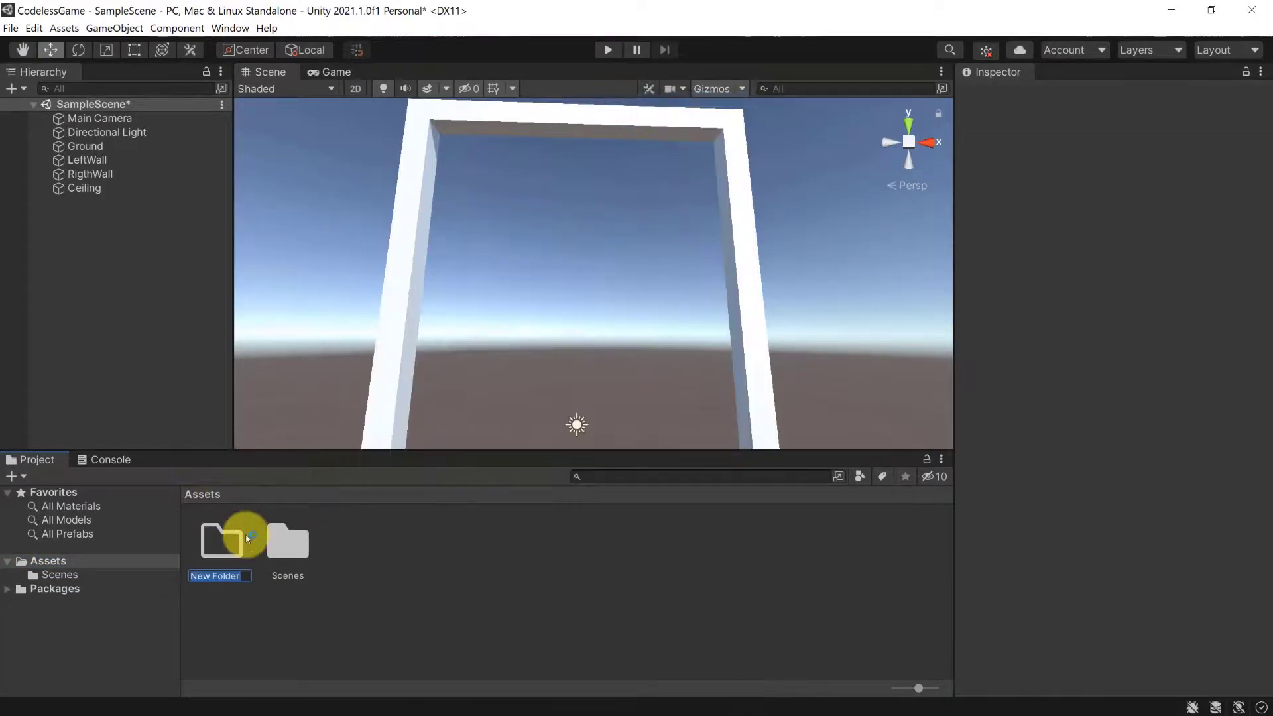
pyautogui.write('Materials')
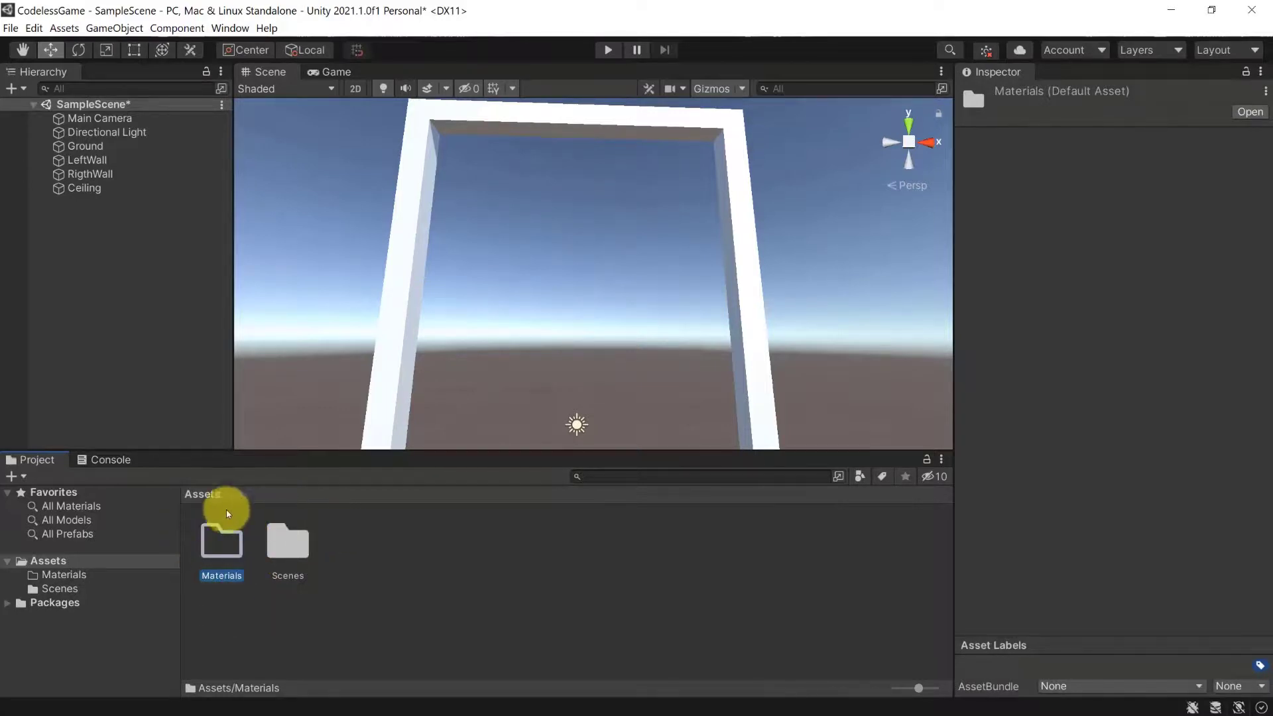
pyautogui.moveTo(423, 541)
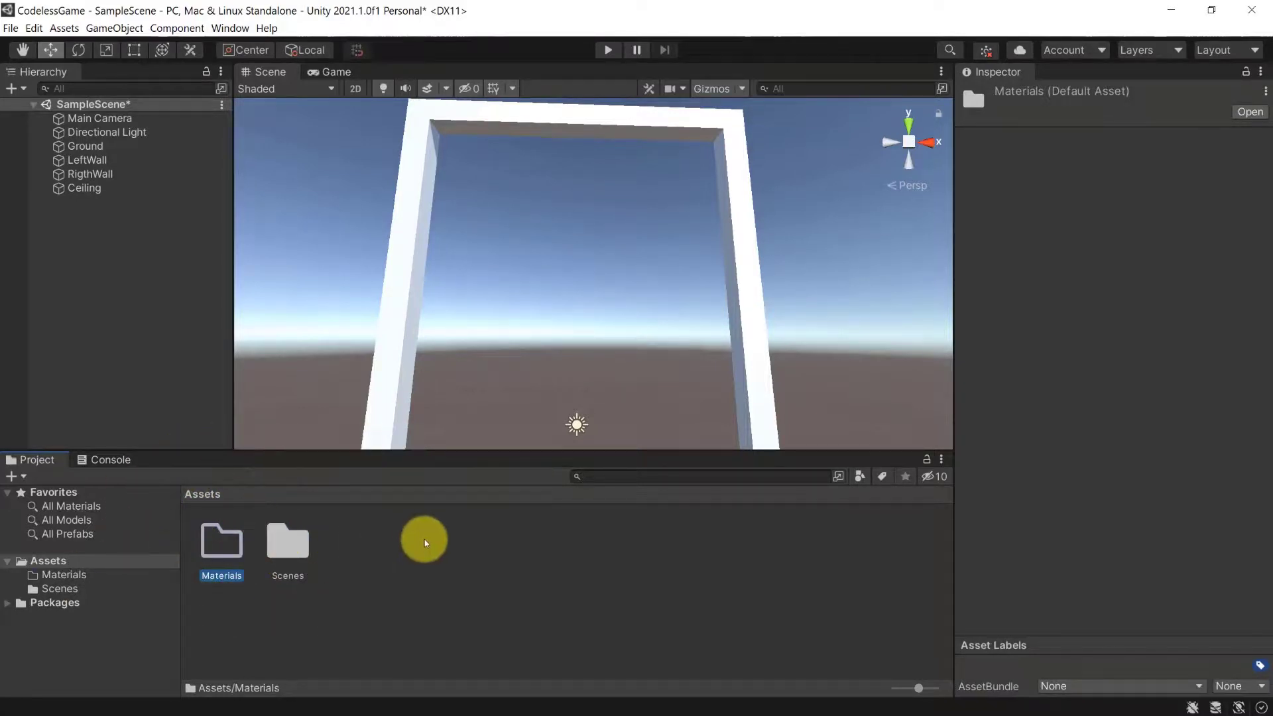
pyautogui.moveTo(317, 522)
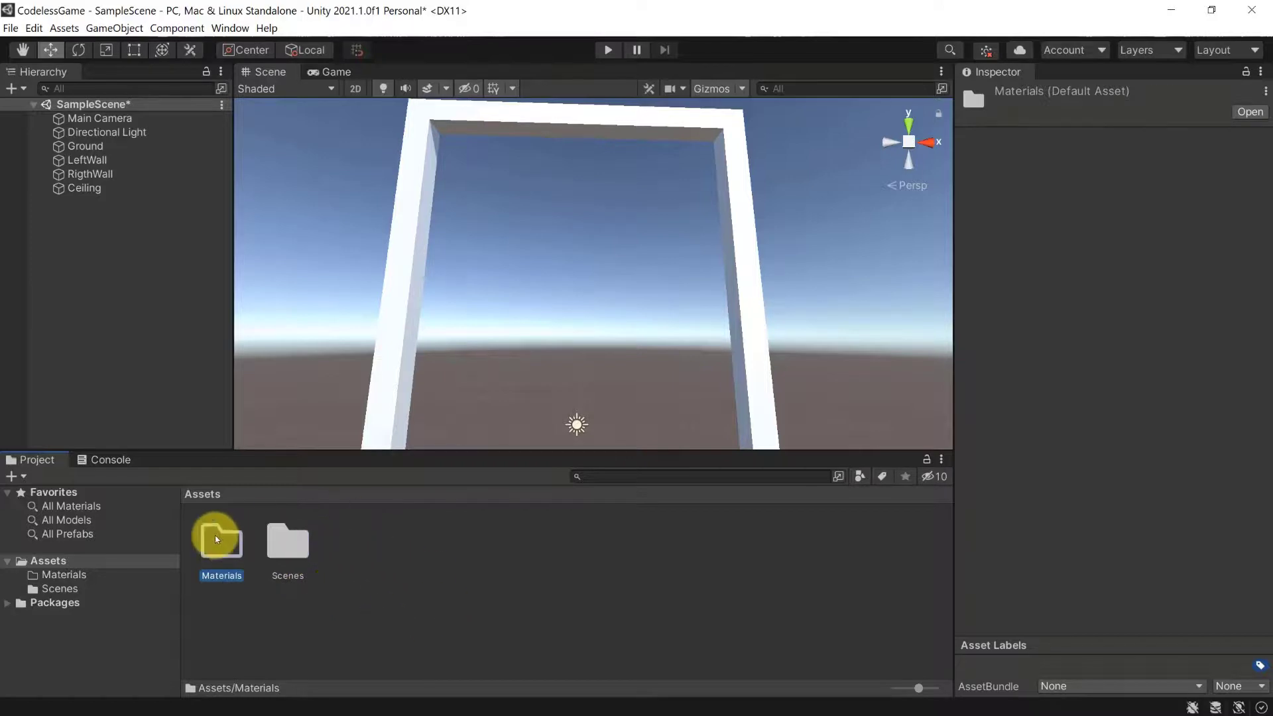
pyautogui.doubleClick(220, 540)
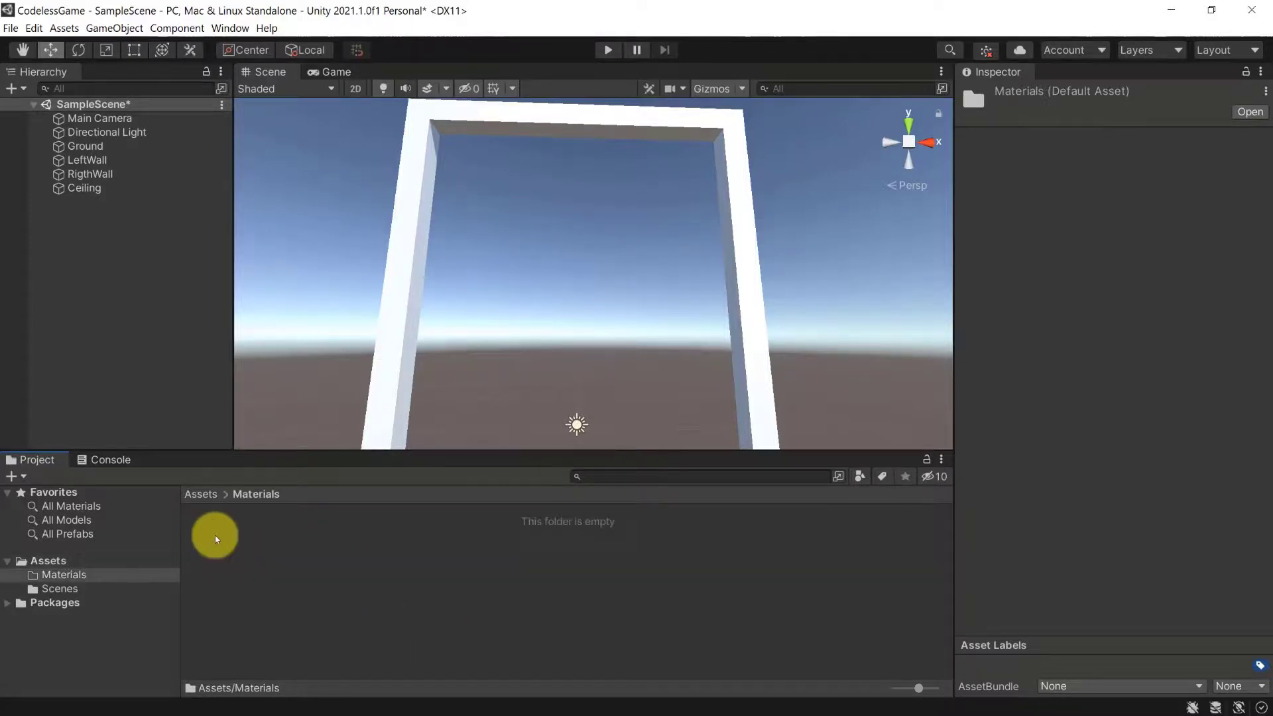
# - Create a new material inside Materials and name it Border
pyautogui.rightClick(215, 539)
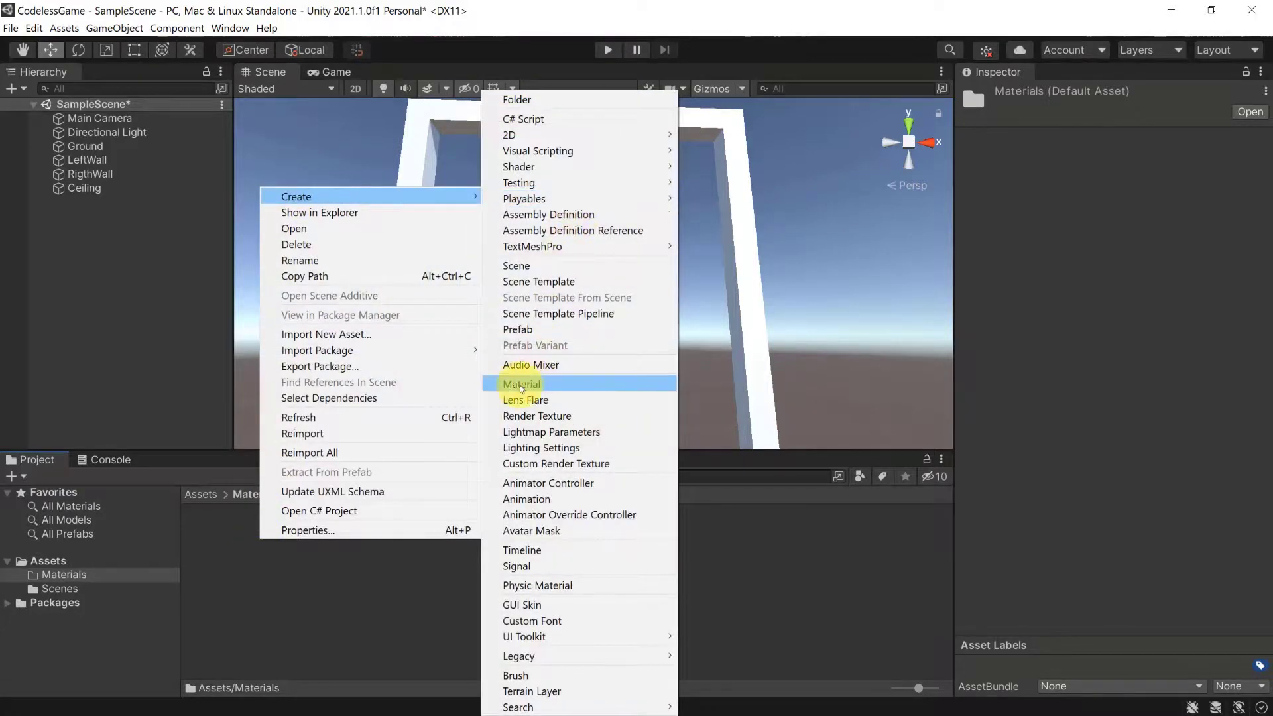
pyautogui.click(522, 384)
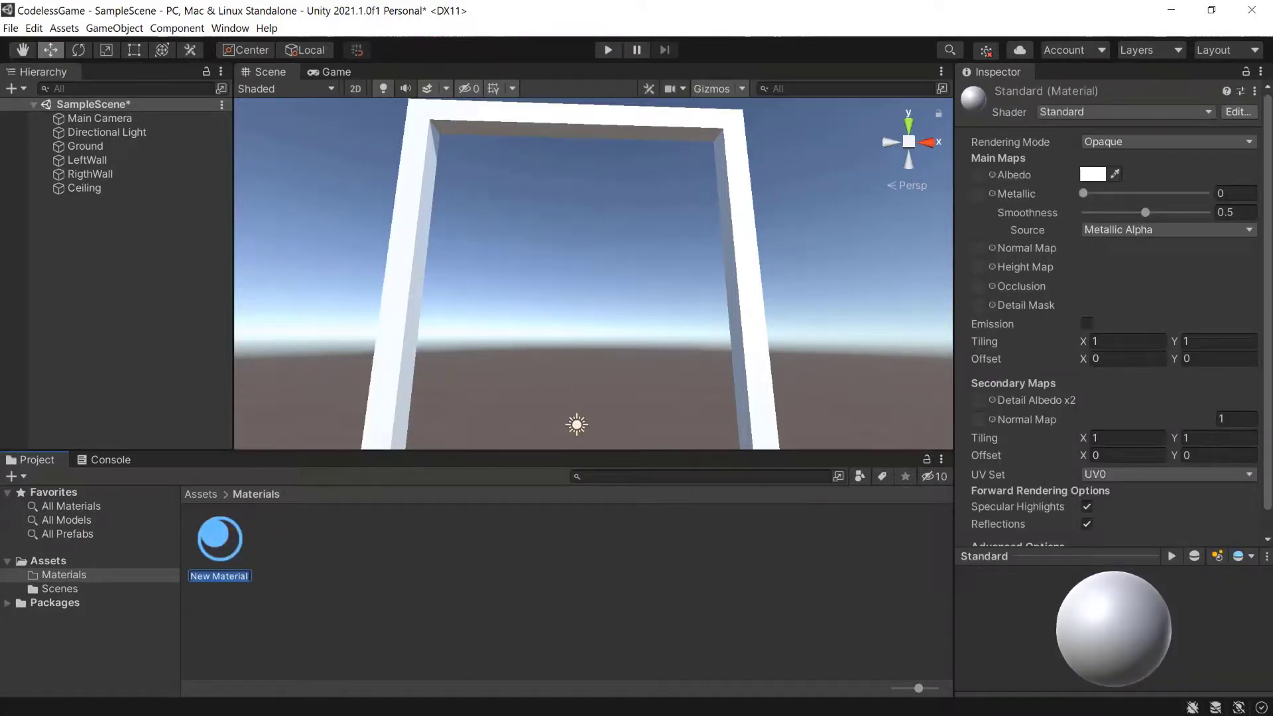
pyautogui.write('Border')
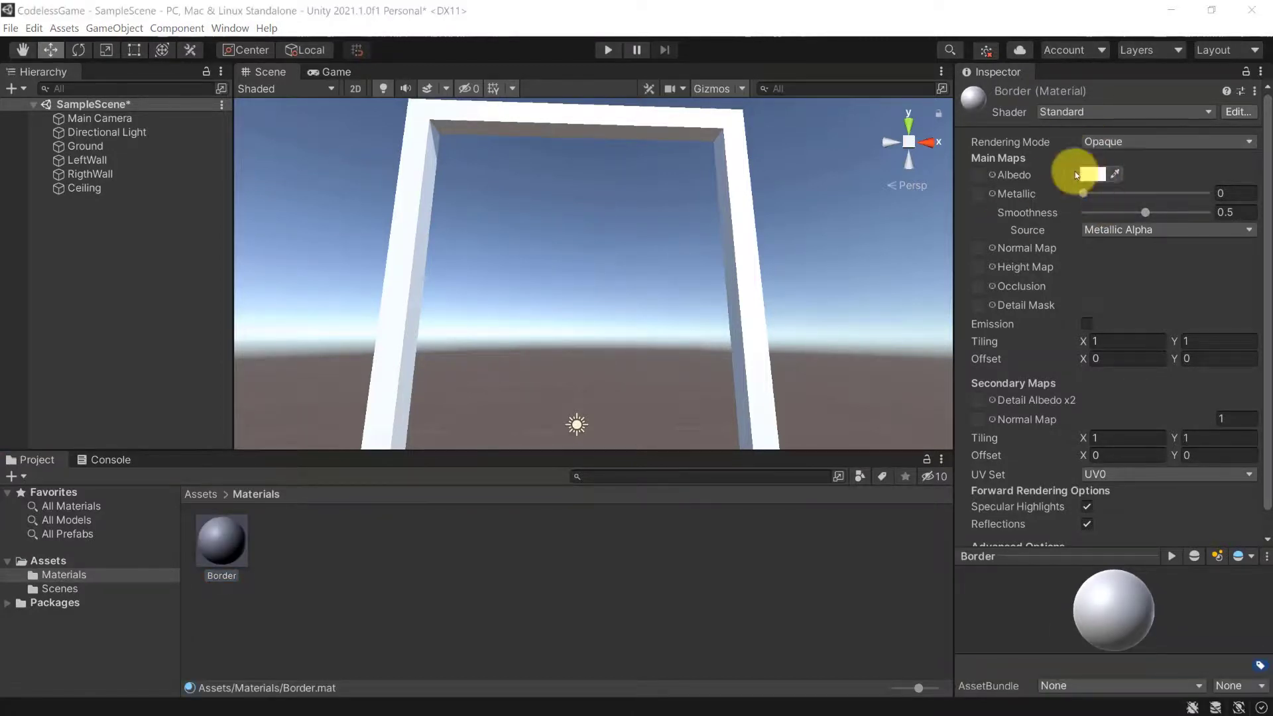
# - Set Border's Albedo colour to blue 007AFF and reopen the picker to verify it
pyautogui.click(1094, 174)
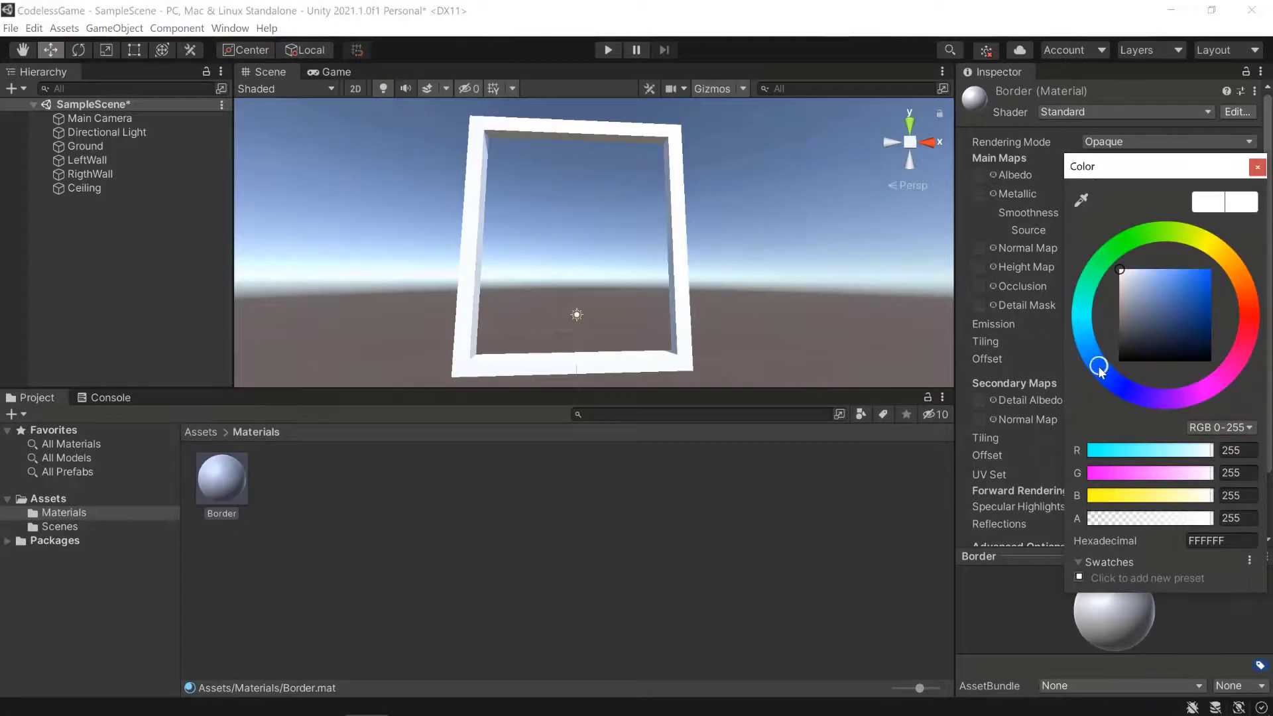
pyautogui.click(1211, 268)
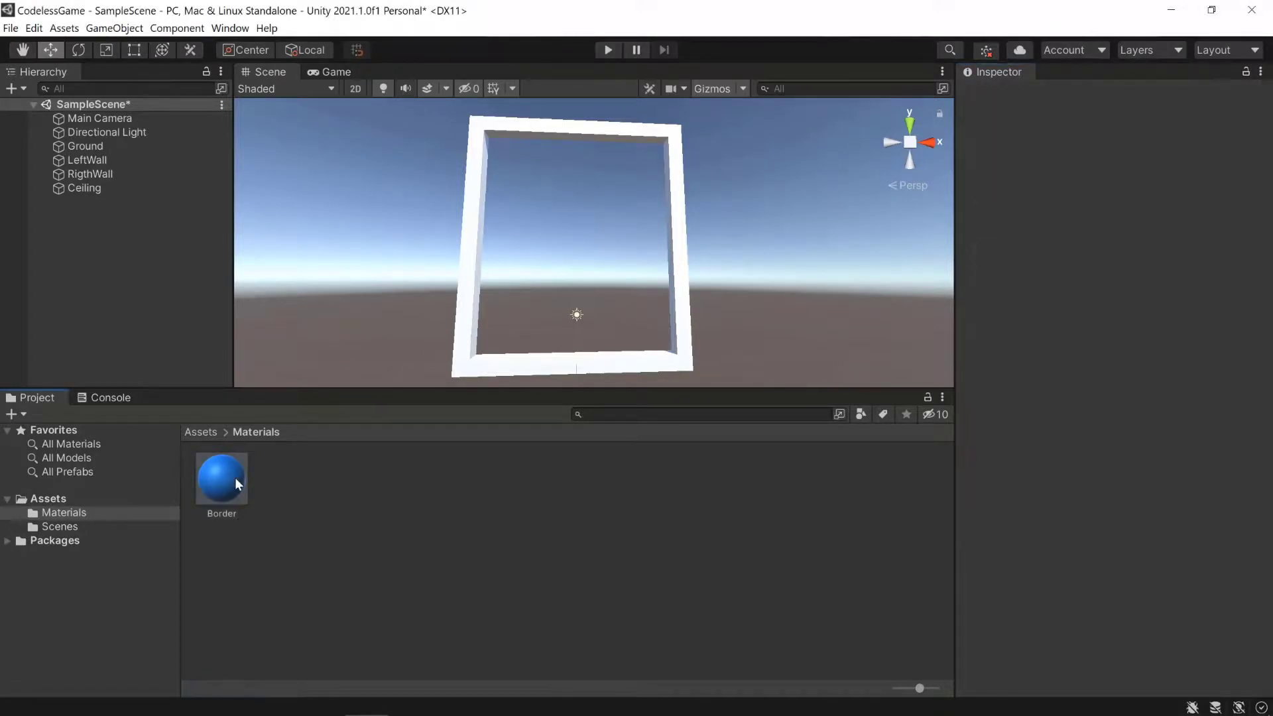
pyautogui.click(221, 477)
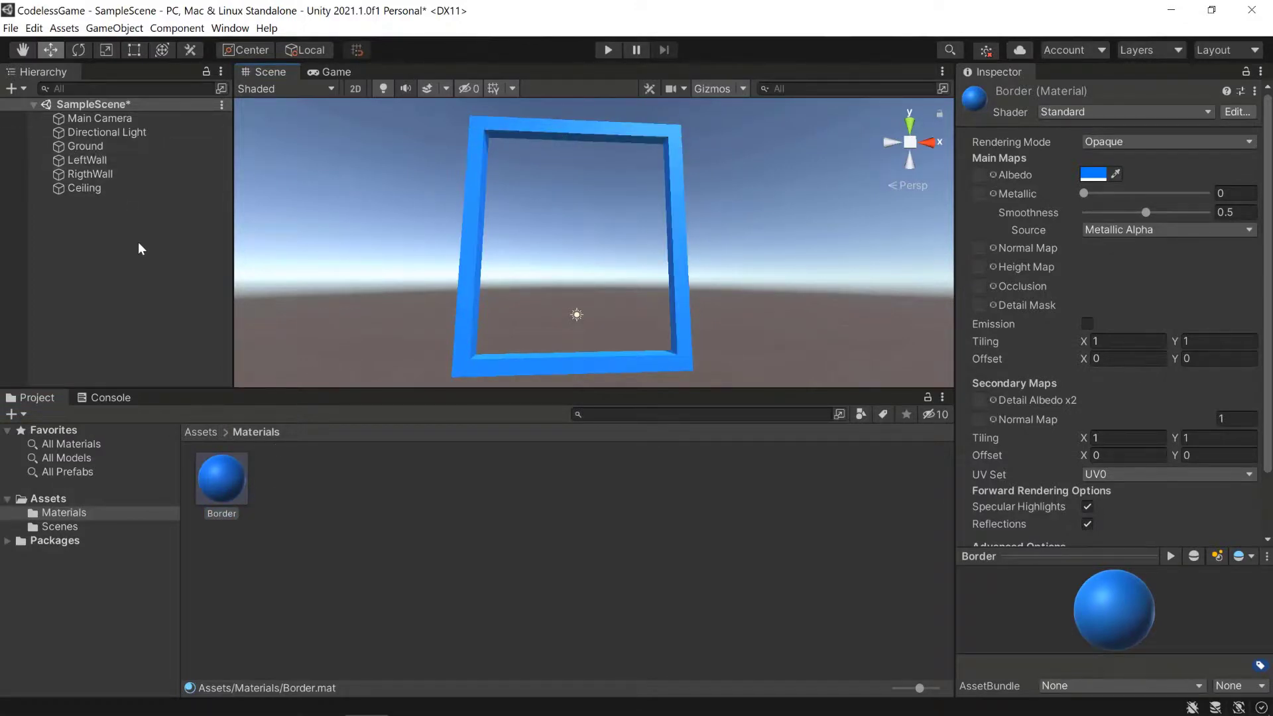
pyautogui.click(1093, 173)
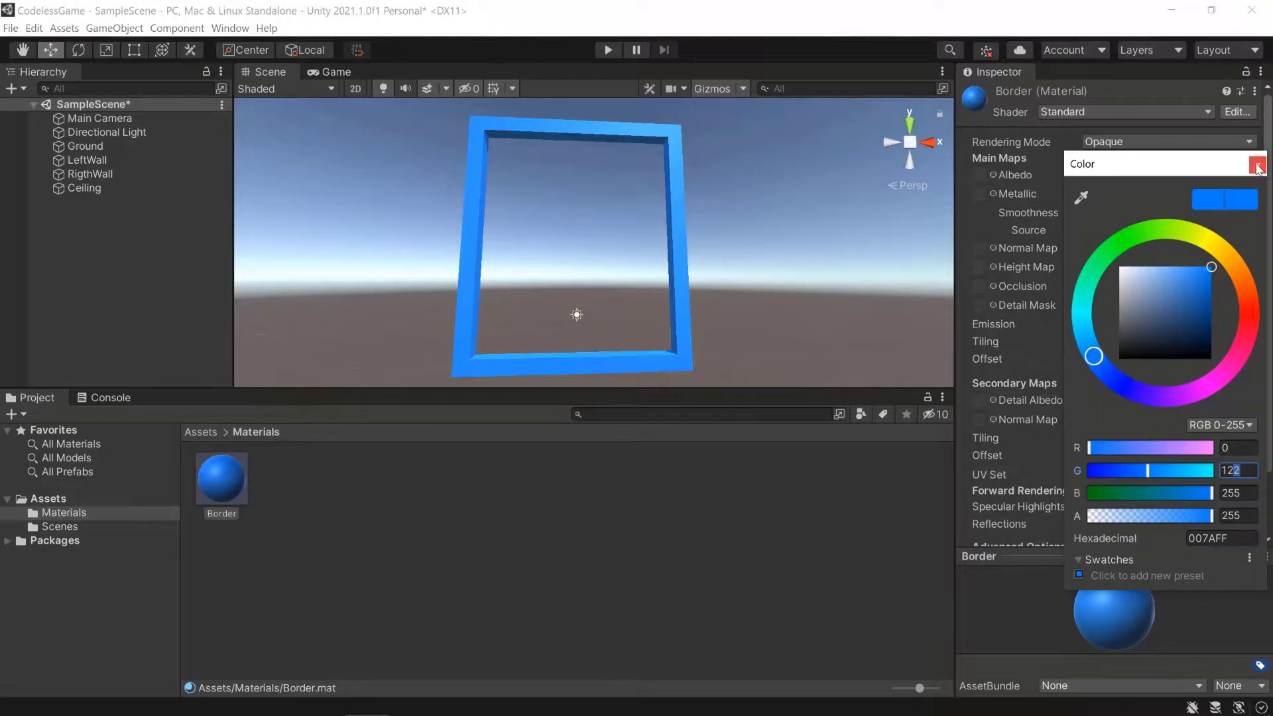
# - Close the Albedo colour picker window, keeping Border blue
pyautogui.click(1258, 164)
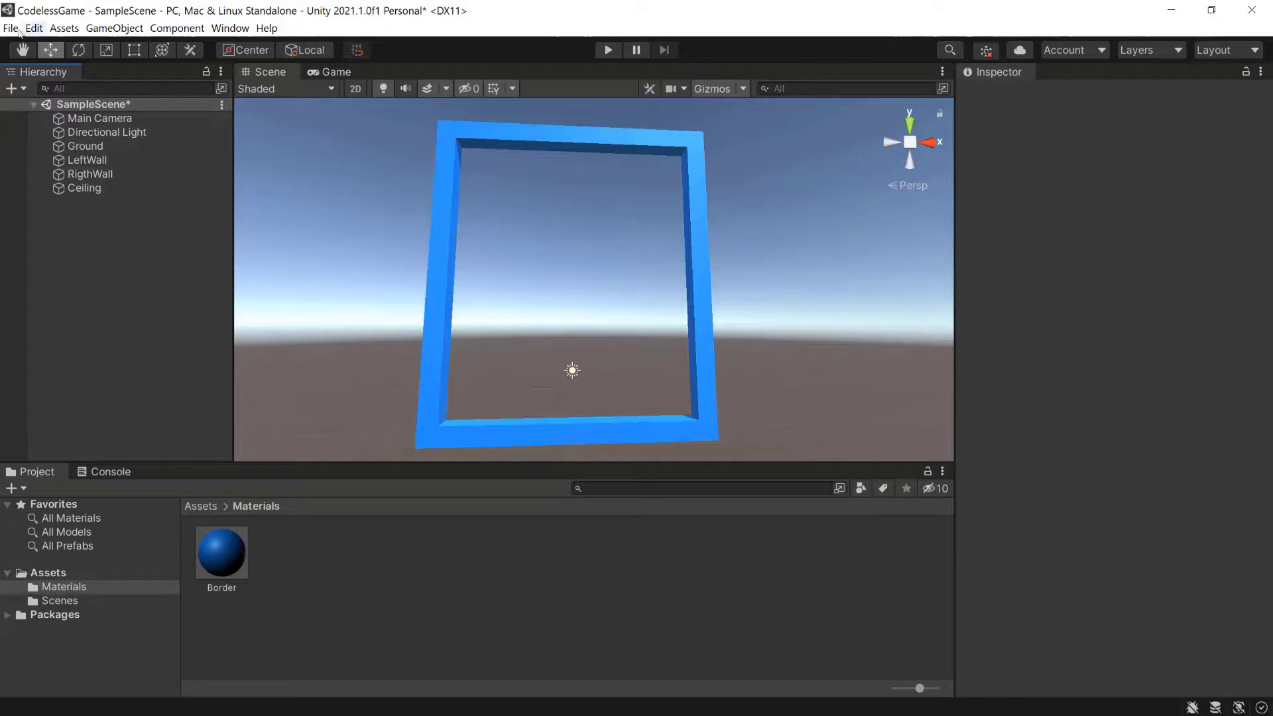
pyautogui.moveTo(592, 426)
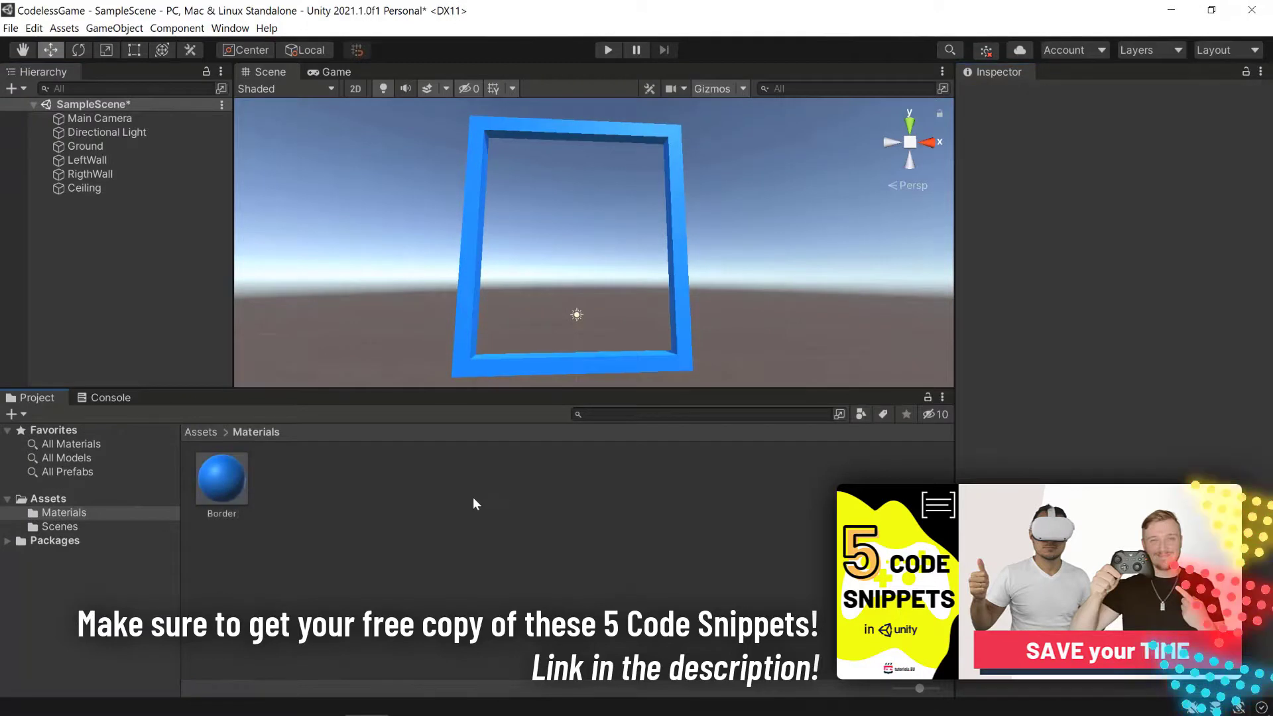
pyautogui.moveTo(462, 522)
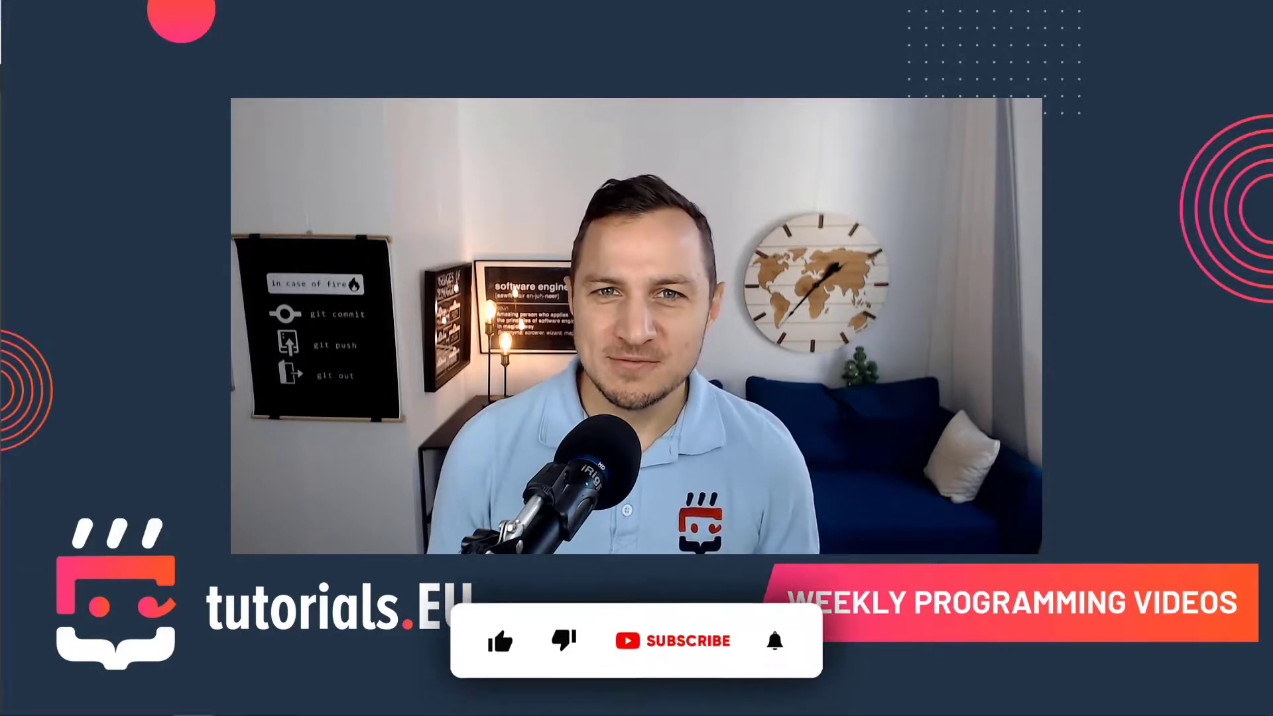
pyautogui.click(500, 640)
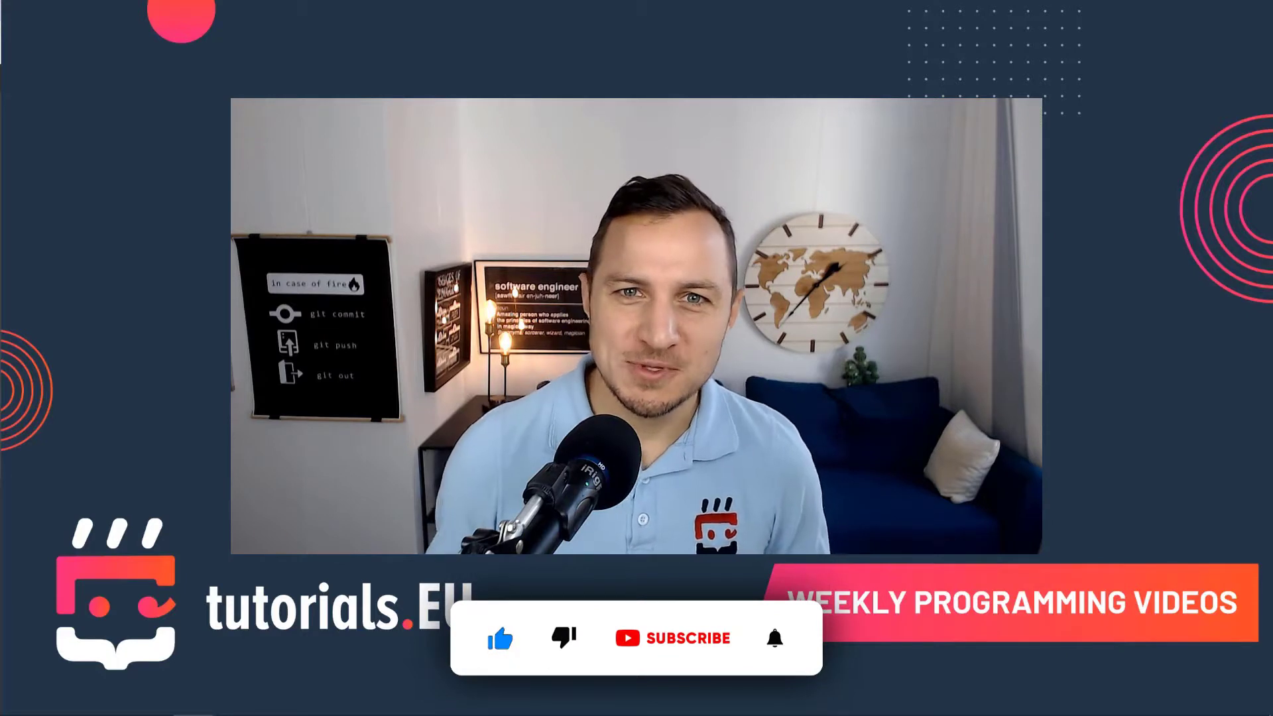
pyautogui.click(674, 638)
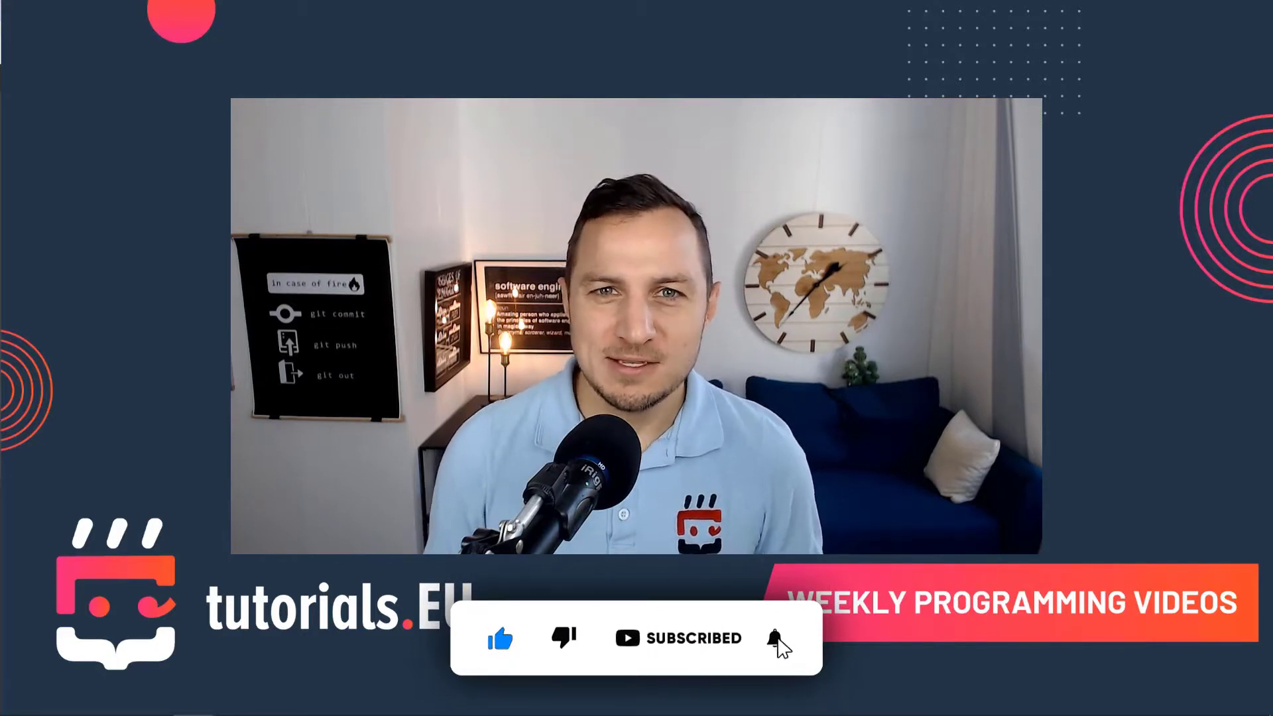